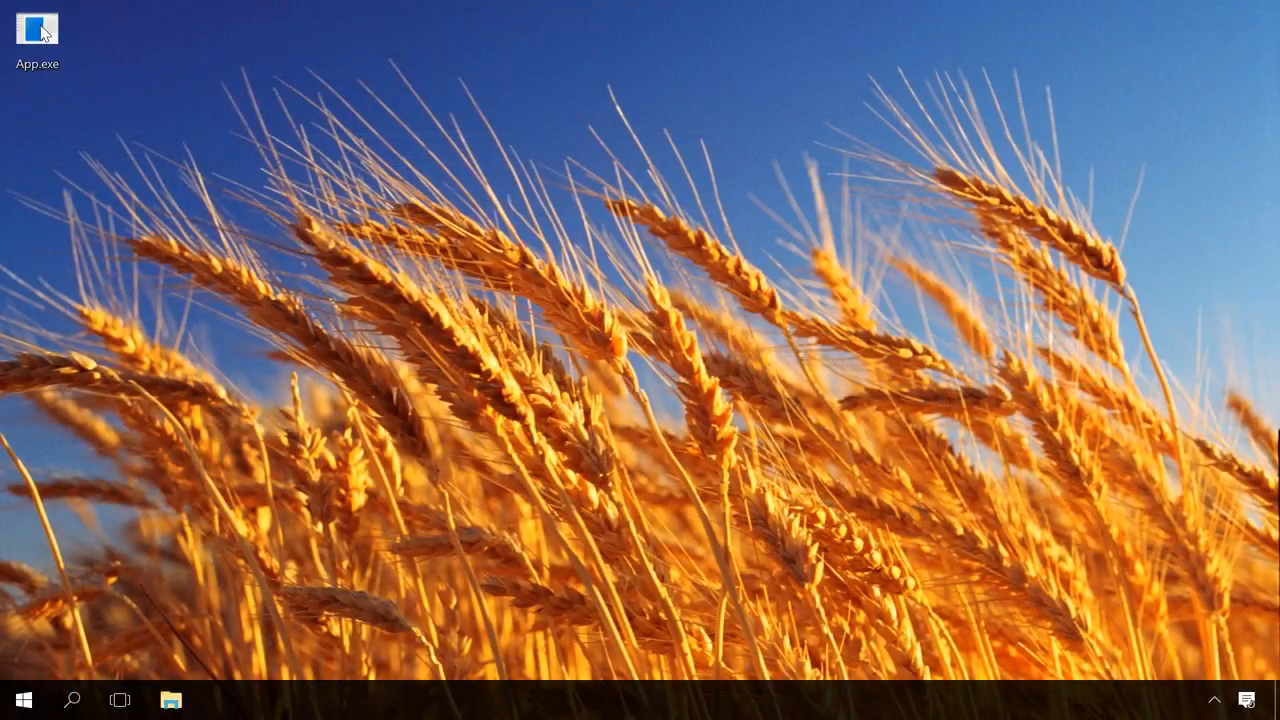
# Step: Launch App.exe from the desktop and get the 'This app can't run on your PC' message
pyautogui.doubleClick(36, 30)
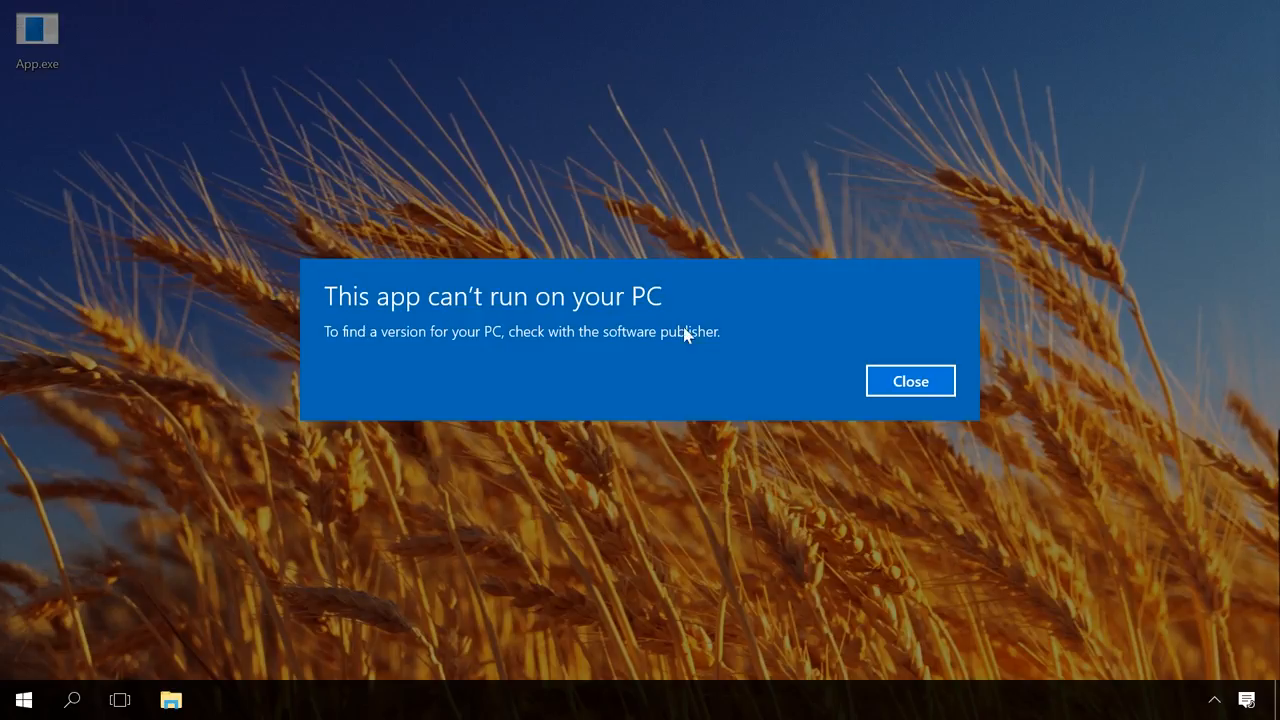
pyautogui.moveTo(780, 312)
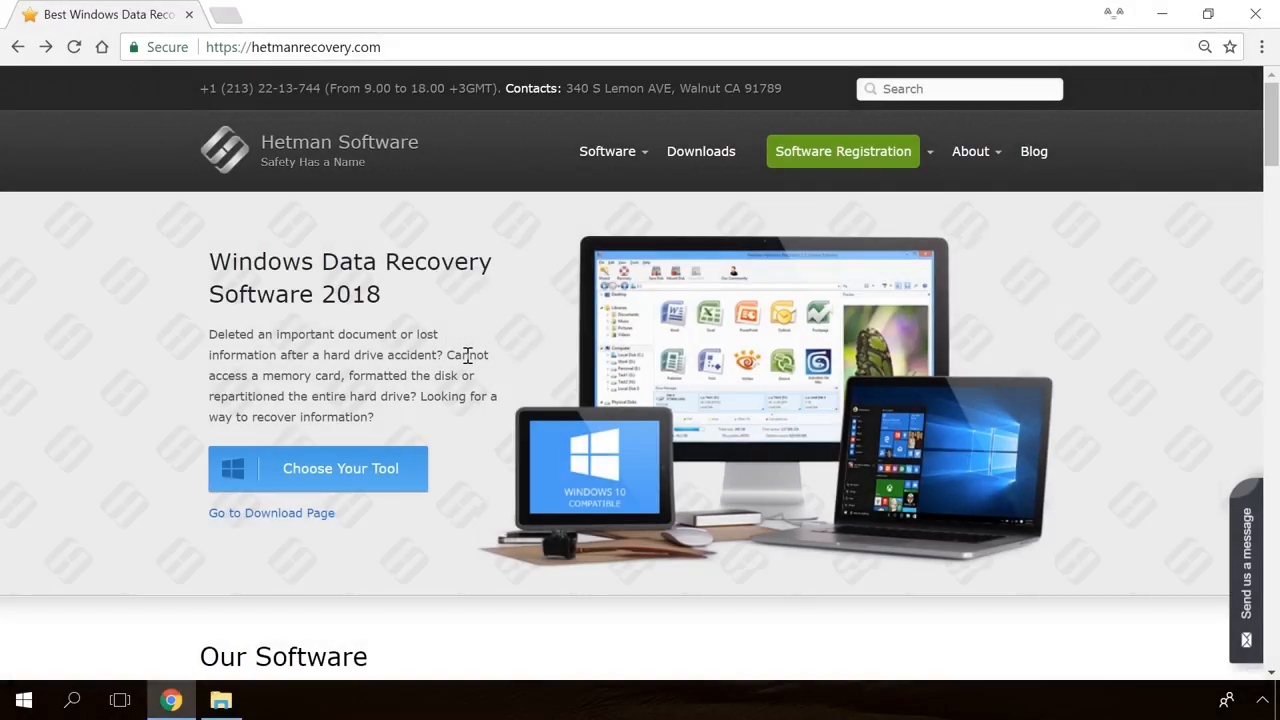
# Step: Download and run Partition Recovery from hetmanrecovery.com, then close the finished wizard
pyautogui.scroll(-3)
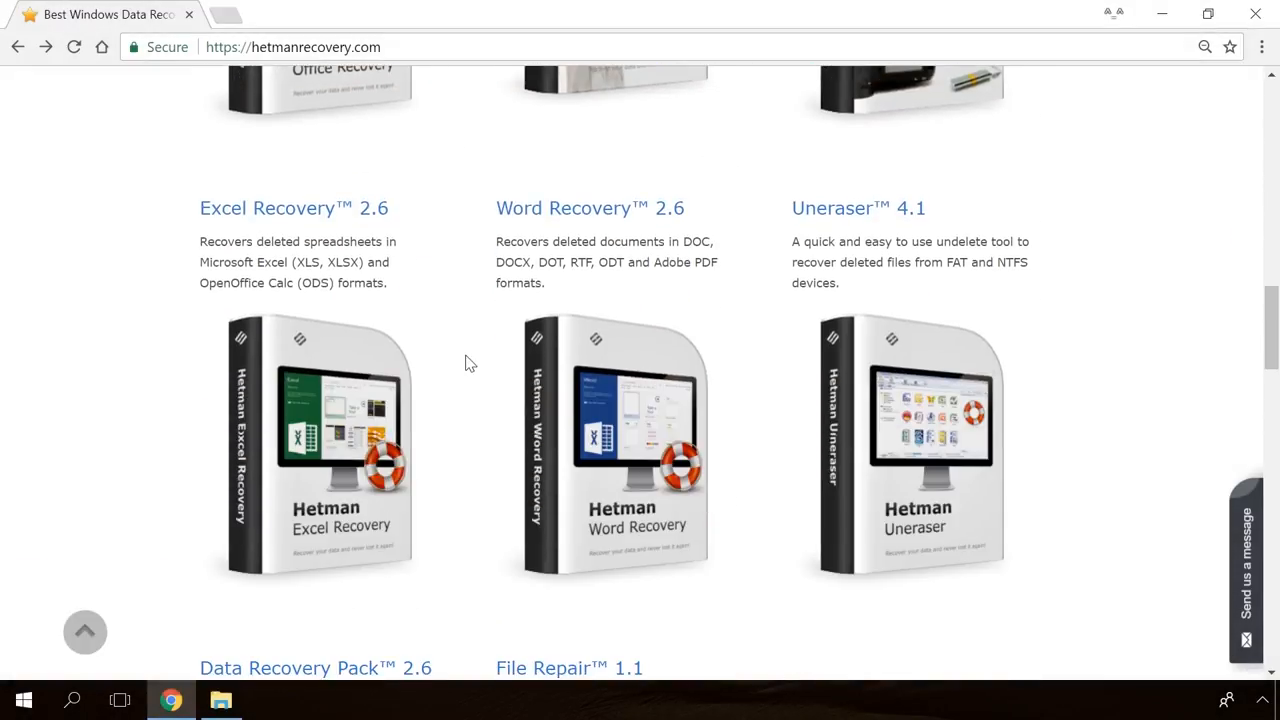
pyautogui.scroll(3)
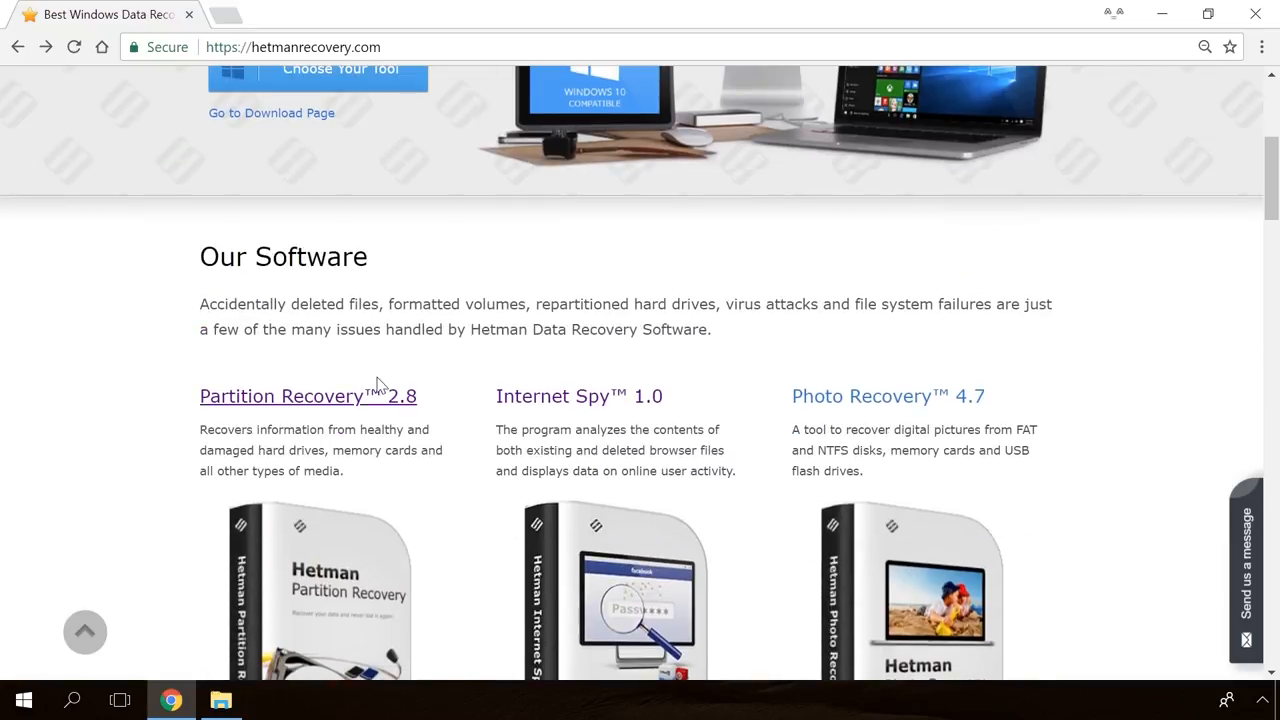
pyautogui.click(282, 396)
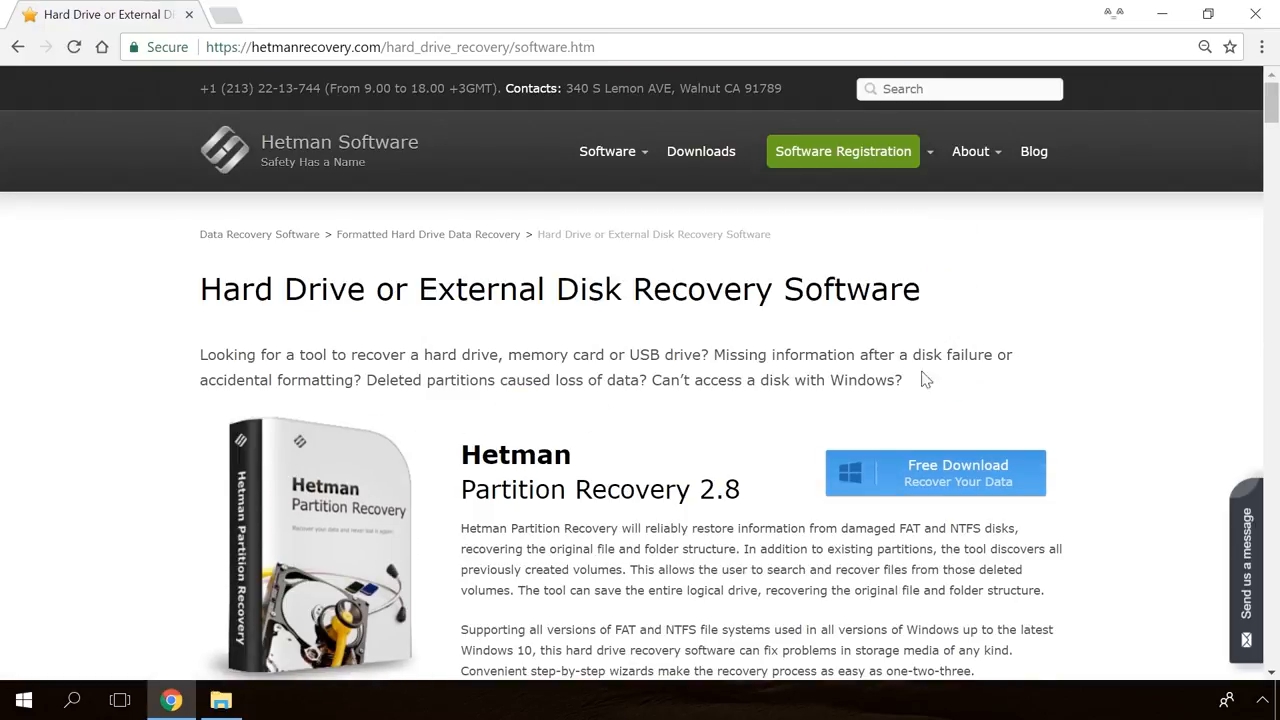
pyautogui.click(932, 472)
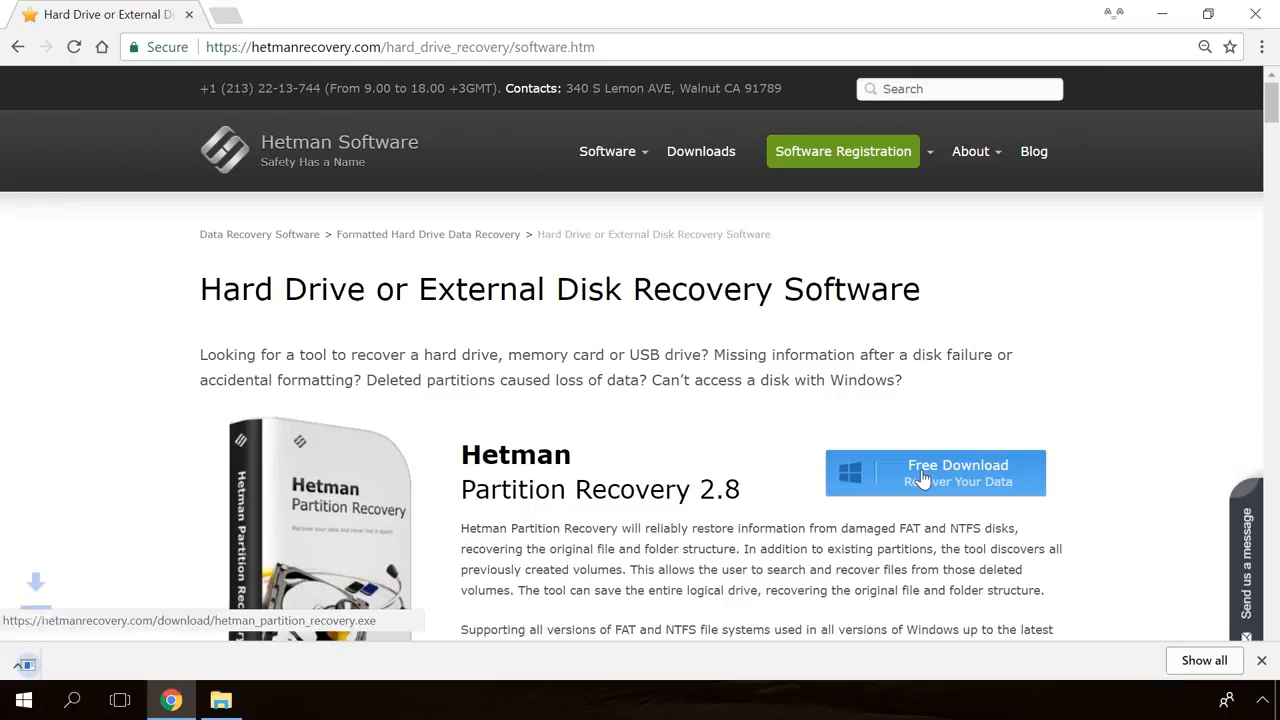
pyautogui.click(932, 472)
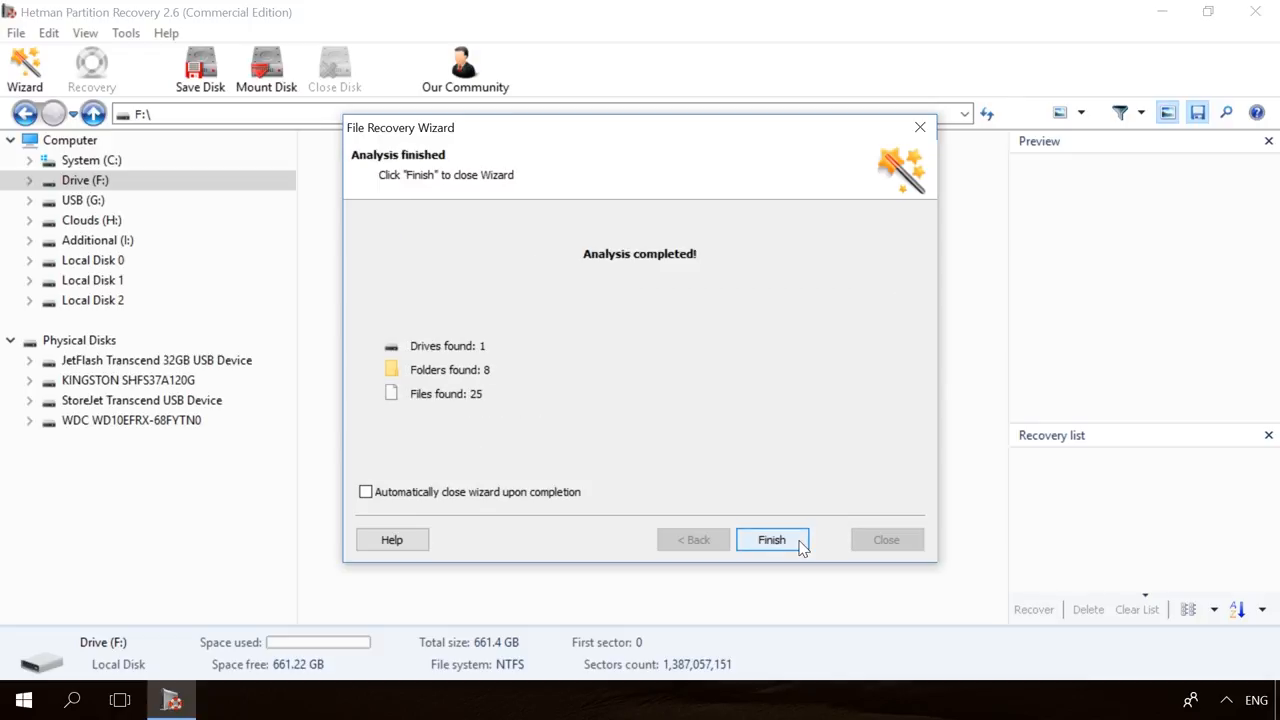
pyautogui.click(772, 540)
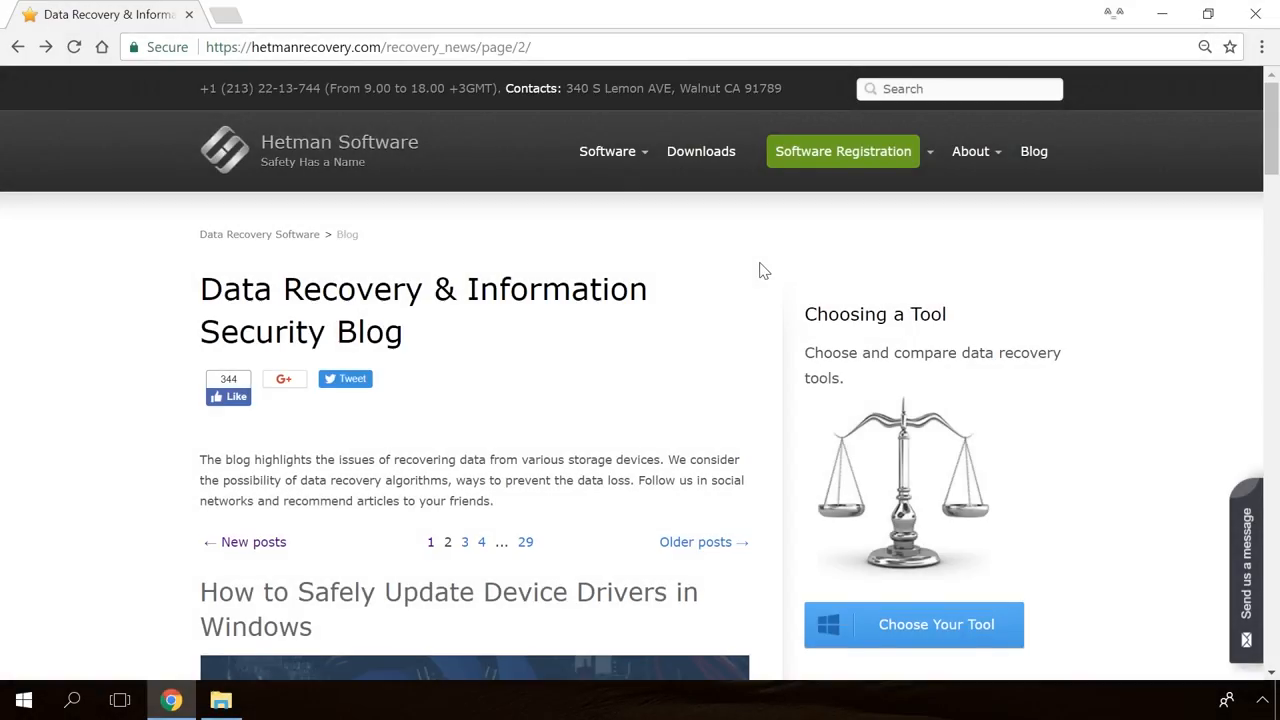
# Step: Read the Hetman blog article on the Windows Detected a Hard Disk Problem error
pyautogui.scroll(-3)
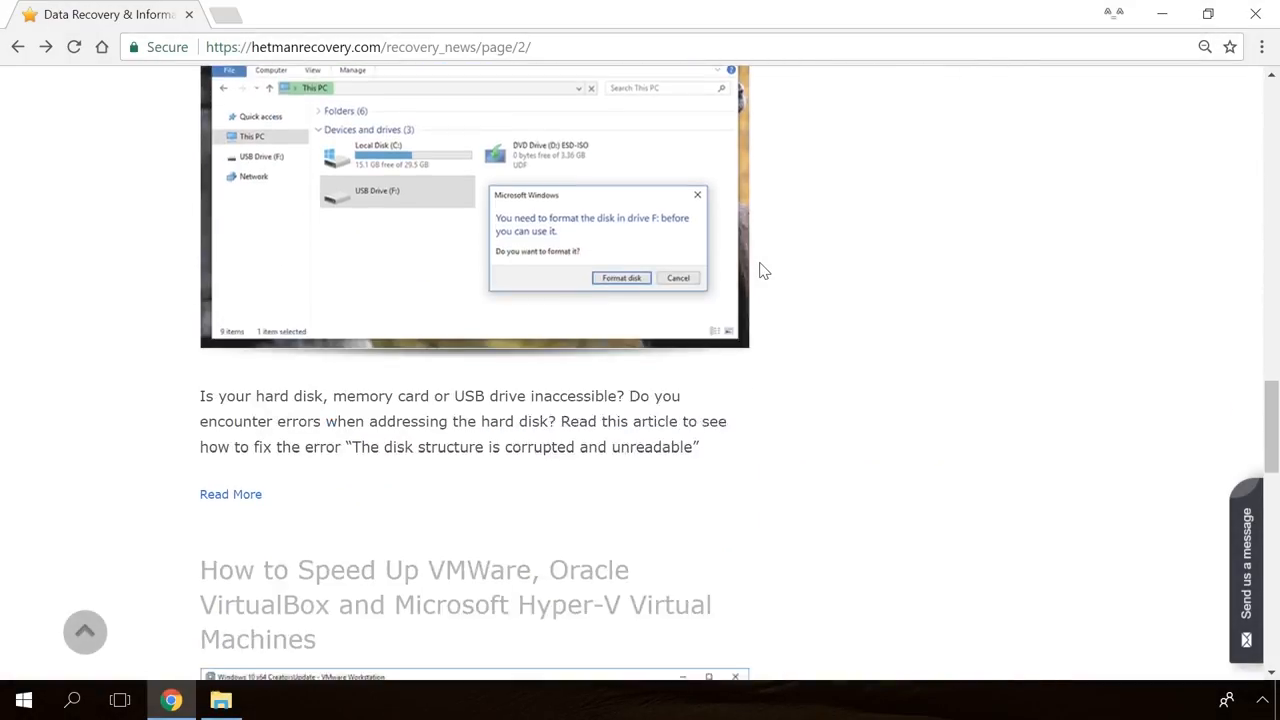
pyautogui.scroll(-3)
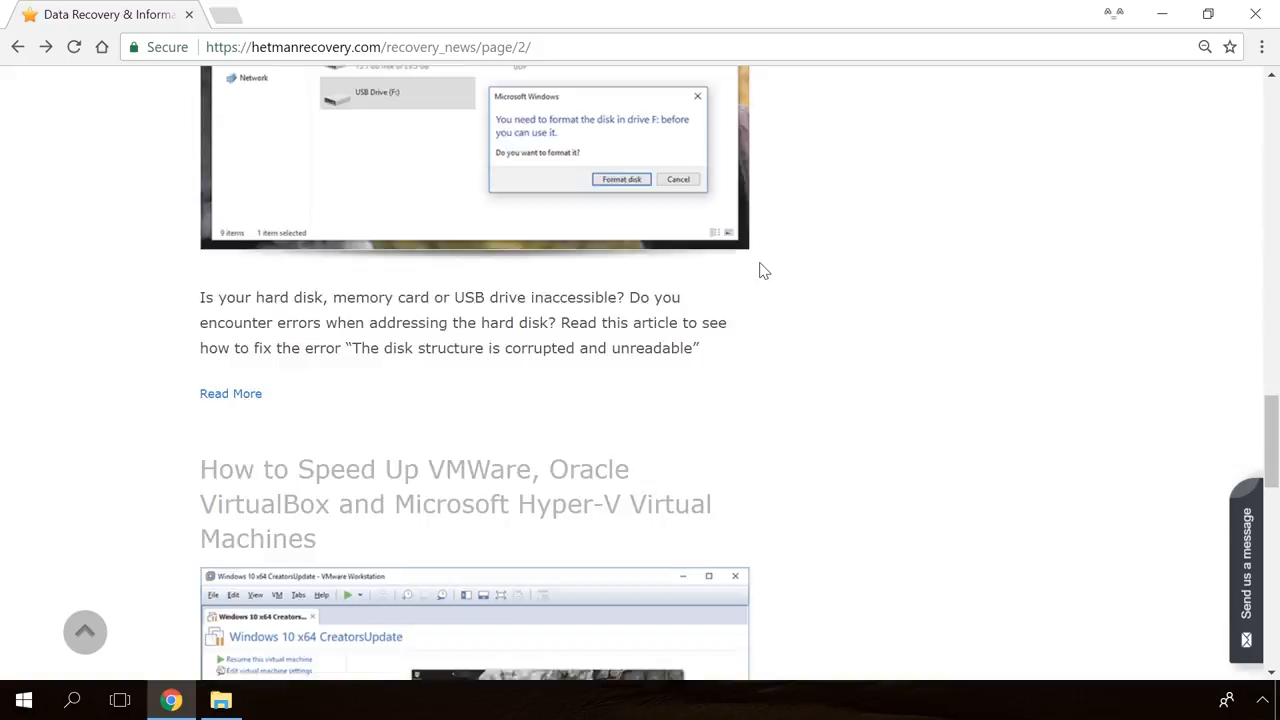
pyautogui.click(230, 392)
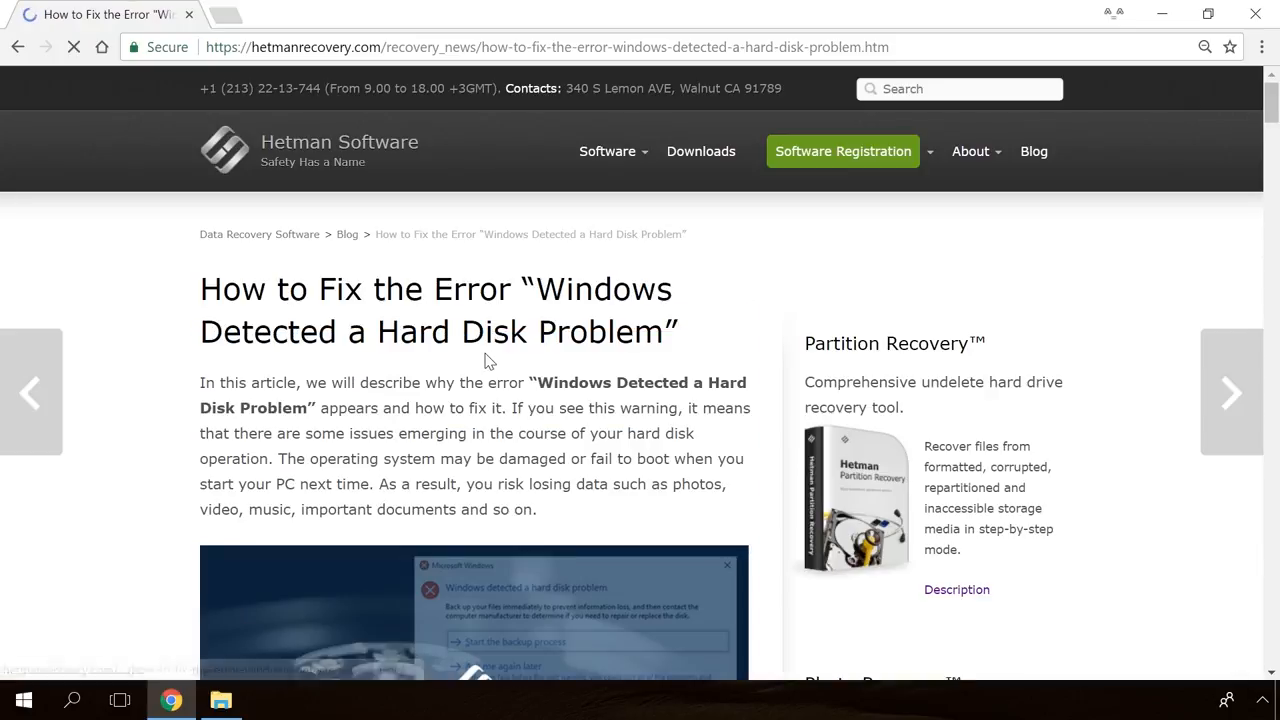
pyautogui.scroll(-3)
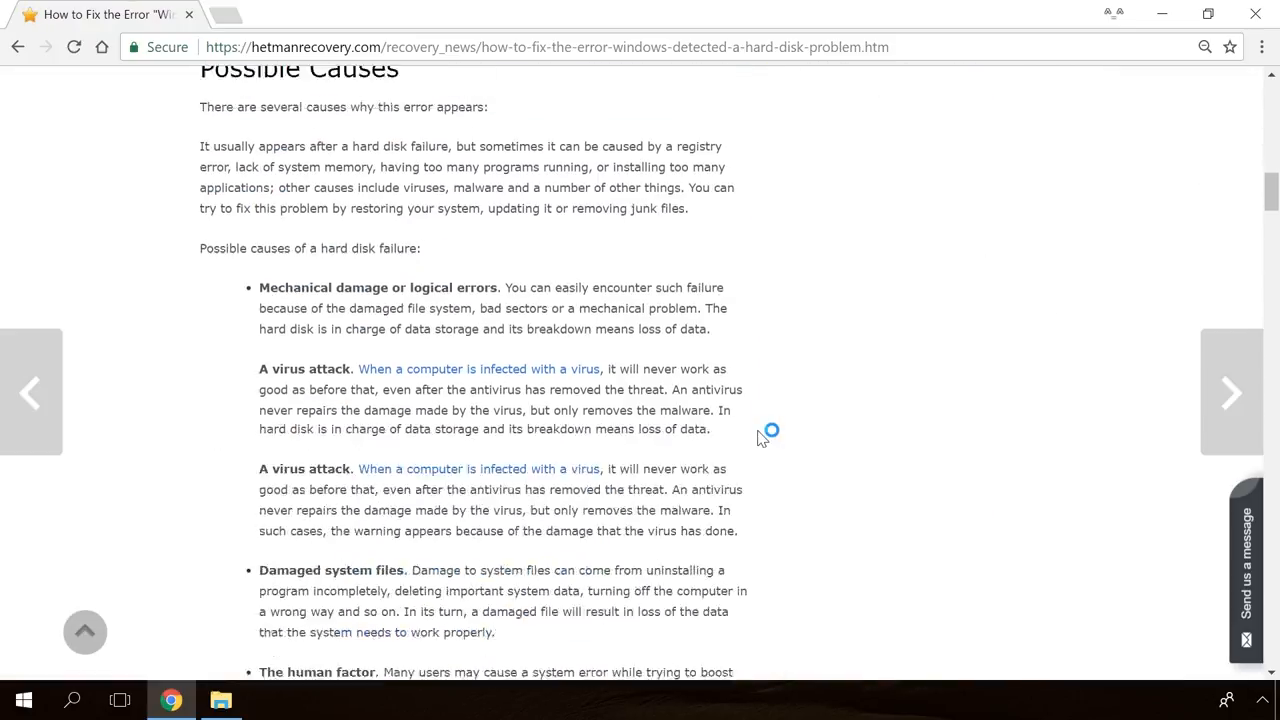
pyautogui.scroll(-3)
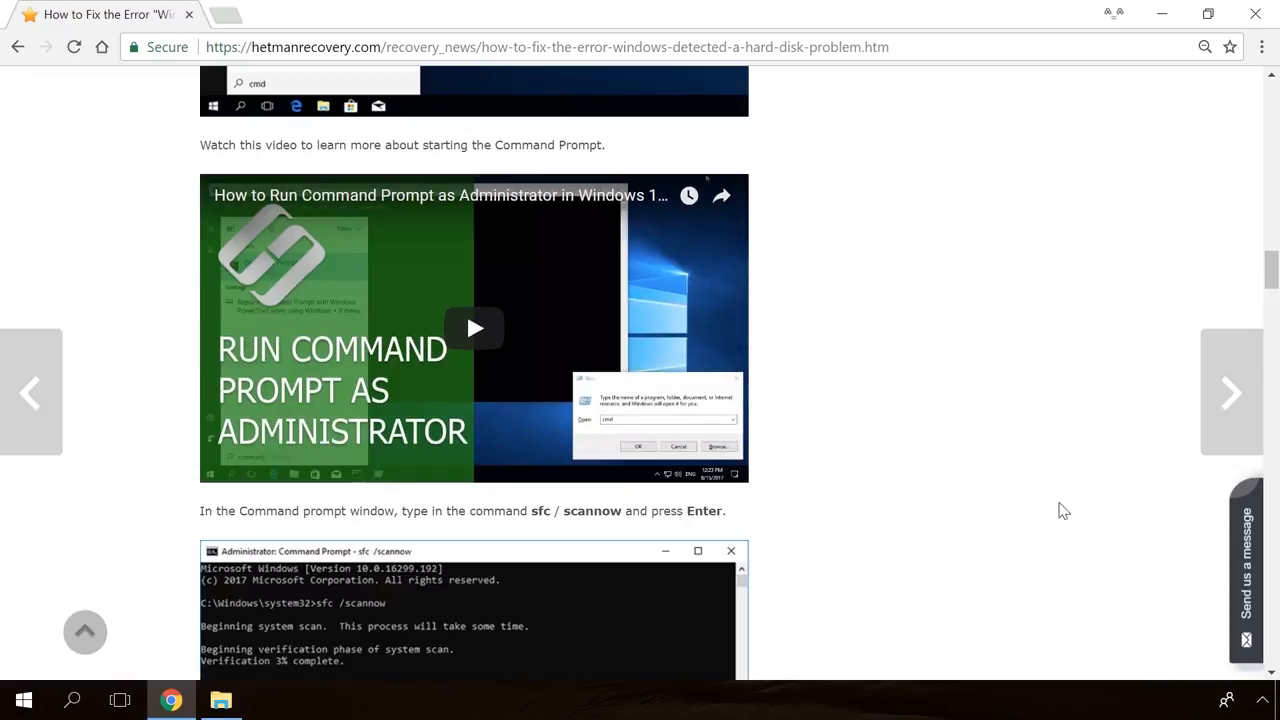
pyautogui.click(1244, 570)
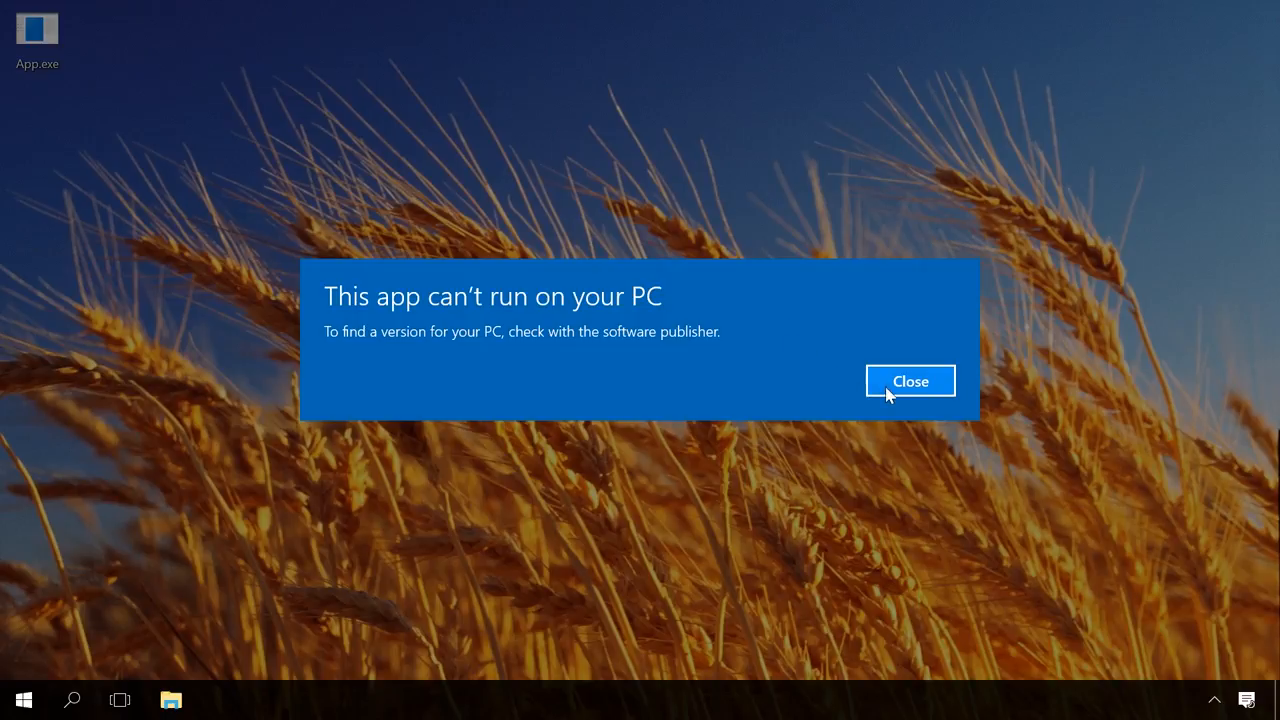
# Step: Dismiss the 'This app can't run on your PC' message
pyautogui.click(908, 380)
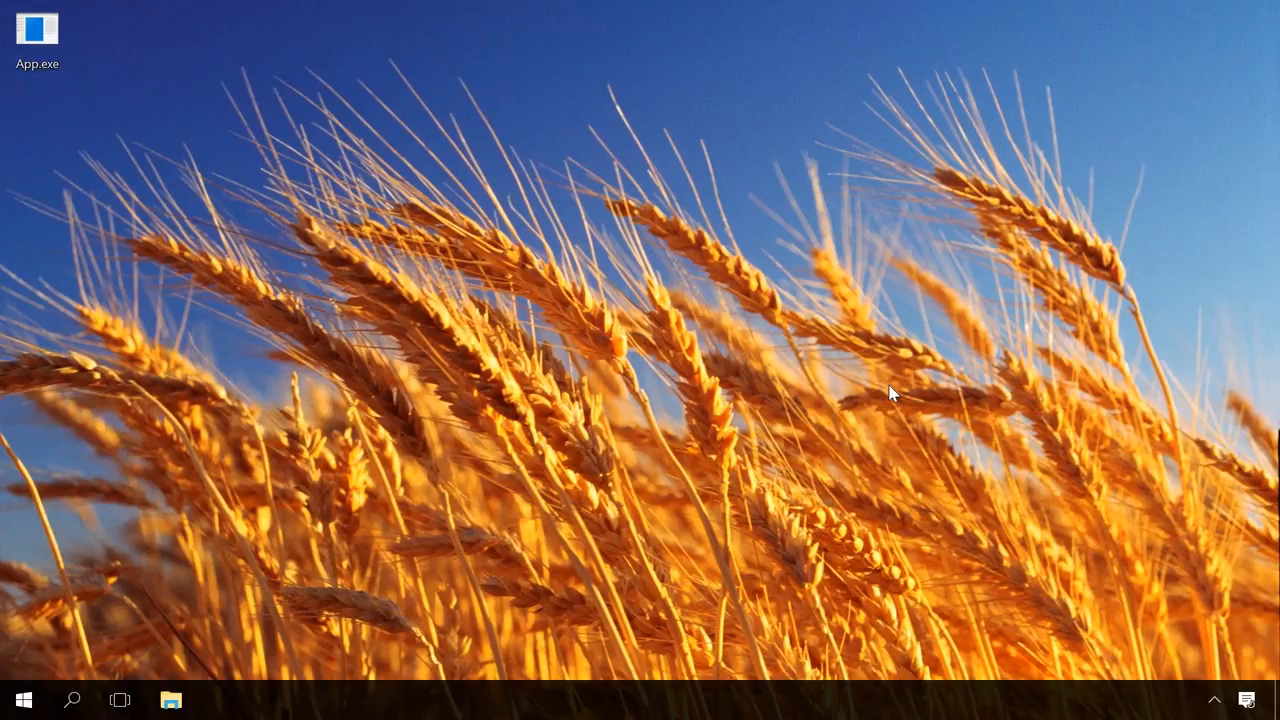
pyautogui.moveTo(270, 206)
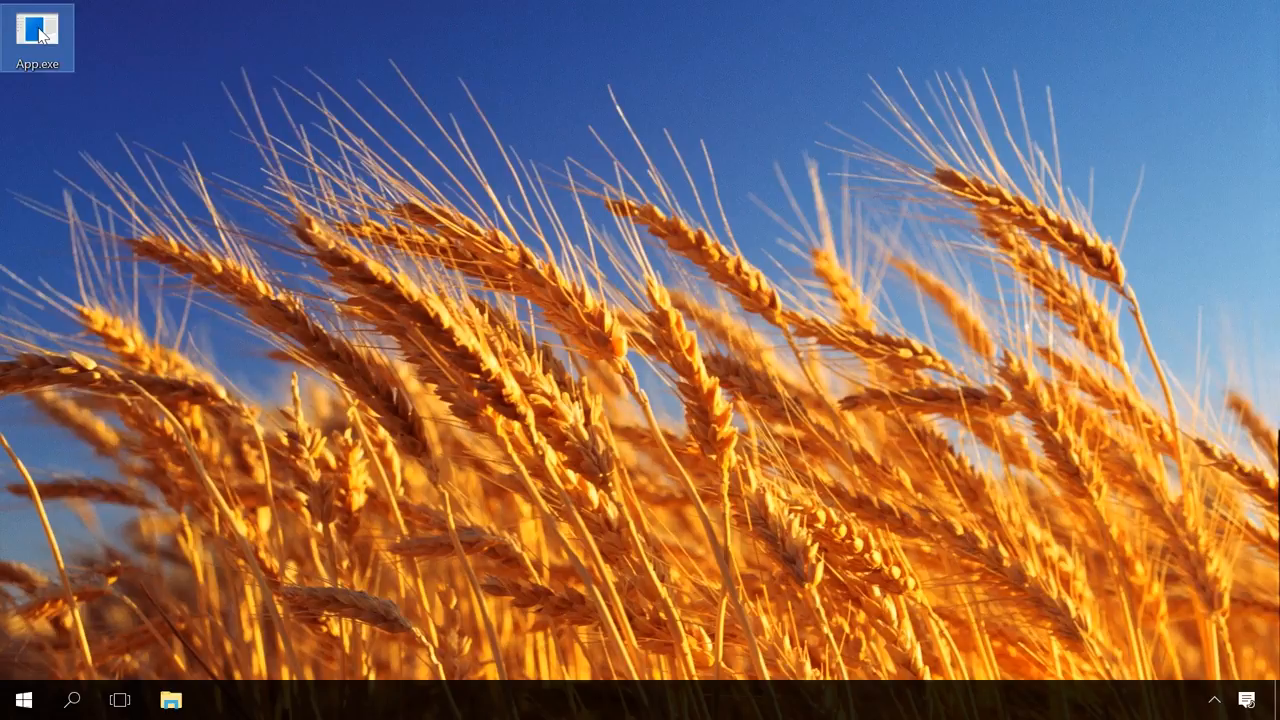
pyautogui.moveTo(152, 524)
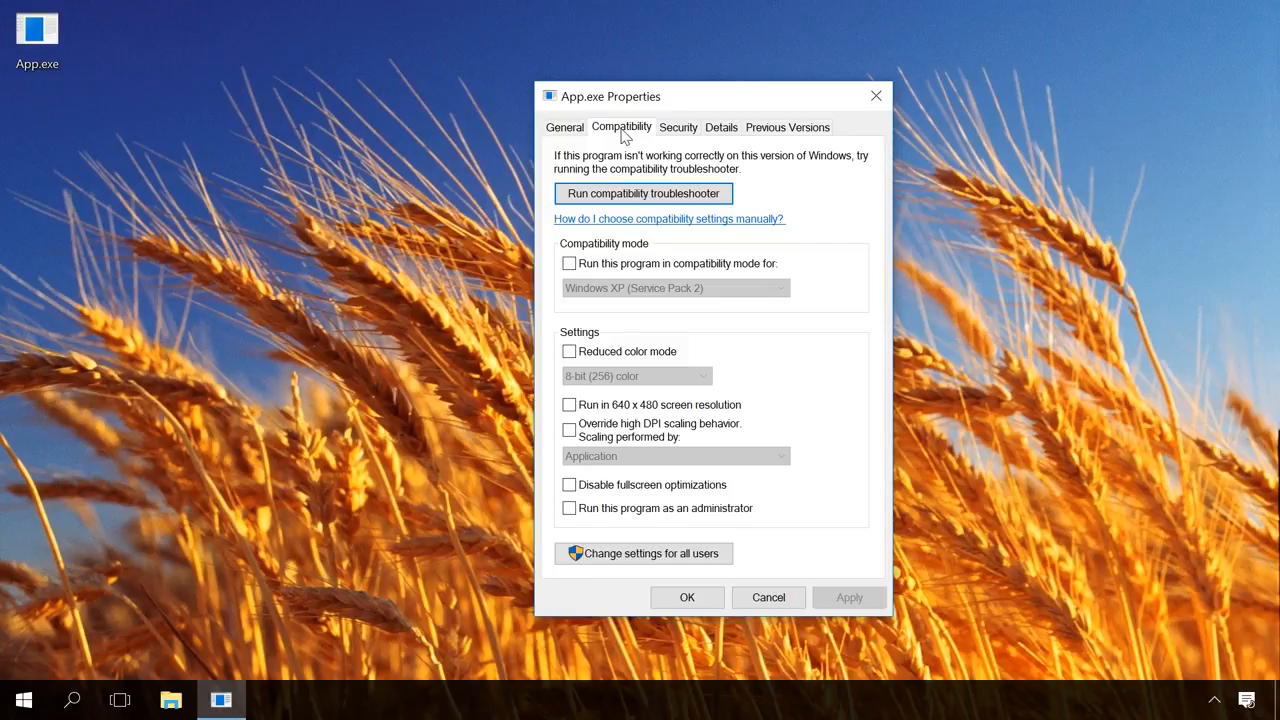
pyautogui.moveTo(620, 192)
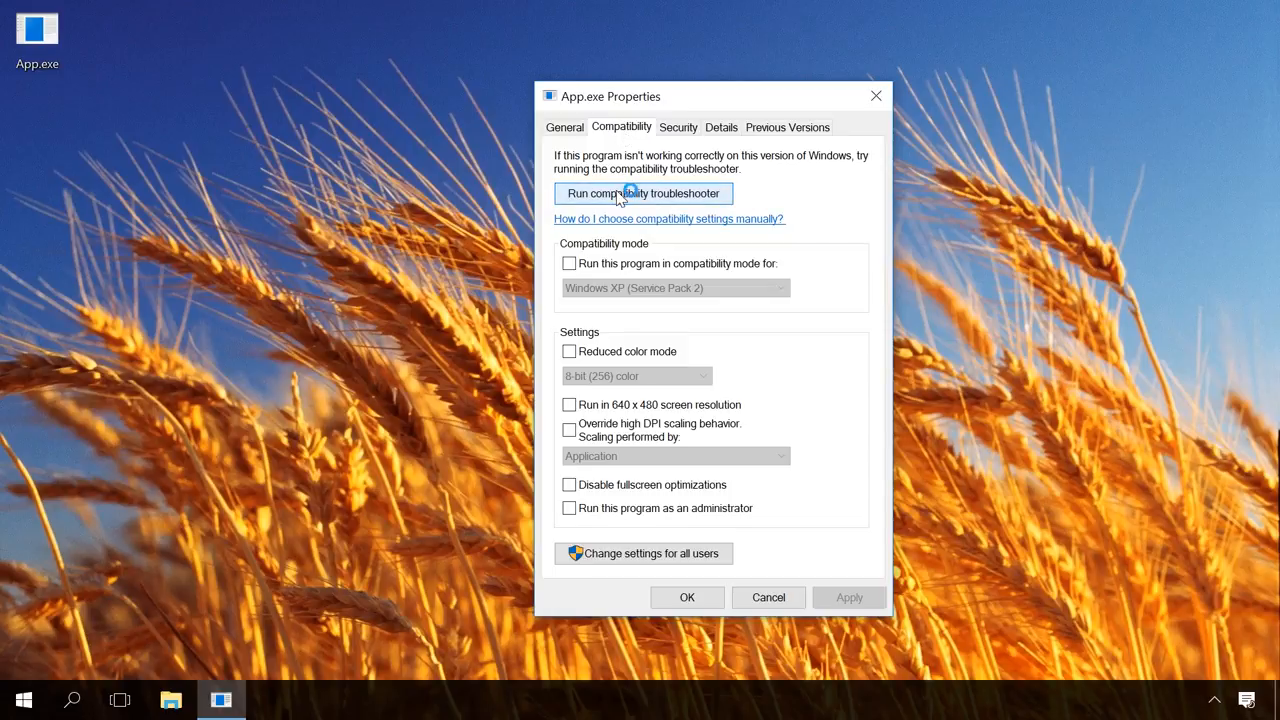
# Step: Cancel the troubleshooter and enable compatibility mode for Windows XP (Service Pack 2)
pyautogui.click(644, 192)
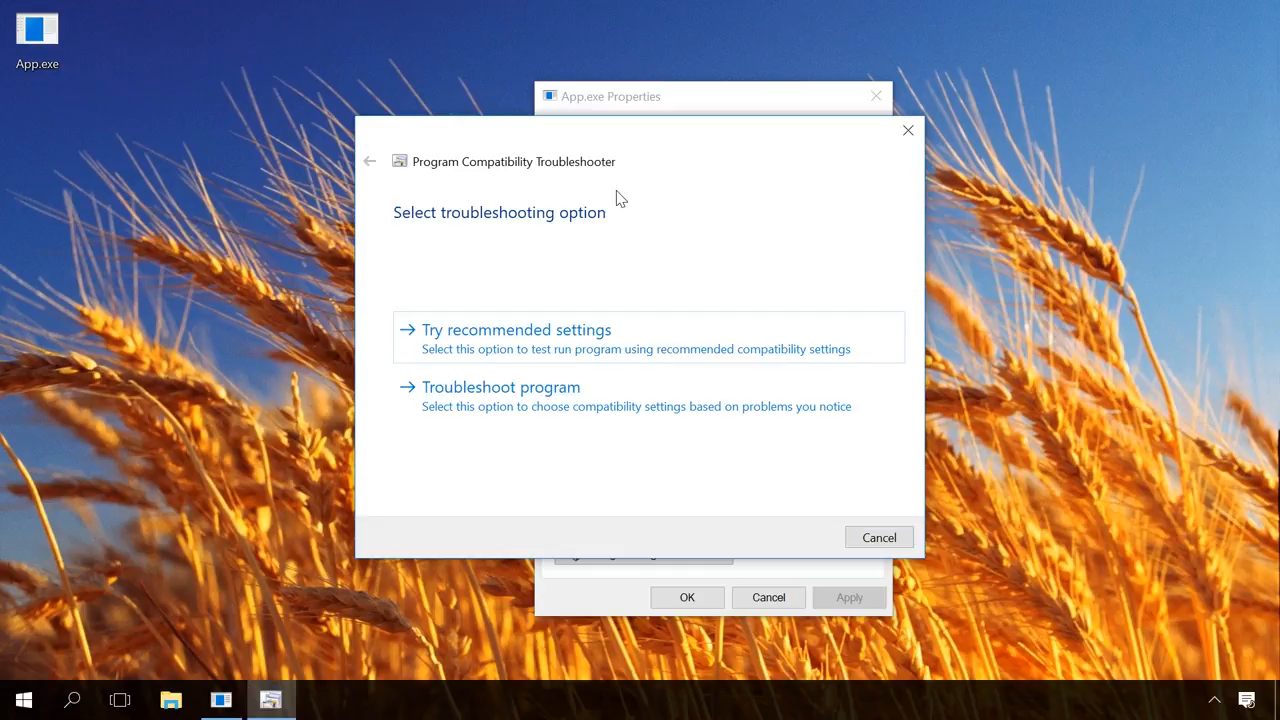
pyautogui.moveTo(558, 332)
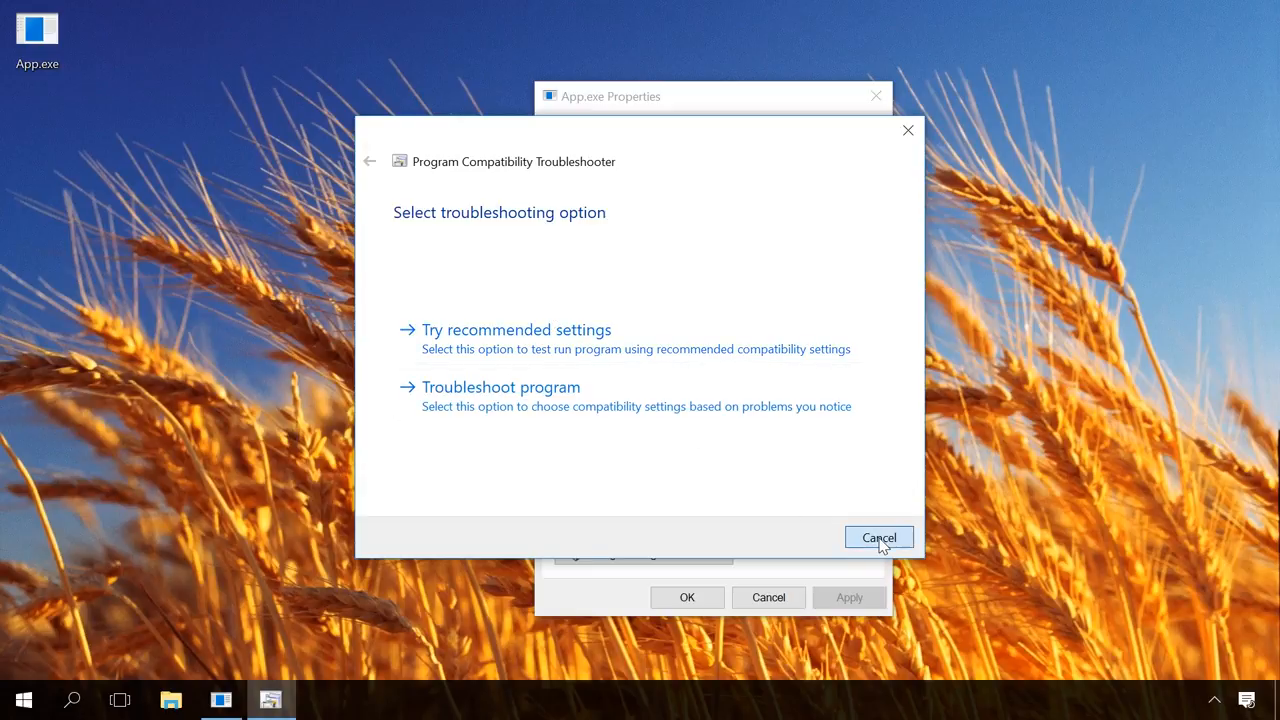
pyautogui.click(878, 536)
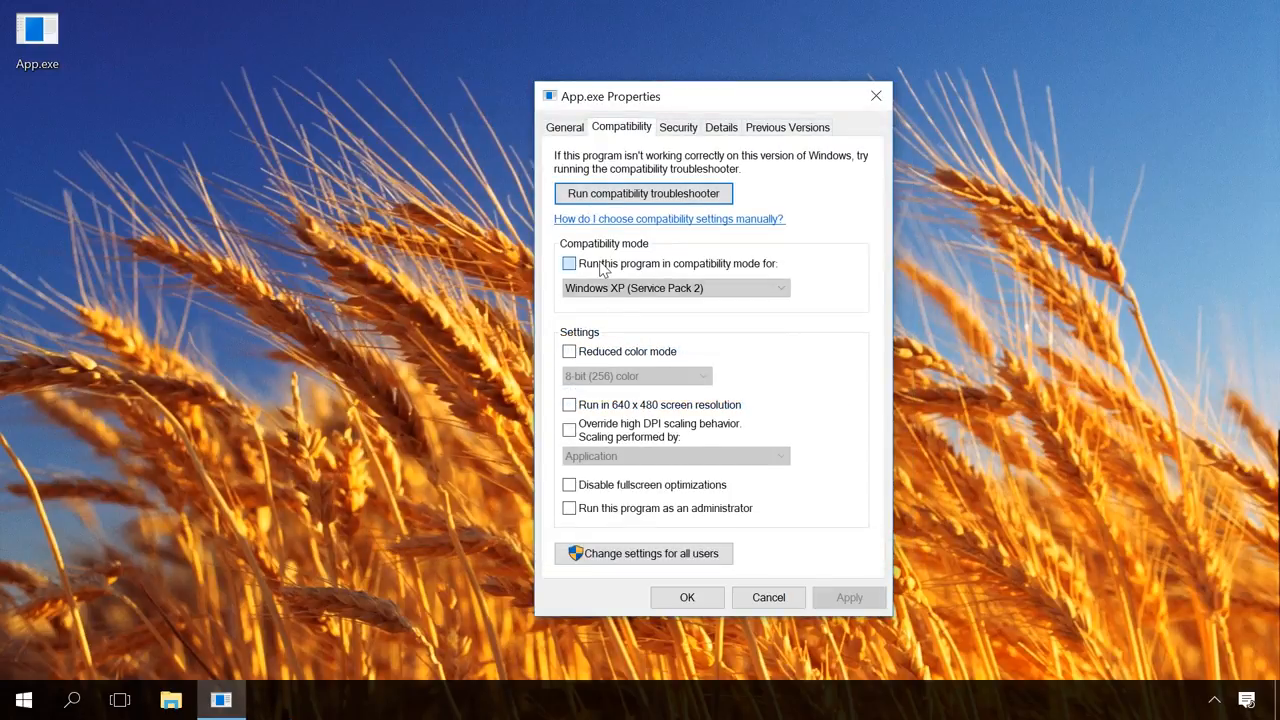
pyautogui.click(780, 288)
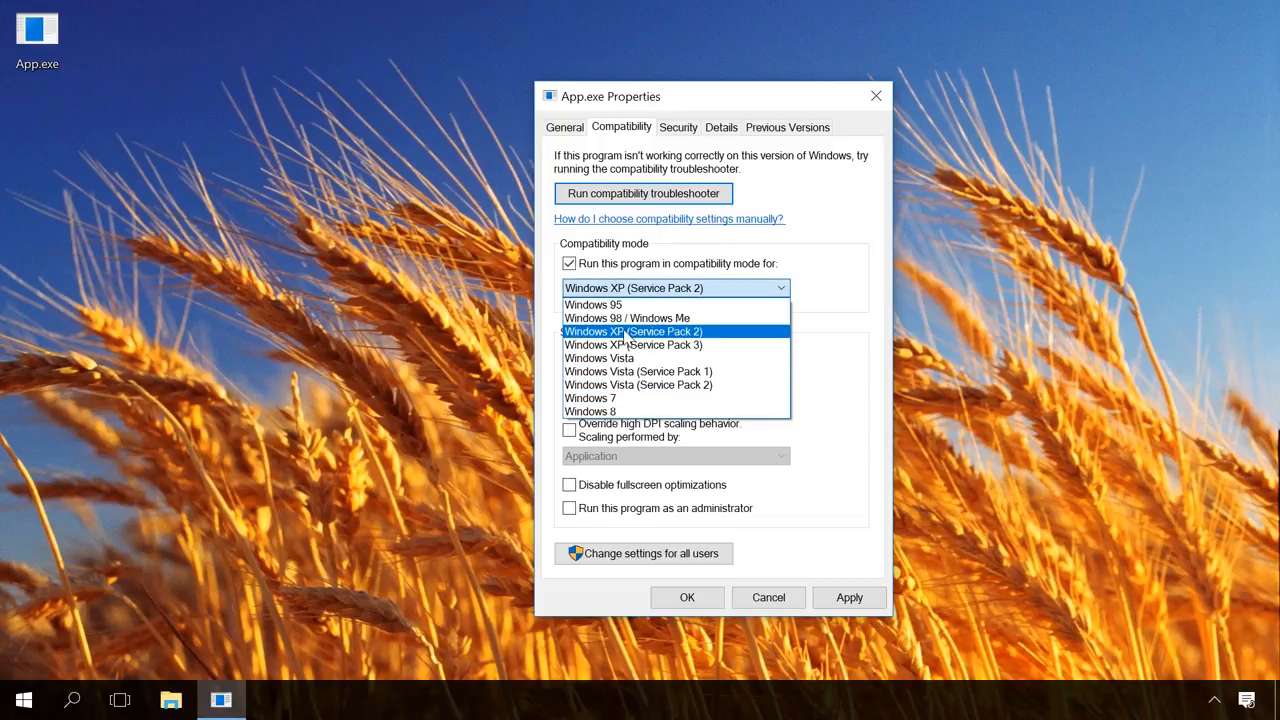
pyautogui.click(636, 332)
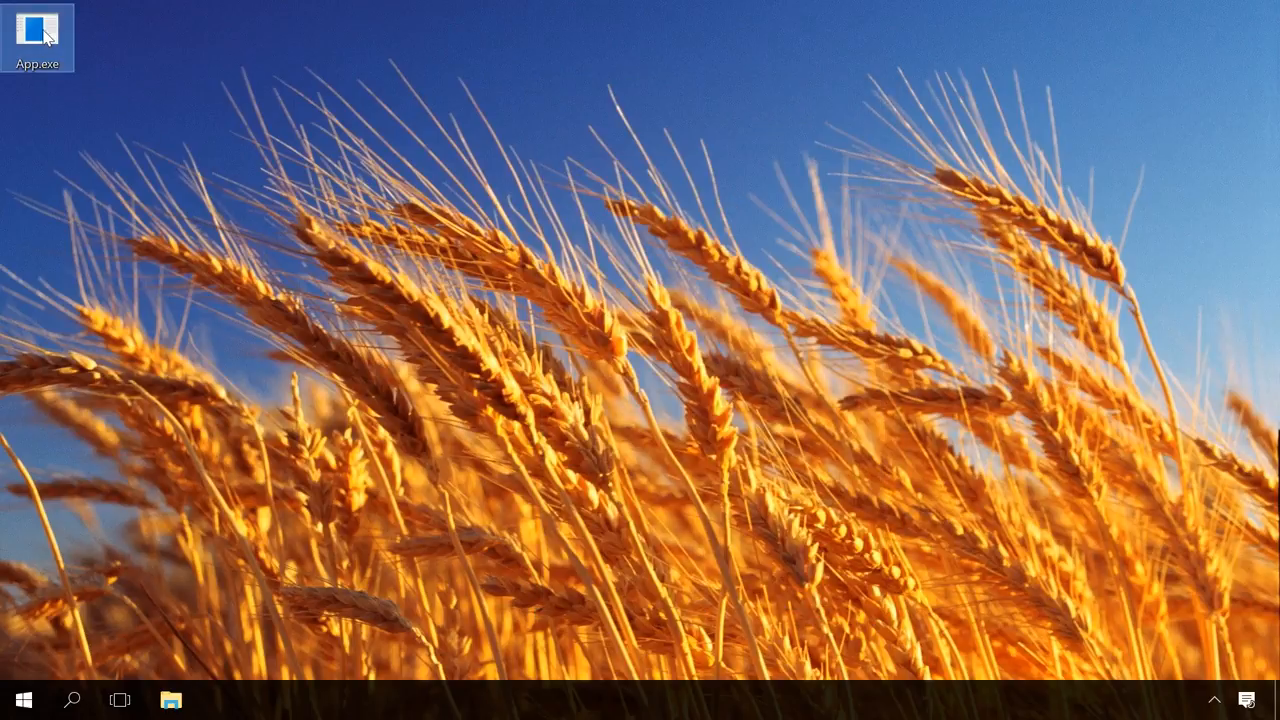
# Step: Relaunch App.exe and see it still can't run on this PC
pyautogui.doubleClick(36, 30)
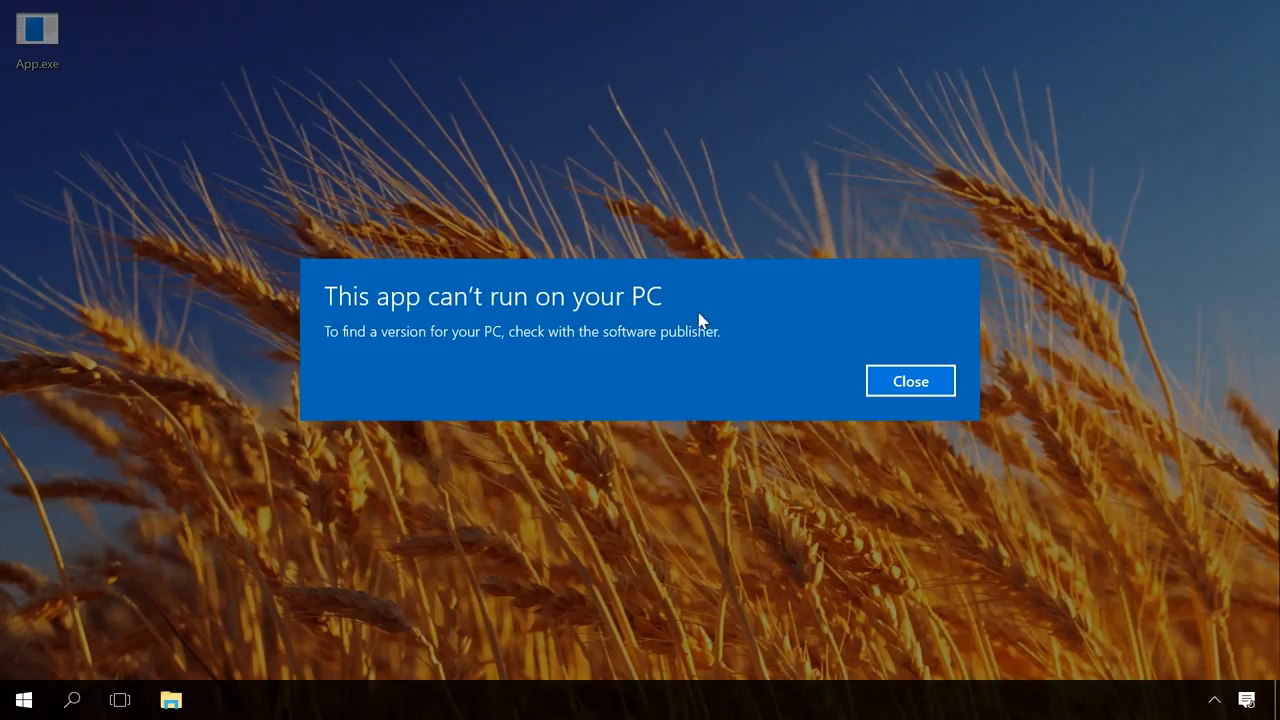
pyautogui.moveTo(738, 312)
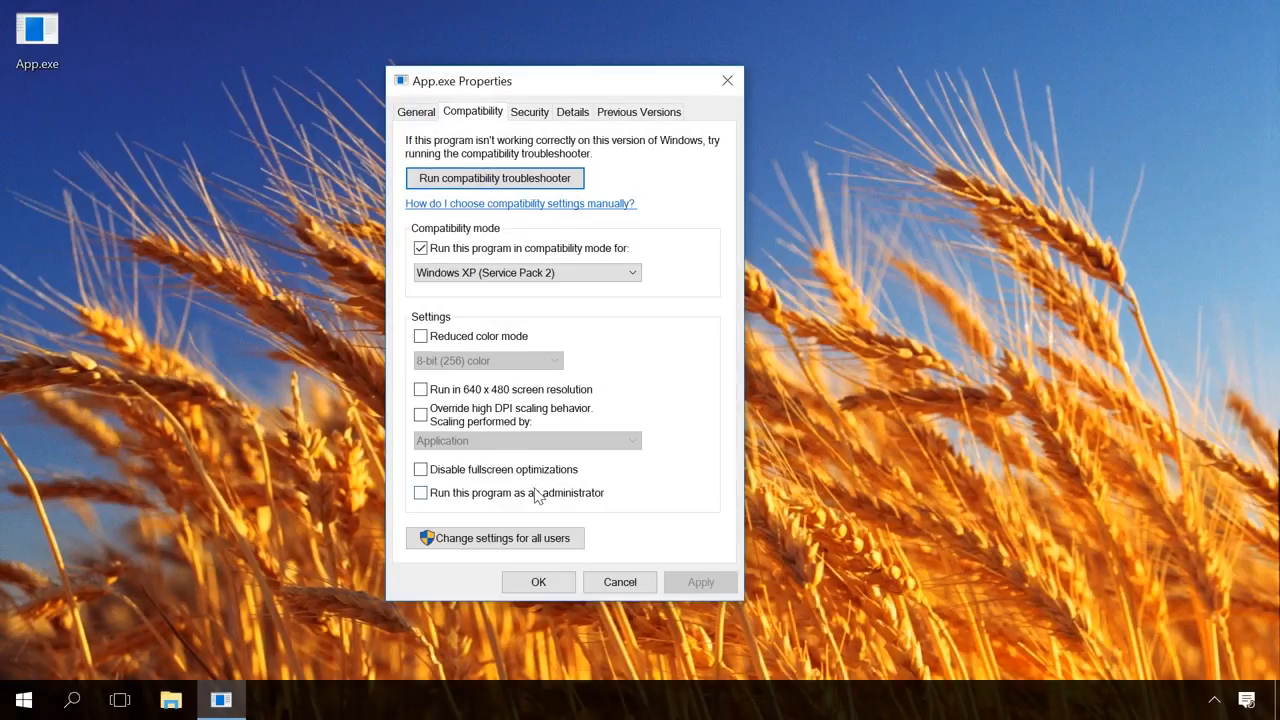
pyautogui.moveTo(508, 494)
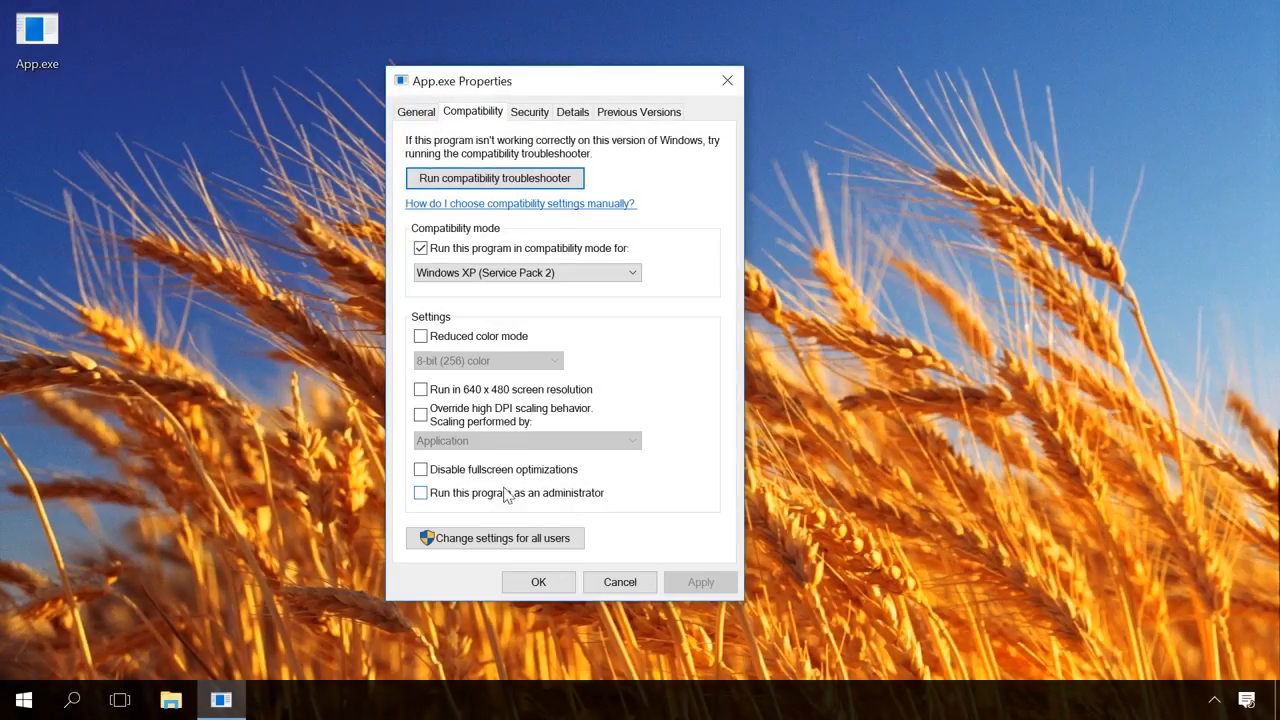
pyautogui.click(420, 492)
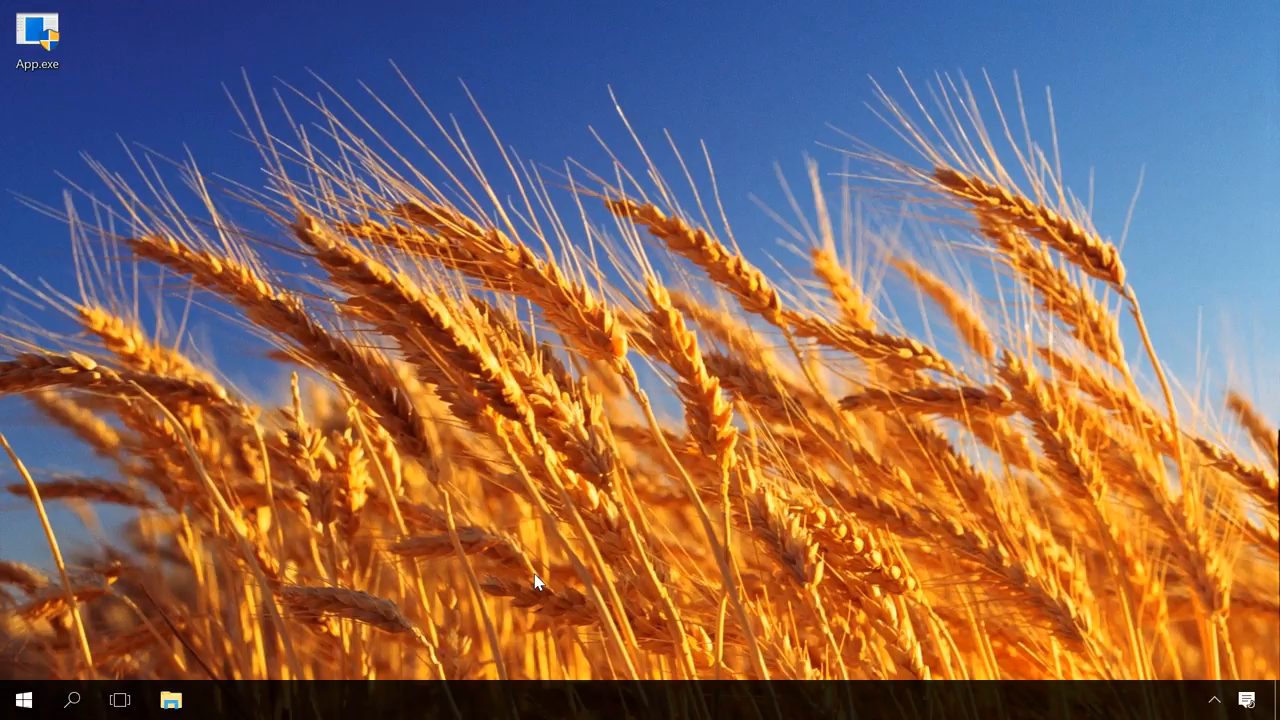
pyautogui.moveTo(24, 700)
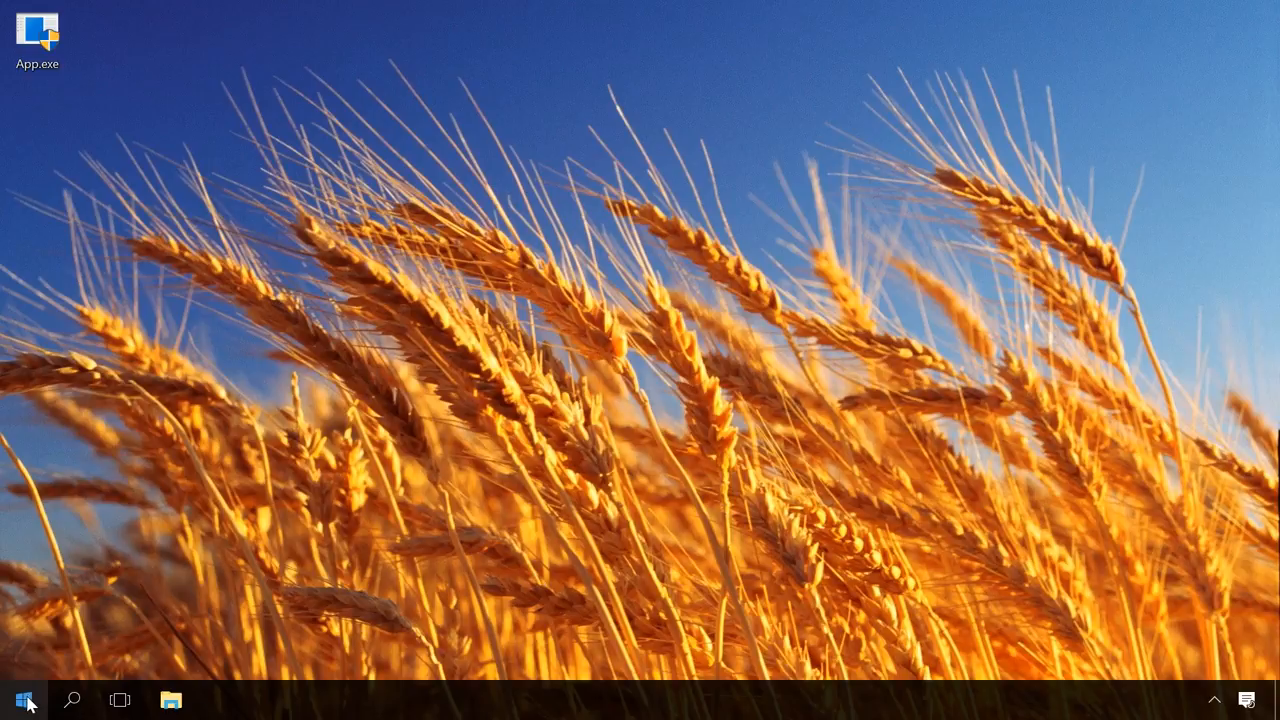
pyautogui.click(20, 700)
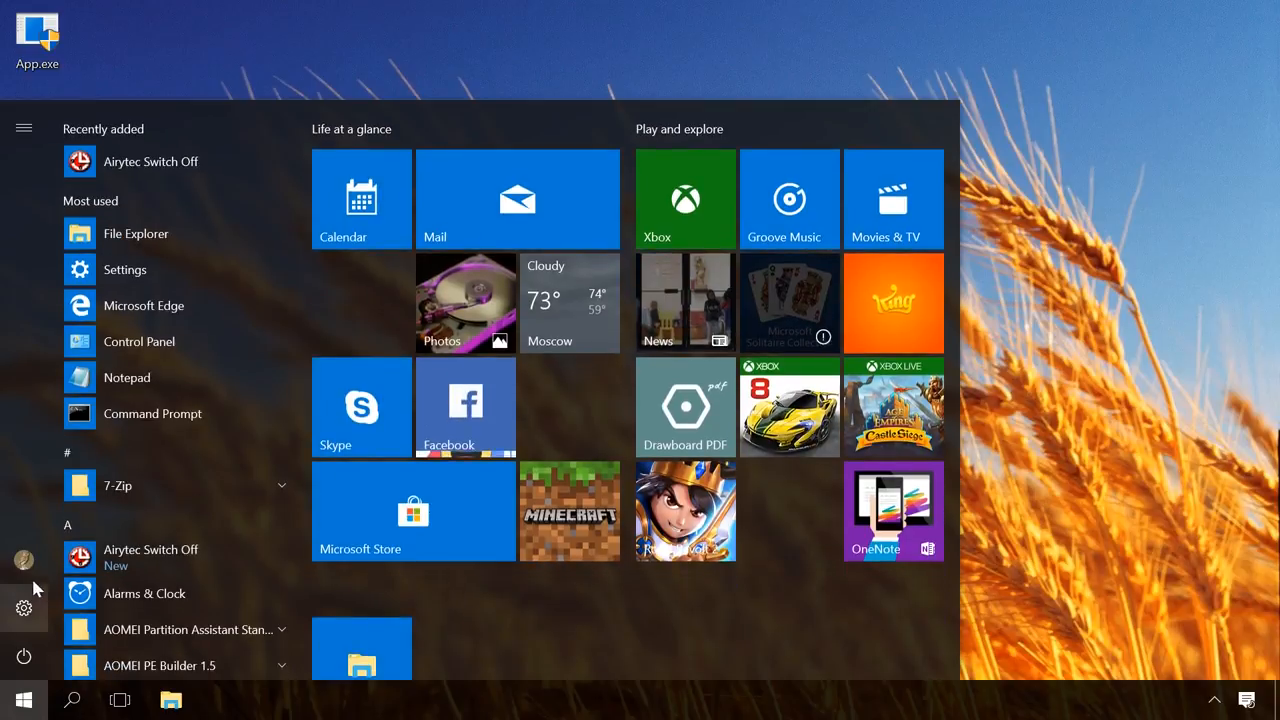
pyautogui.click(24, 560)
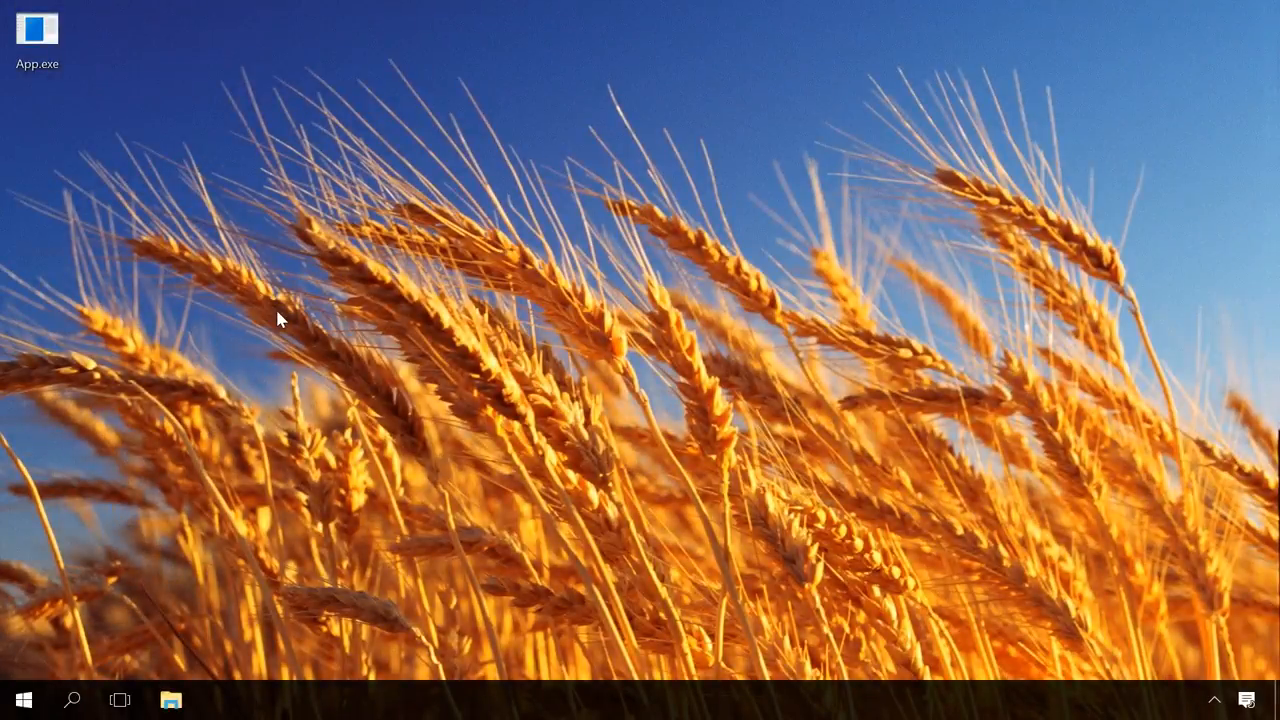
pyautogui.rightClick(36, 36)
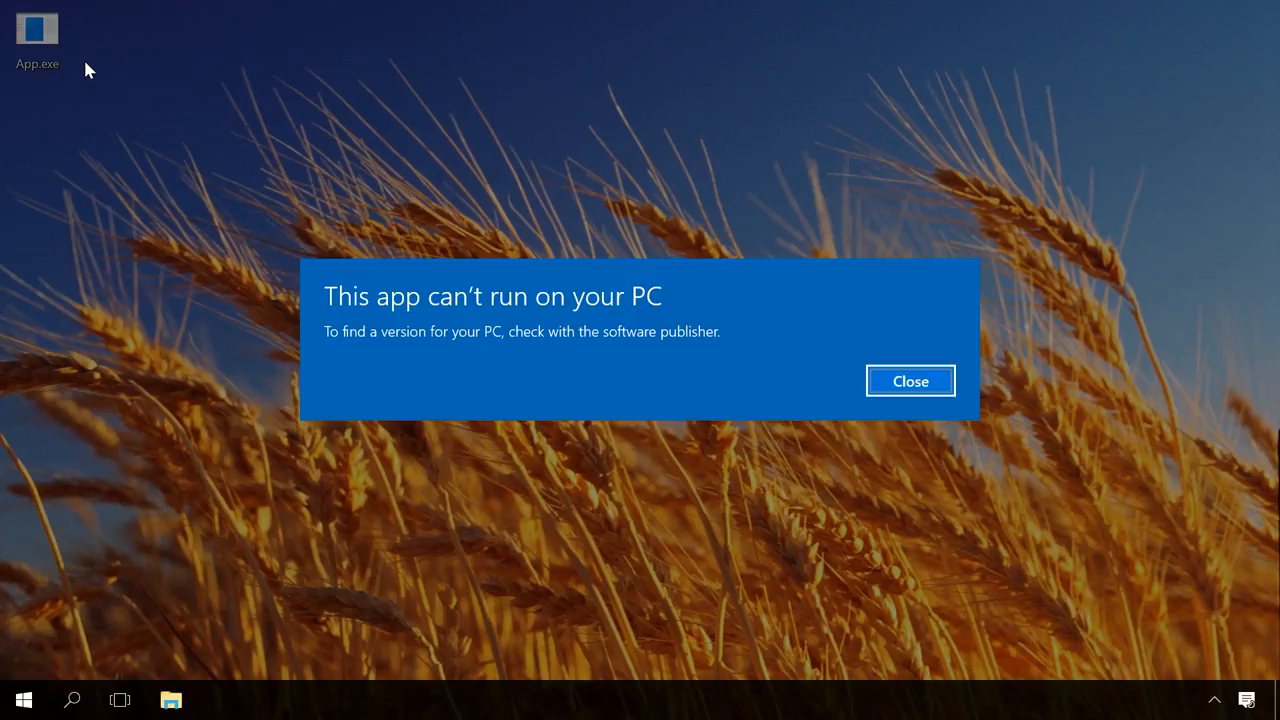
pyautogui.click(908, 380)
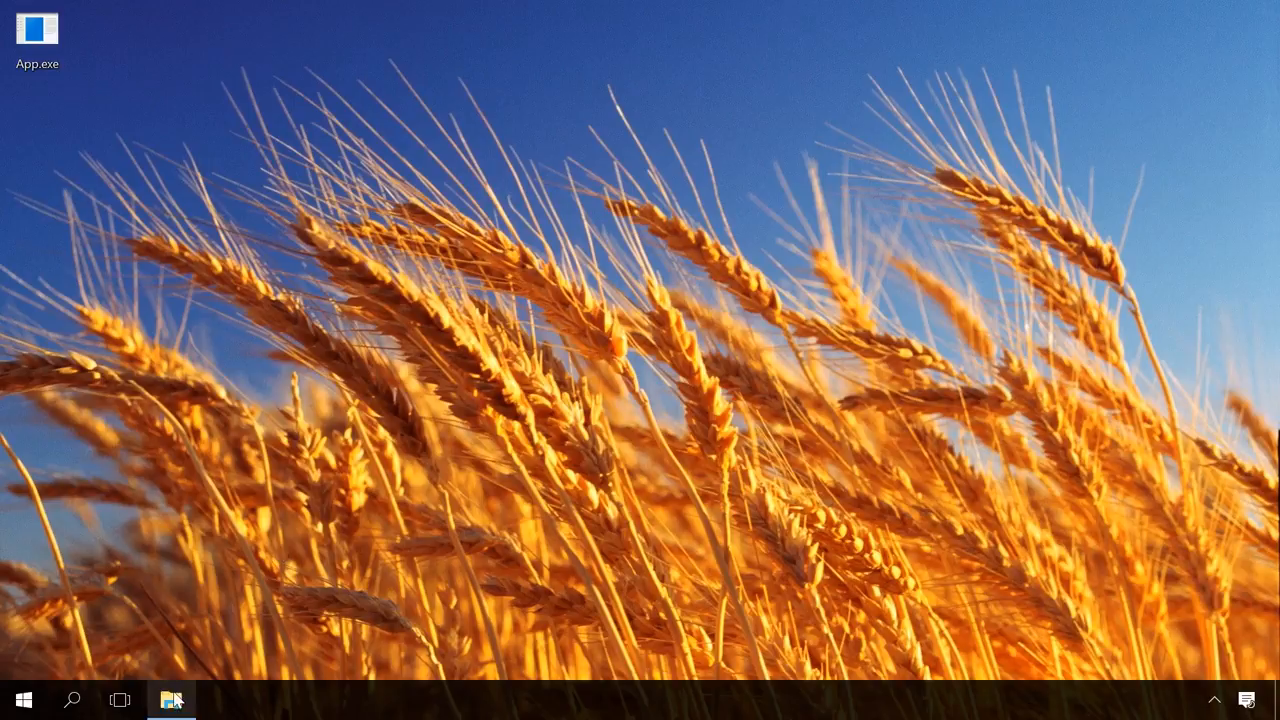
pyautogui.click(172, 700)
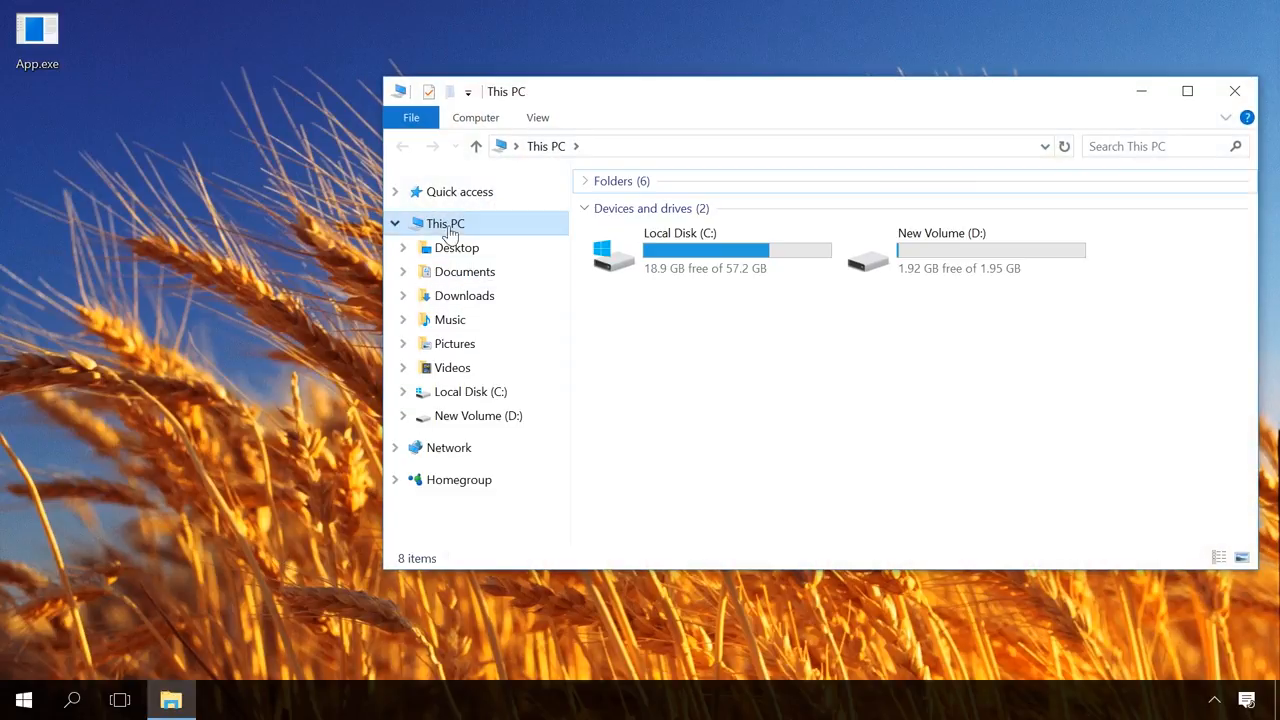
pyautogui.rightClick(440, 222)
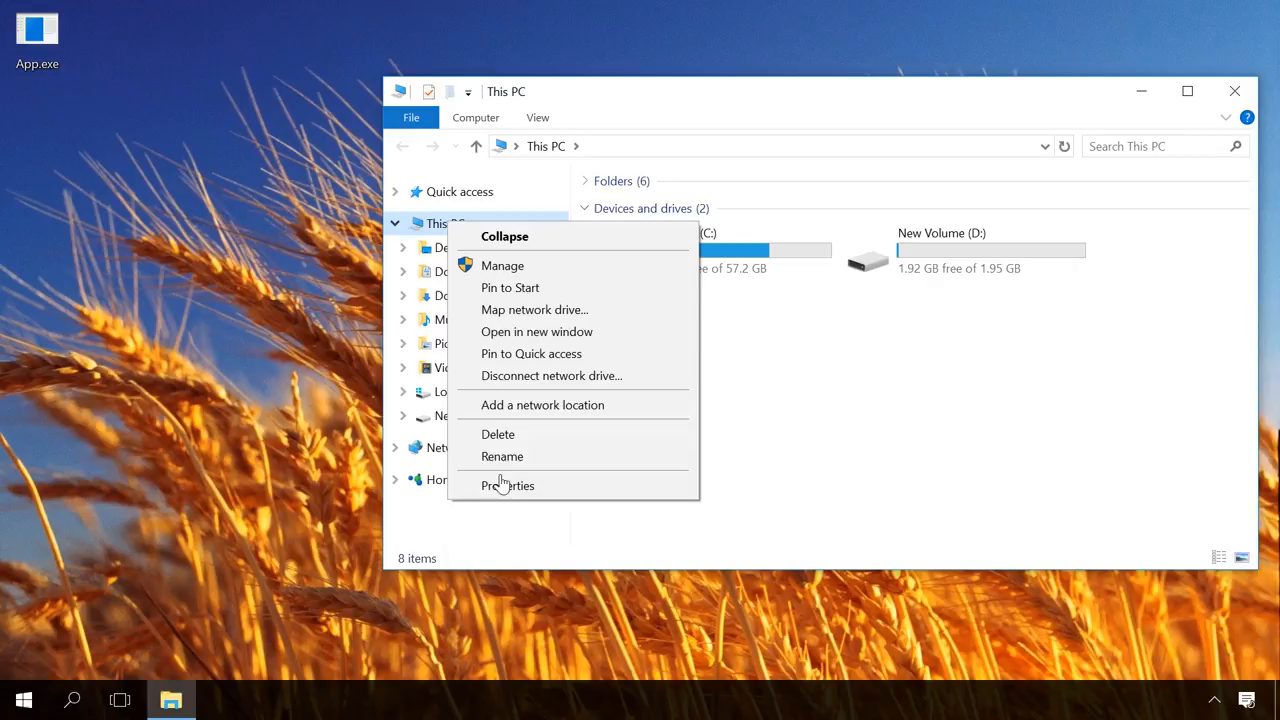
pyautogui.click(508, 486)
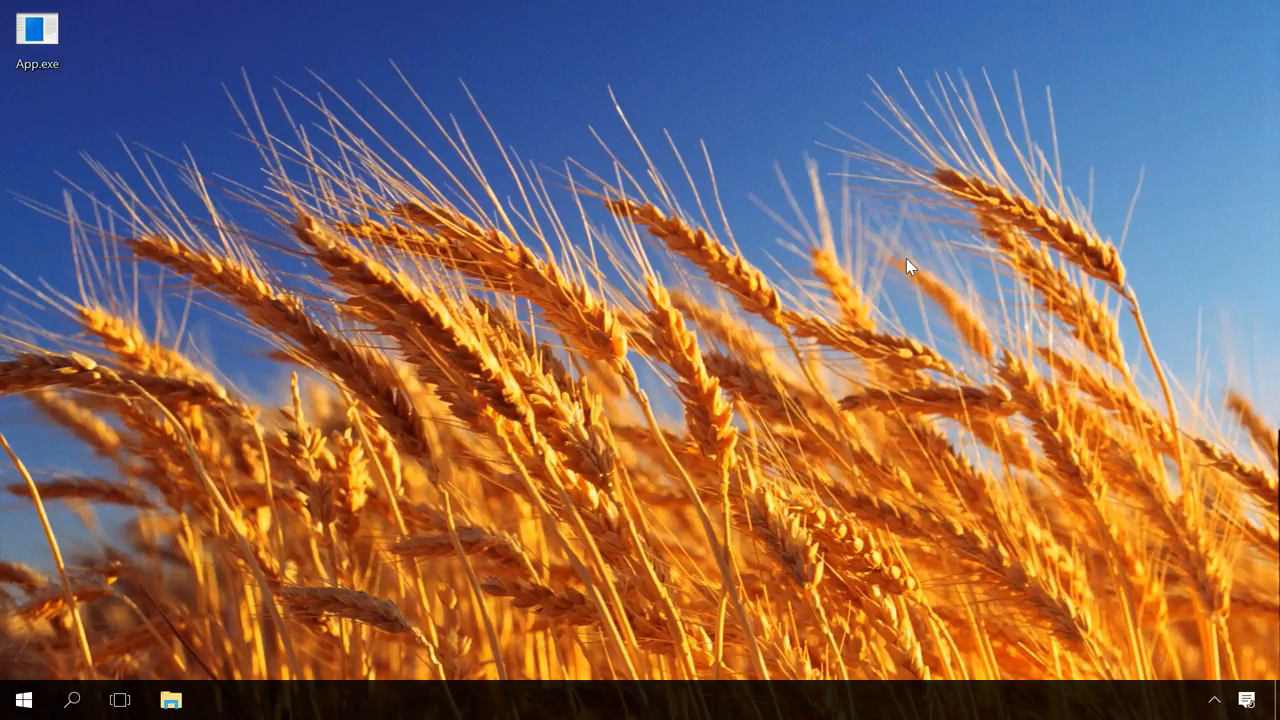
pyautogui.doubleClick(36, 28)
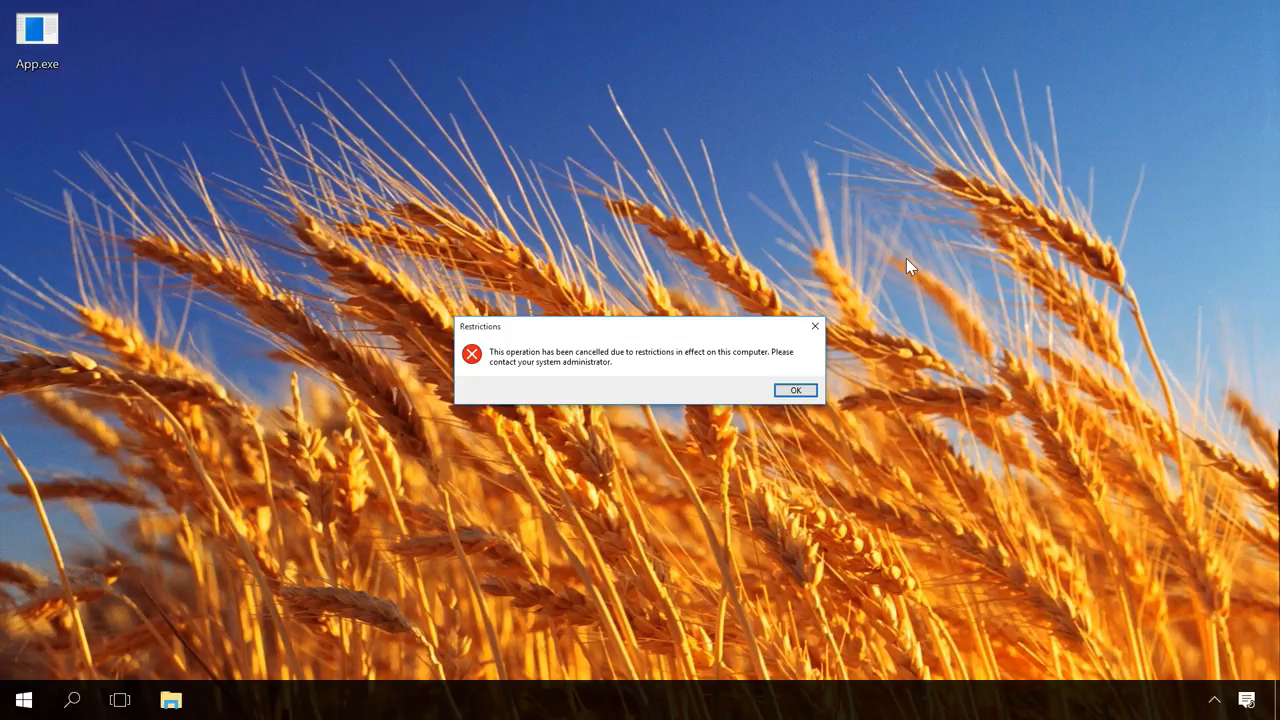
pyautogui.click(796, 390)
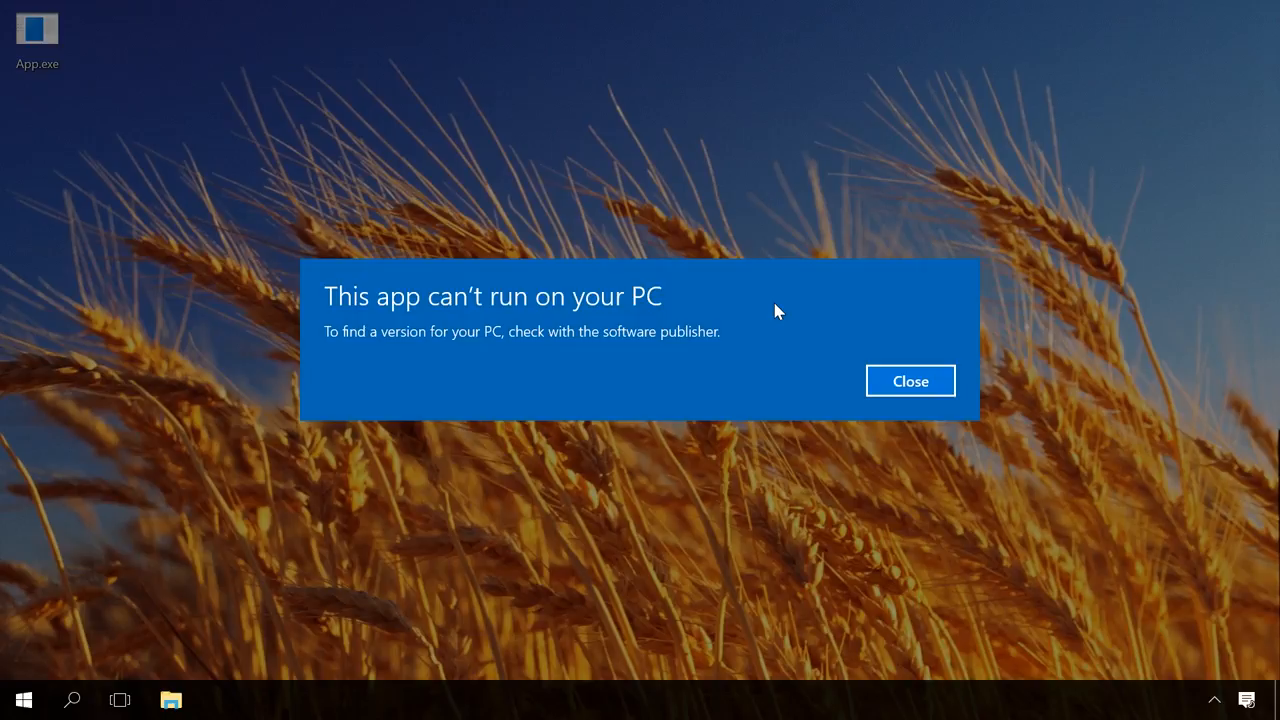
pyautogui.click(908, 380)
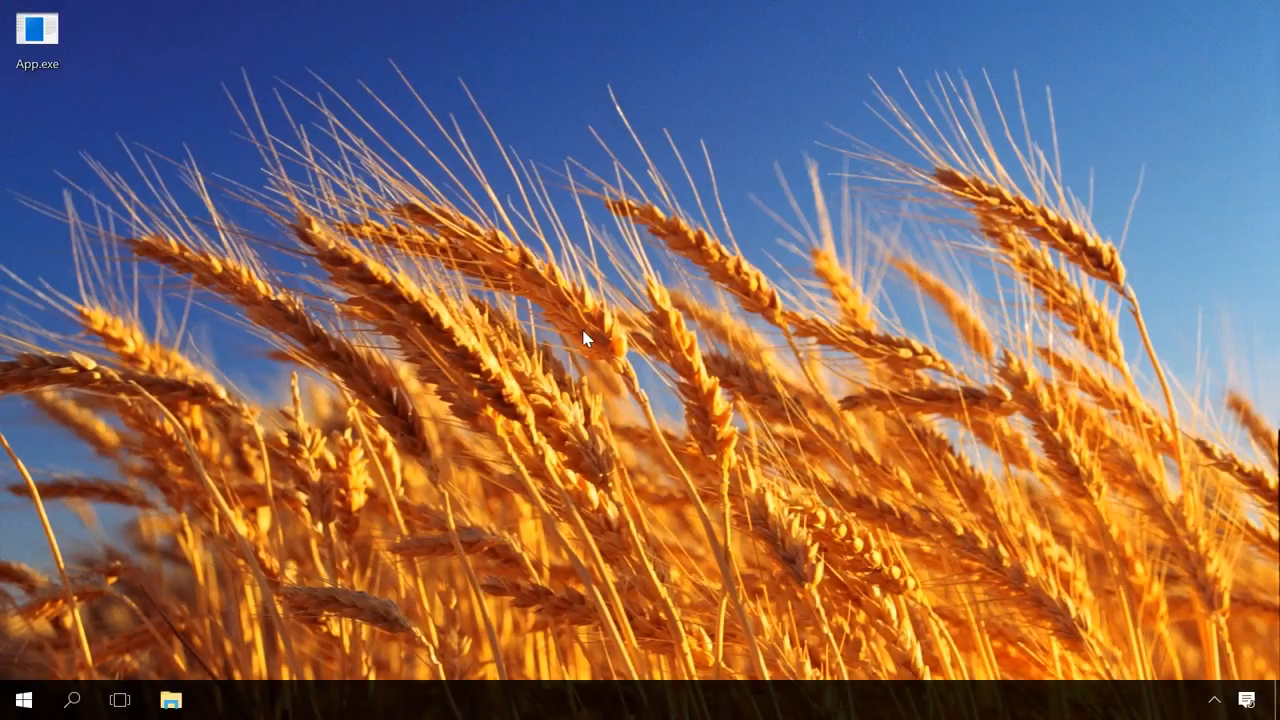
# Step: In Defender Security Center's App & browser control, turn SmartScreen off for Store apps and Edge
pyautogui.click(24, 700)
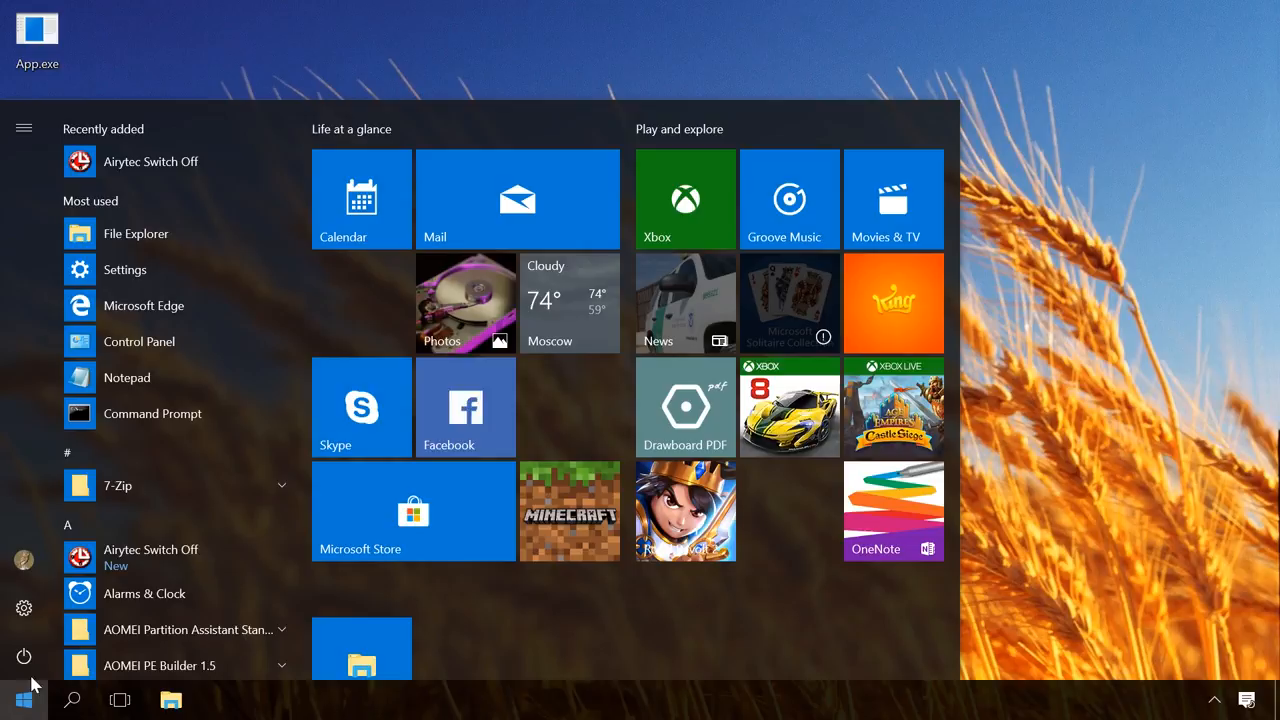
pyautogui.click(124, 268)
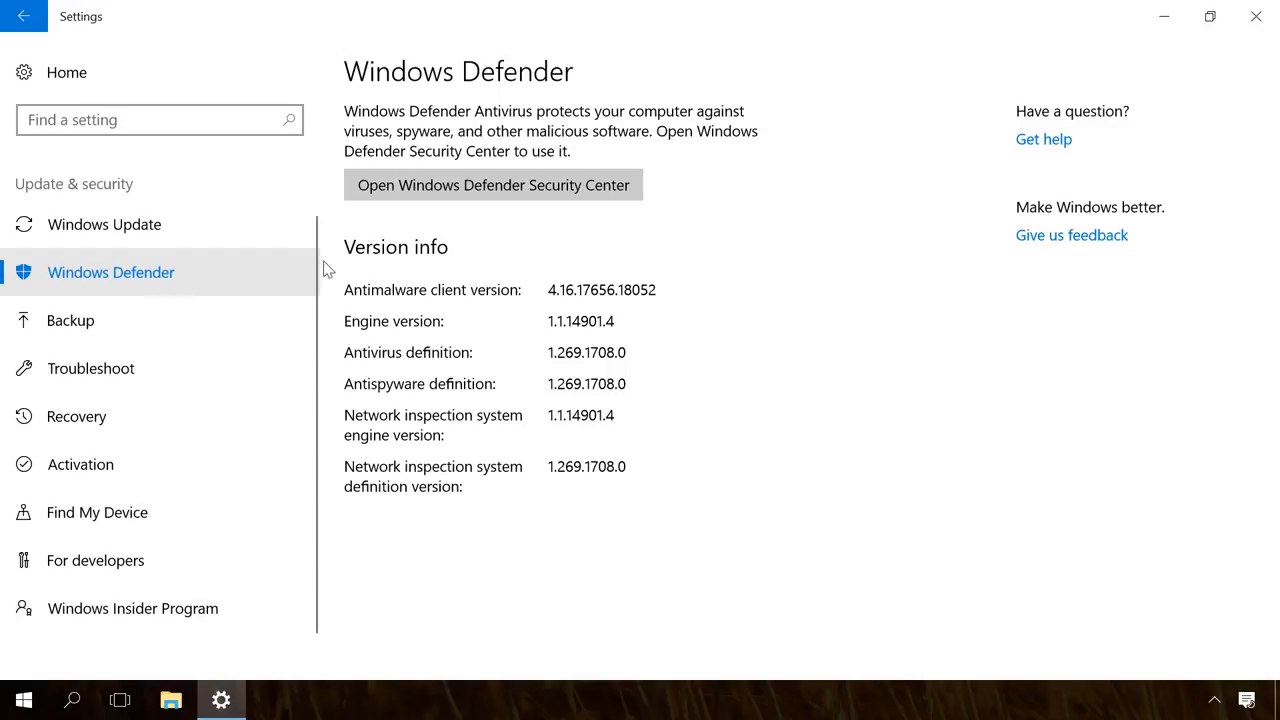
pyautogui.click(492, 184)
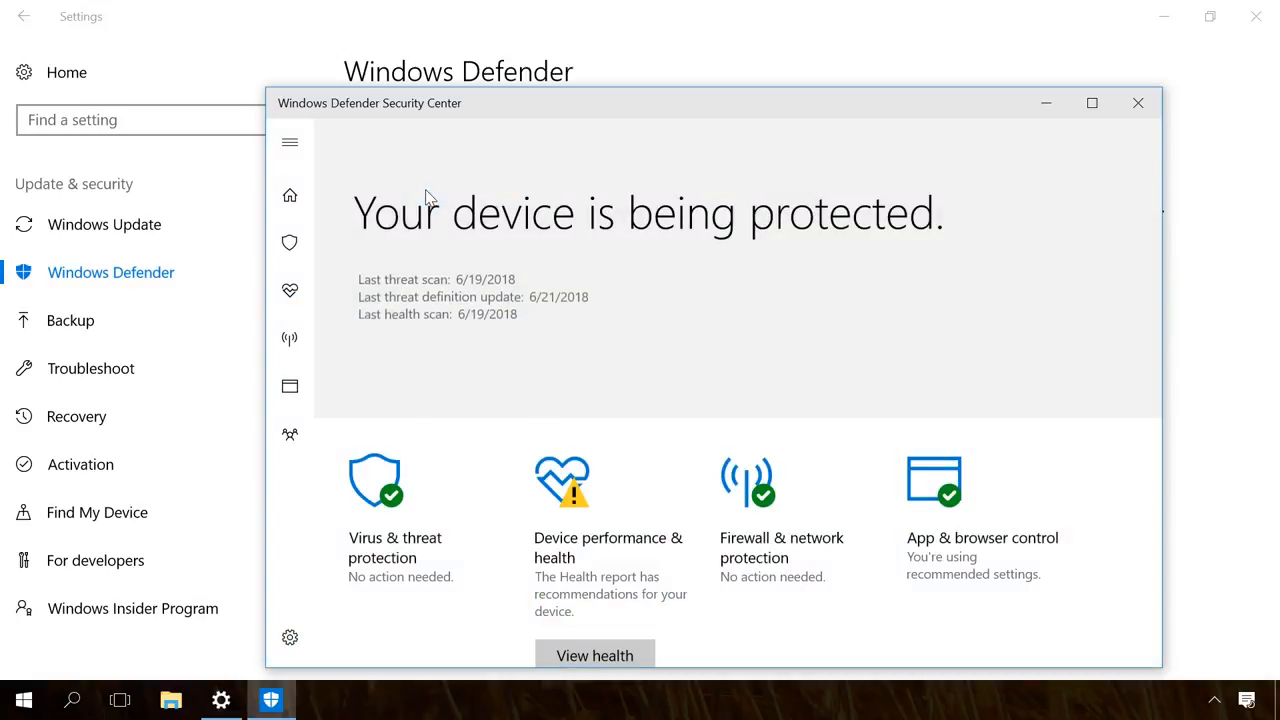
pyautogui.click(1092, 104)
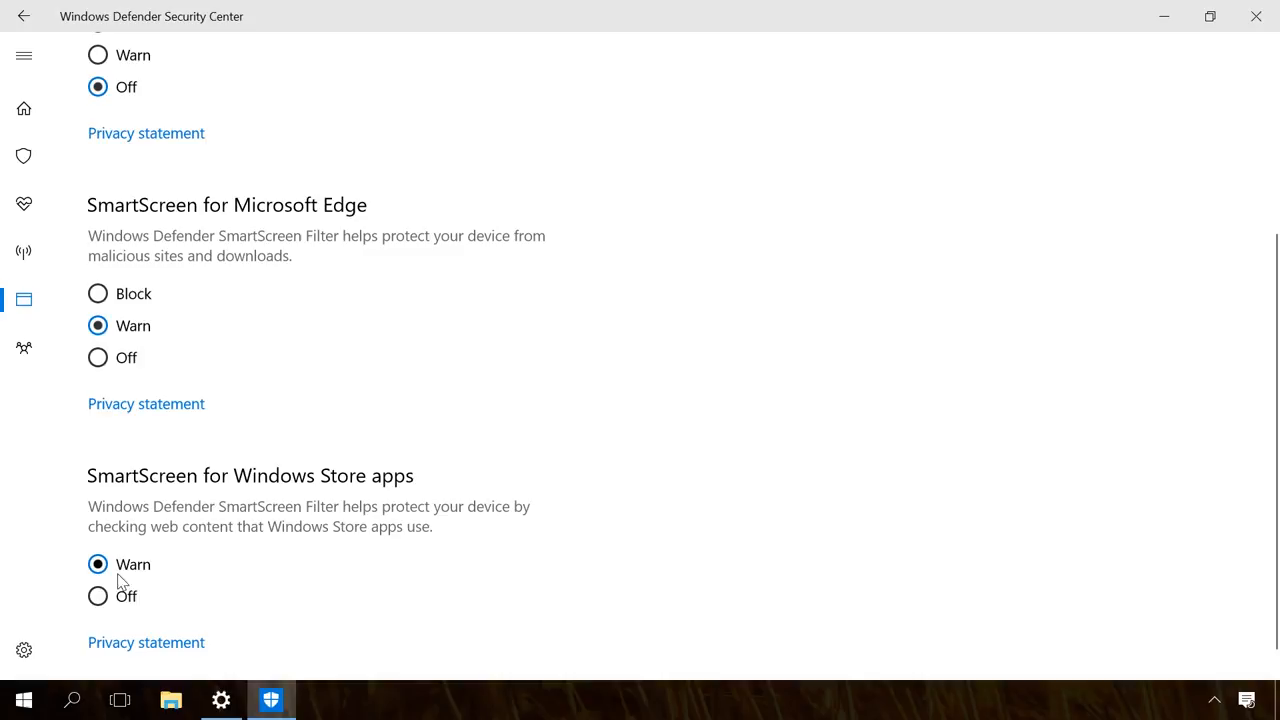
pyautogui.click(98, 596)
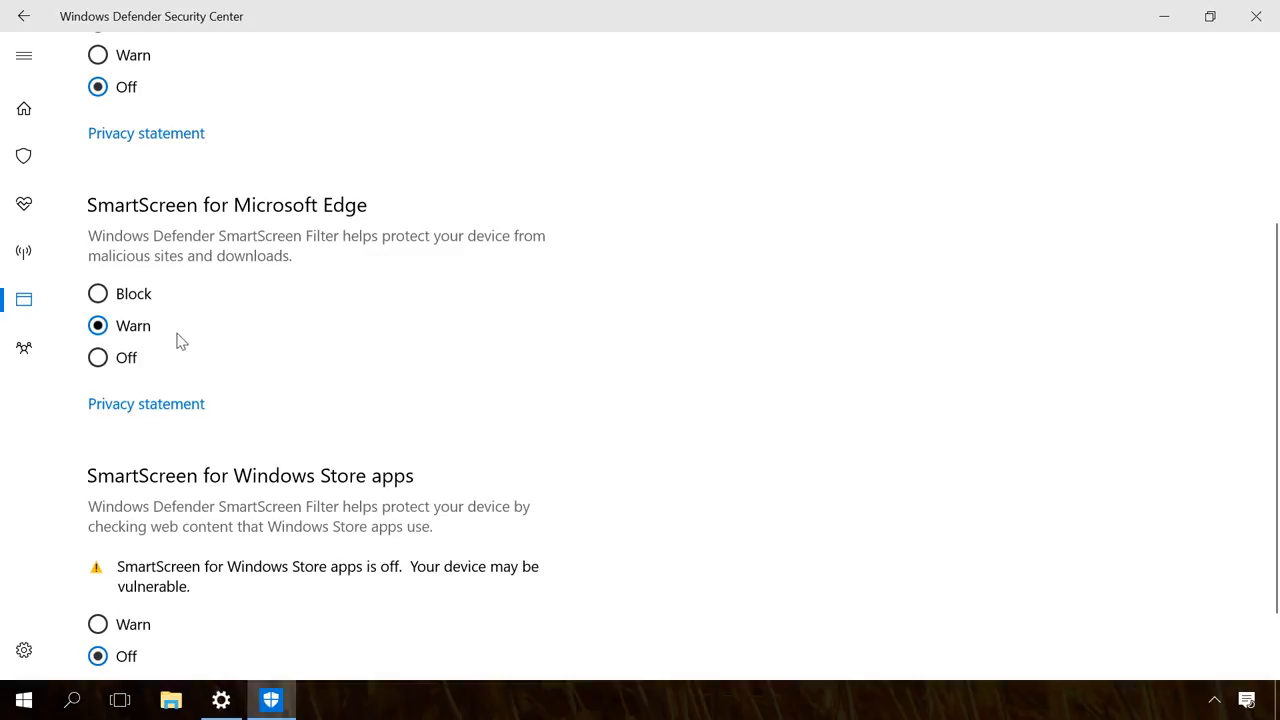
pyautogui.click(98, 356)
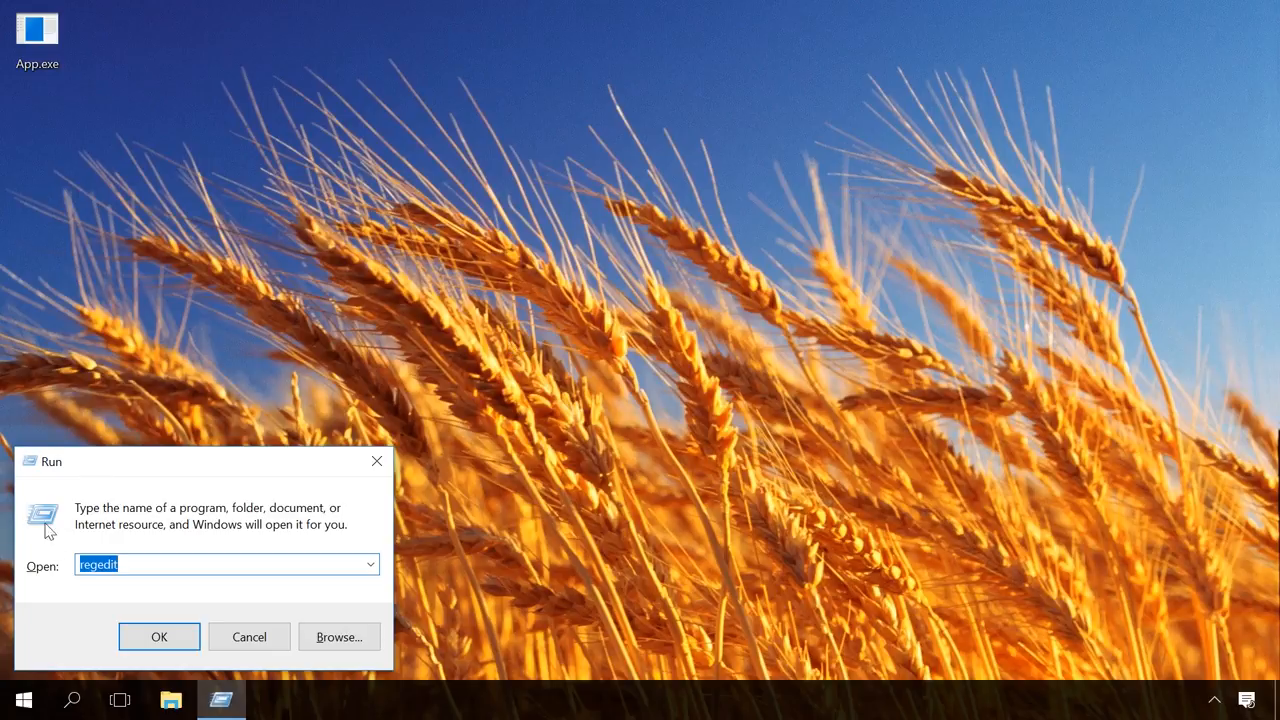
pyautogui.moveTo(72, 560)
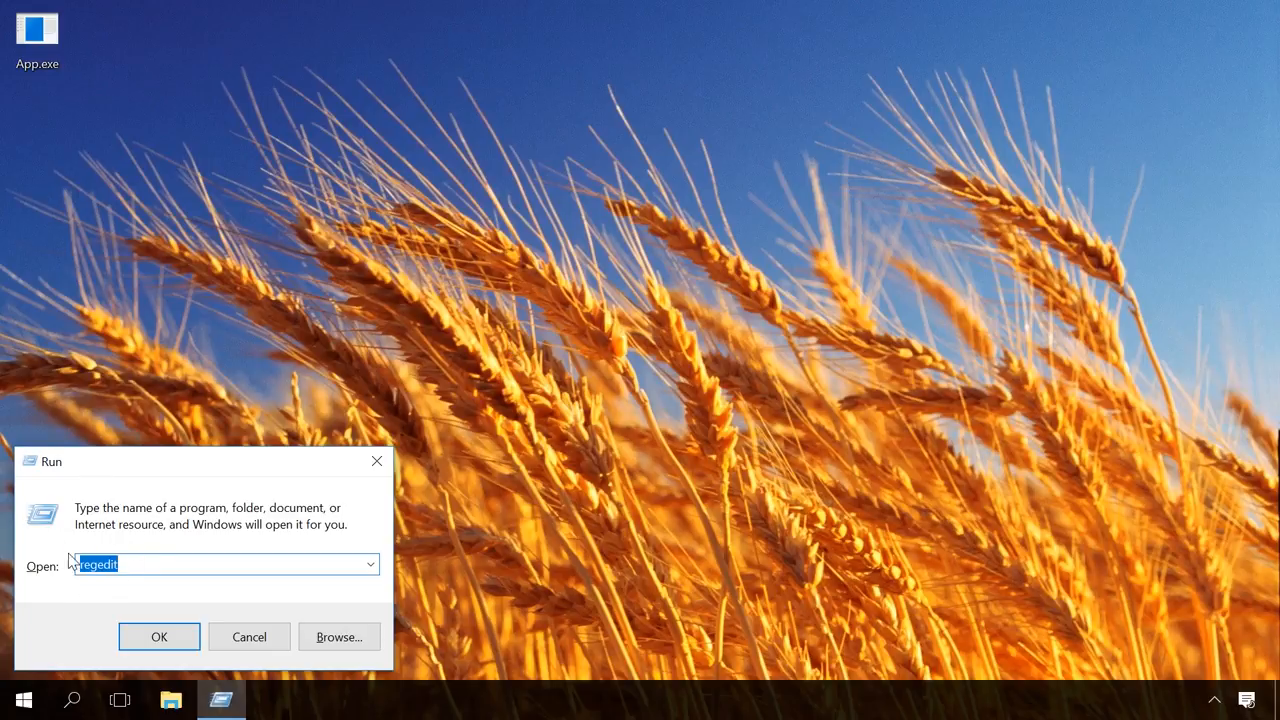
# Step: Launch Registry Editor from the Run prompt
pyautogui.click(158, 636)
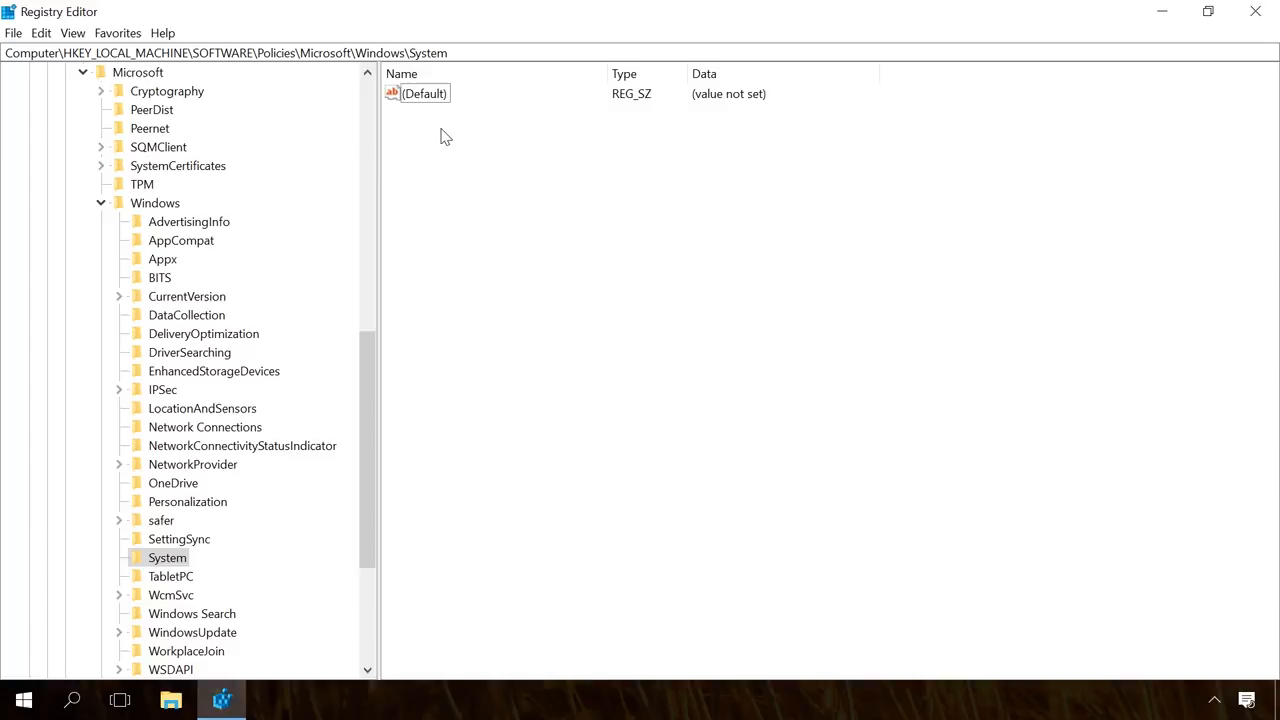
# Step: Create a DWORD value EnableSmartScreen with data 0 in the System policies key
pyautogui.rightClick(446, 136)
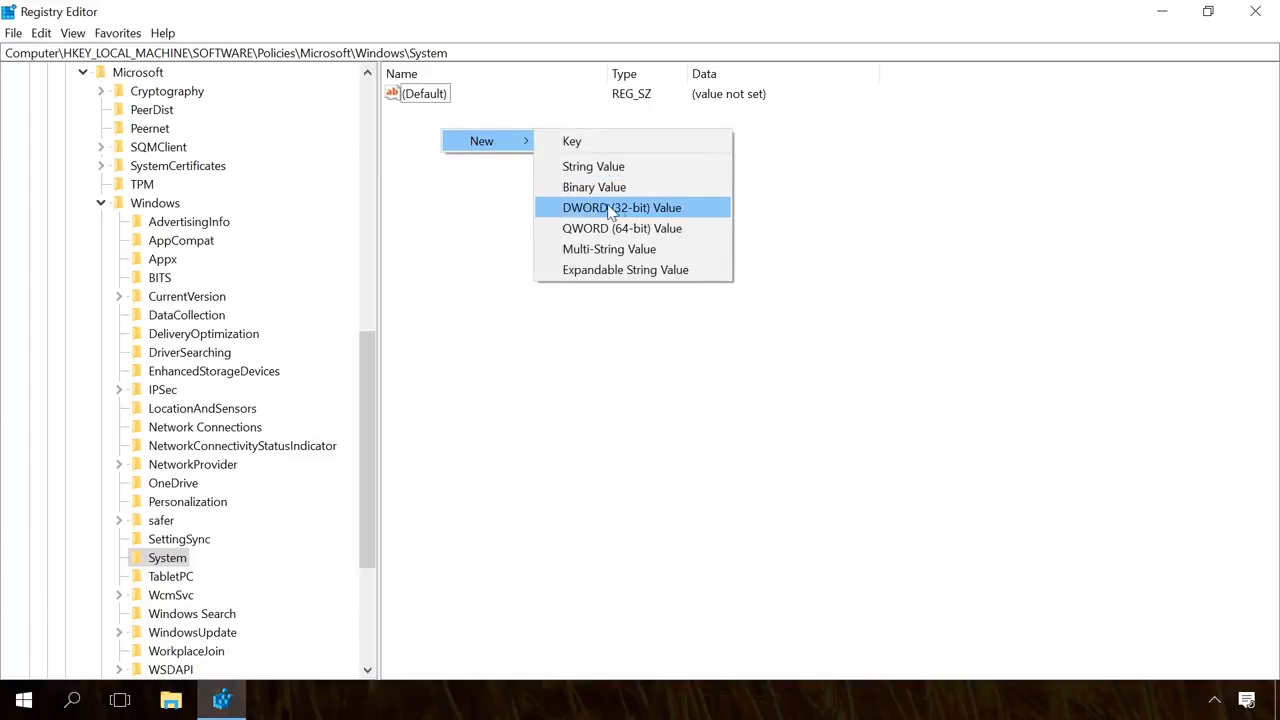
pyautogui.click(622, 206)
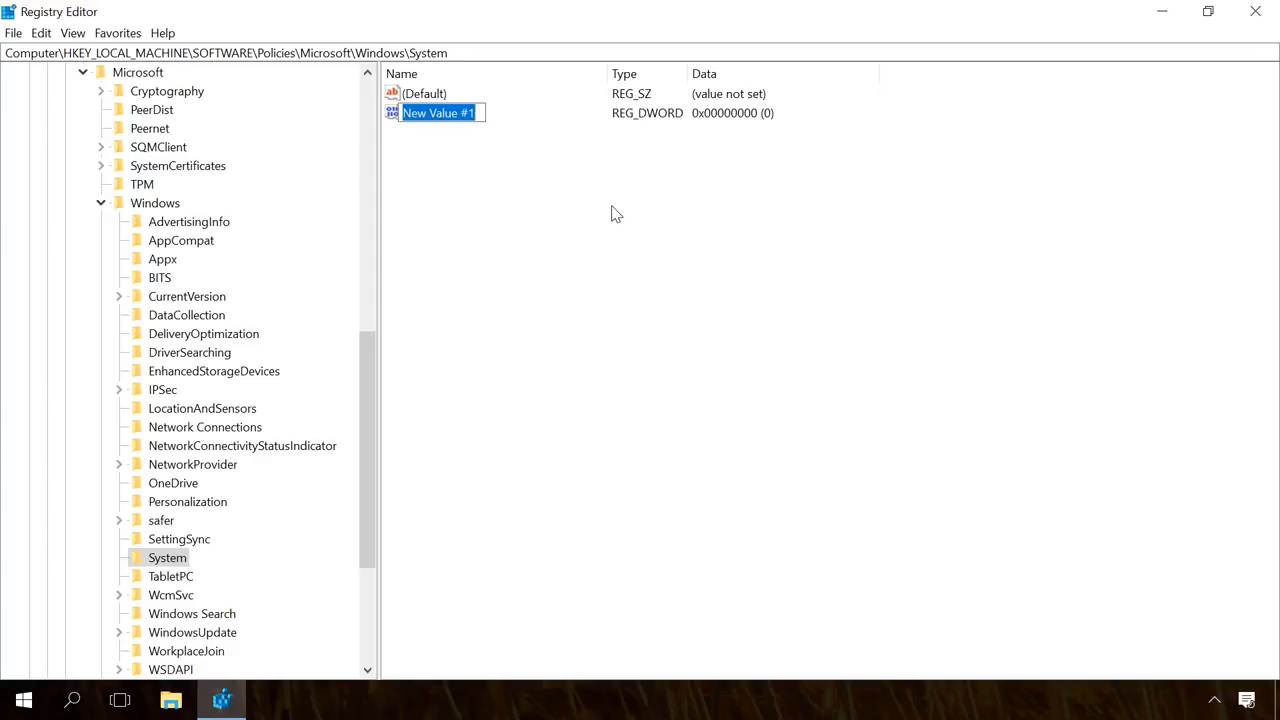
pyautogui.write('EnableSmartScreen')
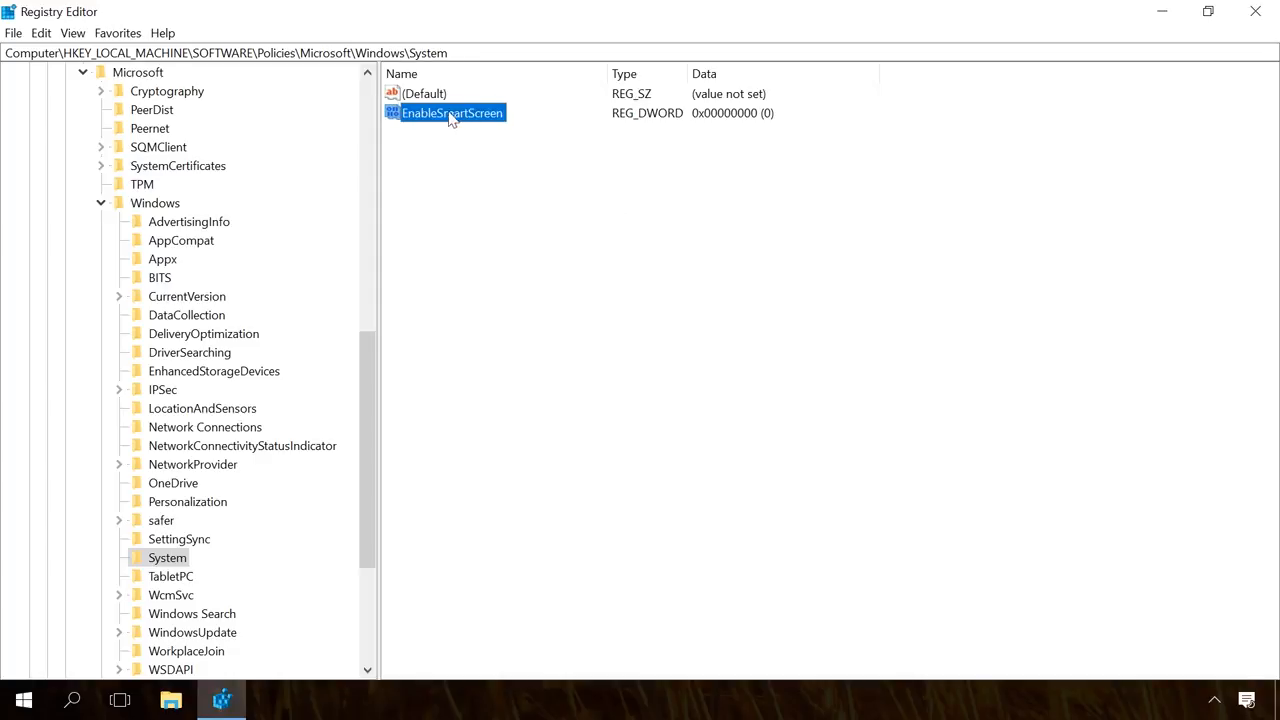
pyautogui.doubleClick(452, 112)
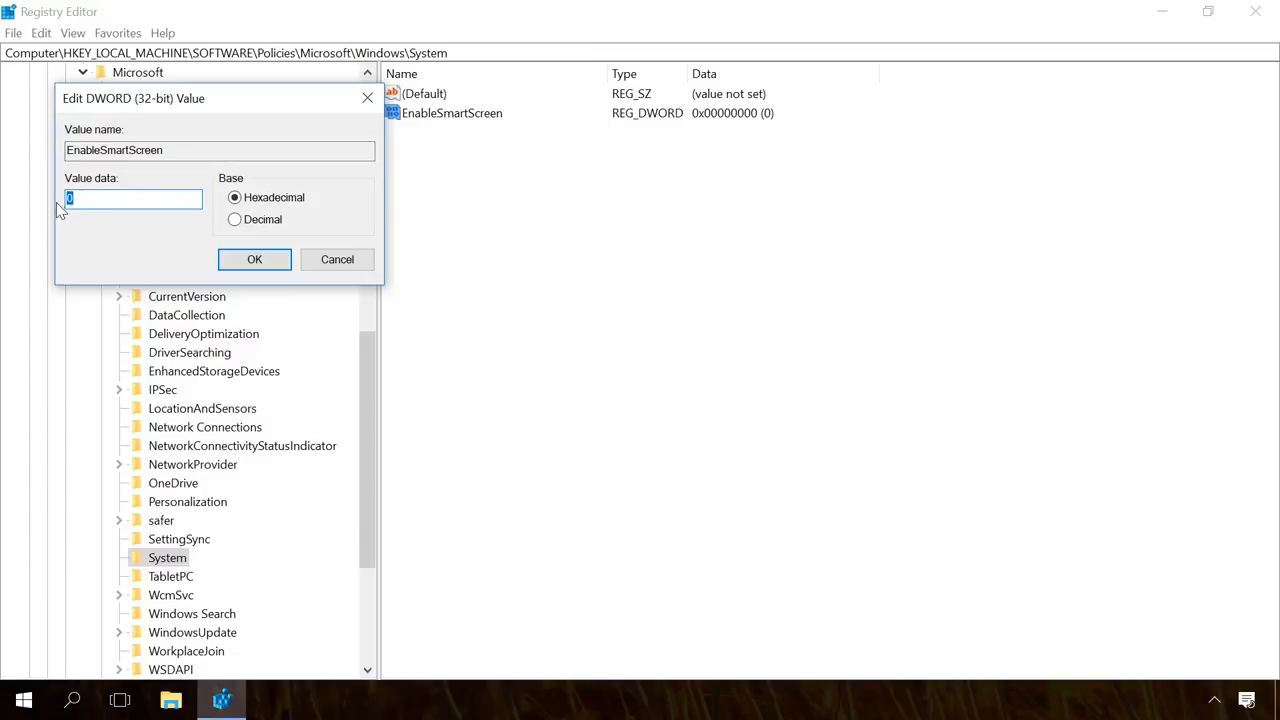
pyautogui.click(254, 260)
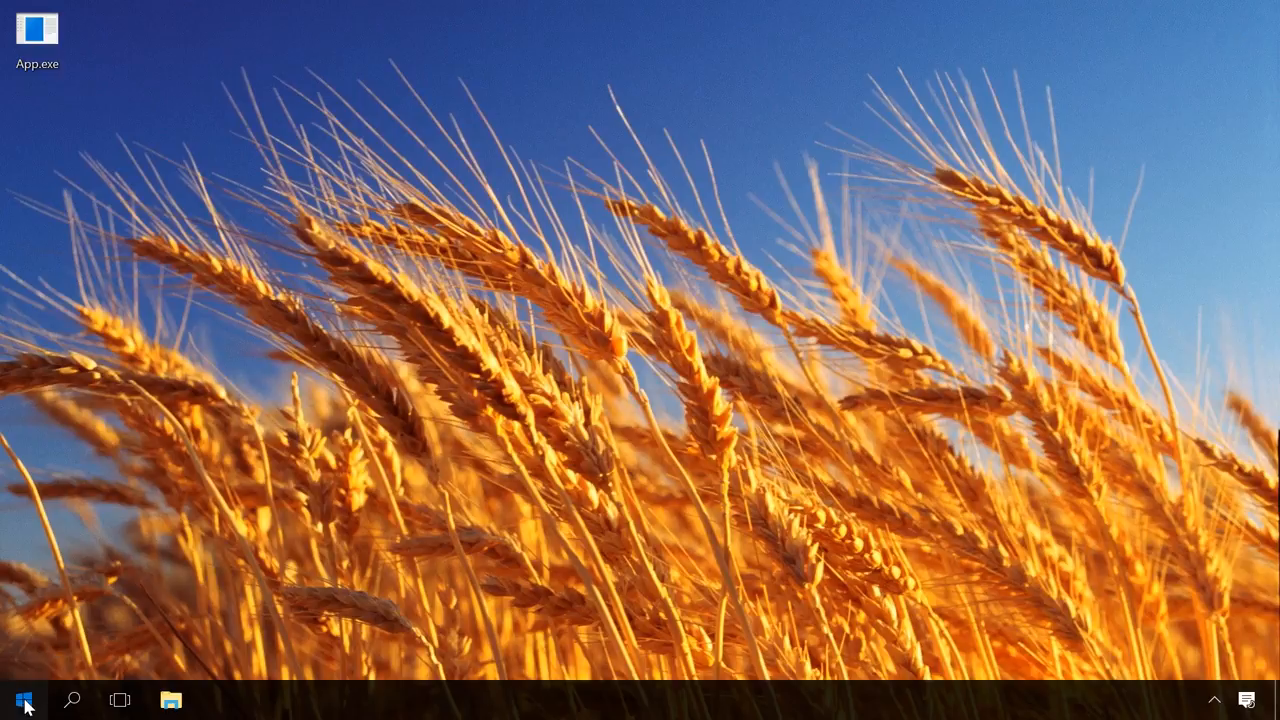
# Step: Delete the EnableSmartScreen value and confirm the permanent deletion
pyautogui.click(24, 700)
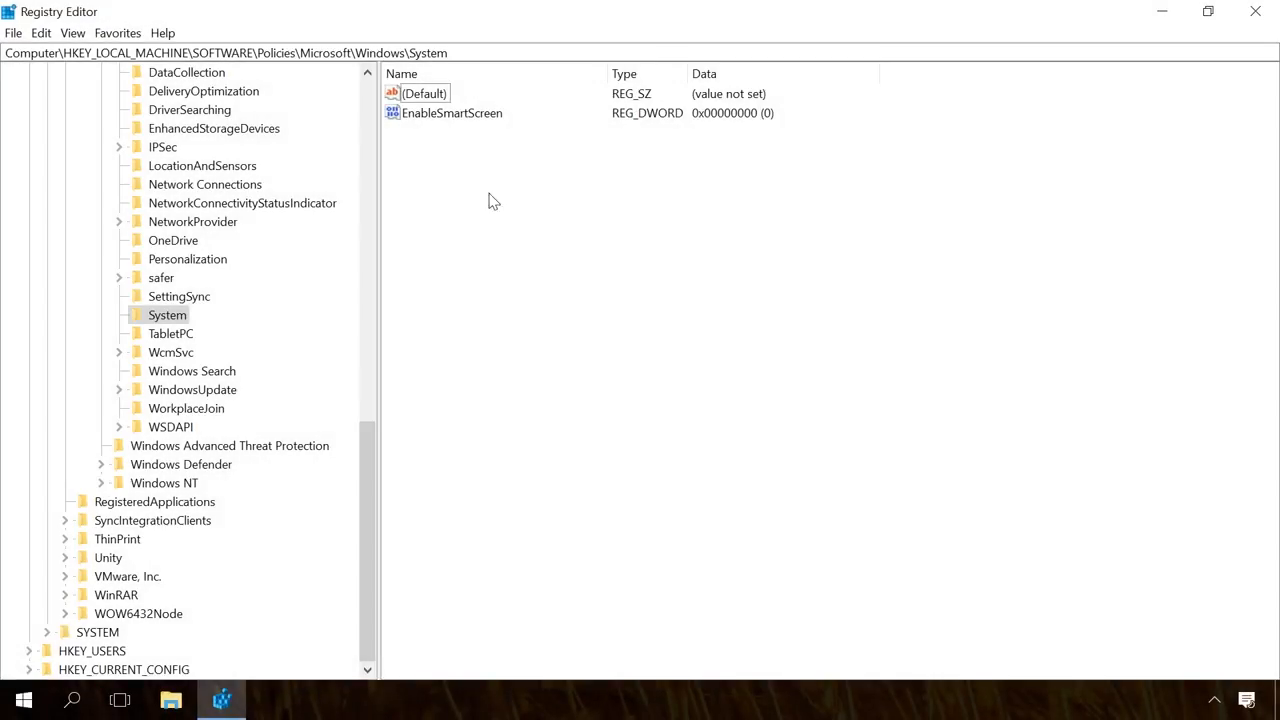
pyautogui.rightClick(452, 112)
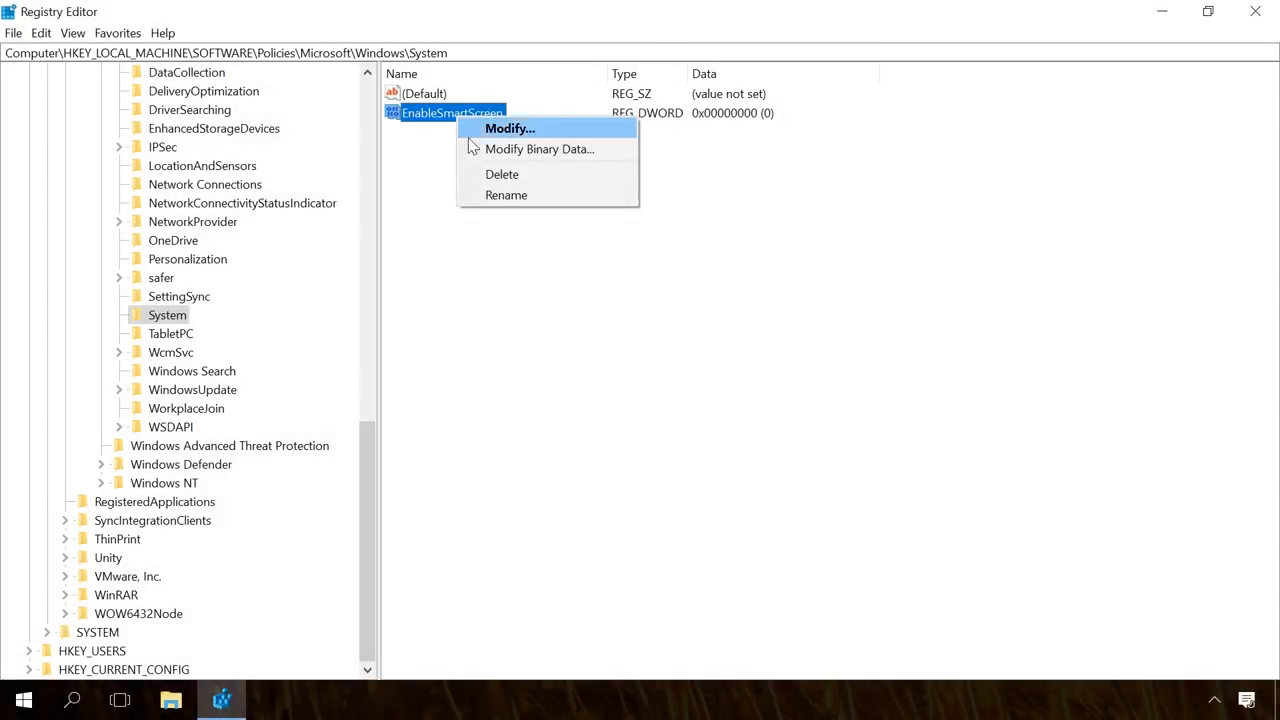
pyautogui.click(500, 172)
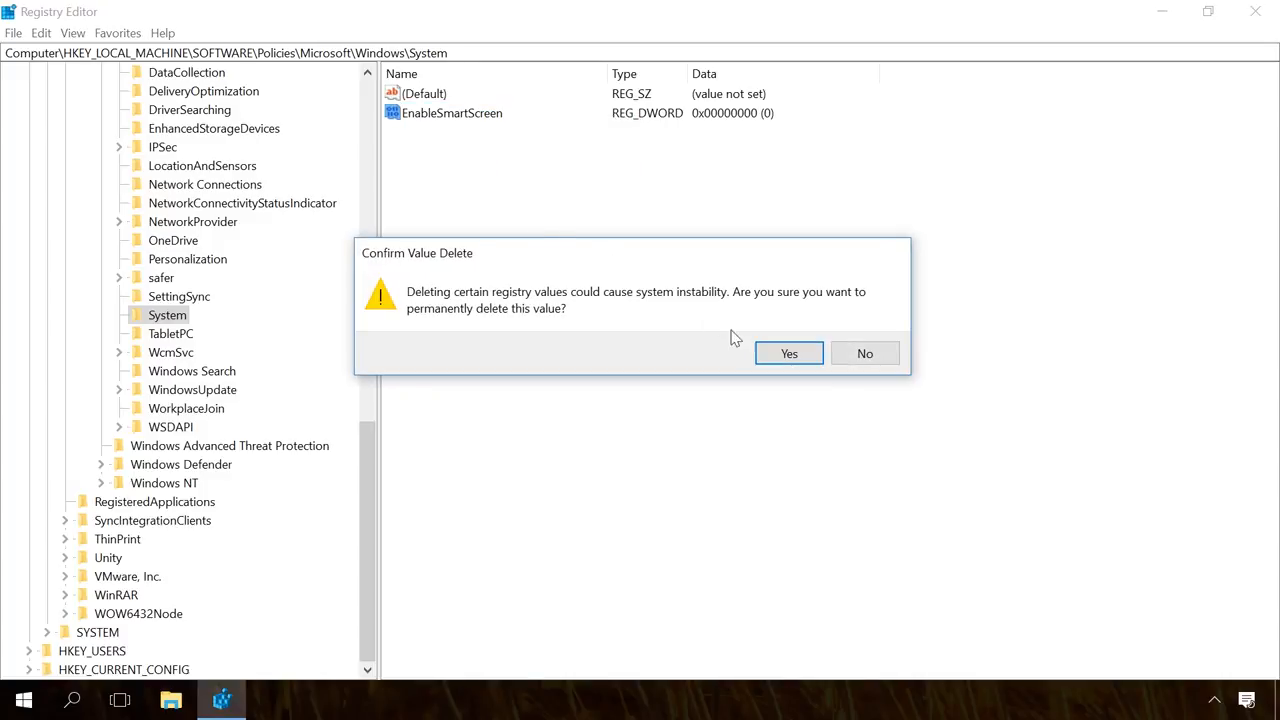
pyautogui.click(788, 352)
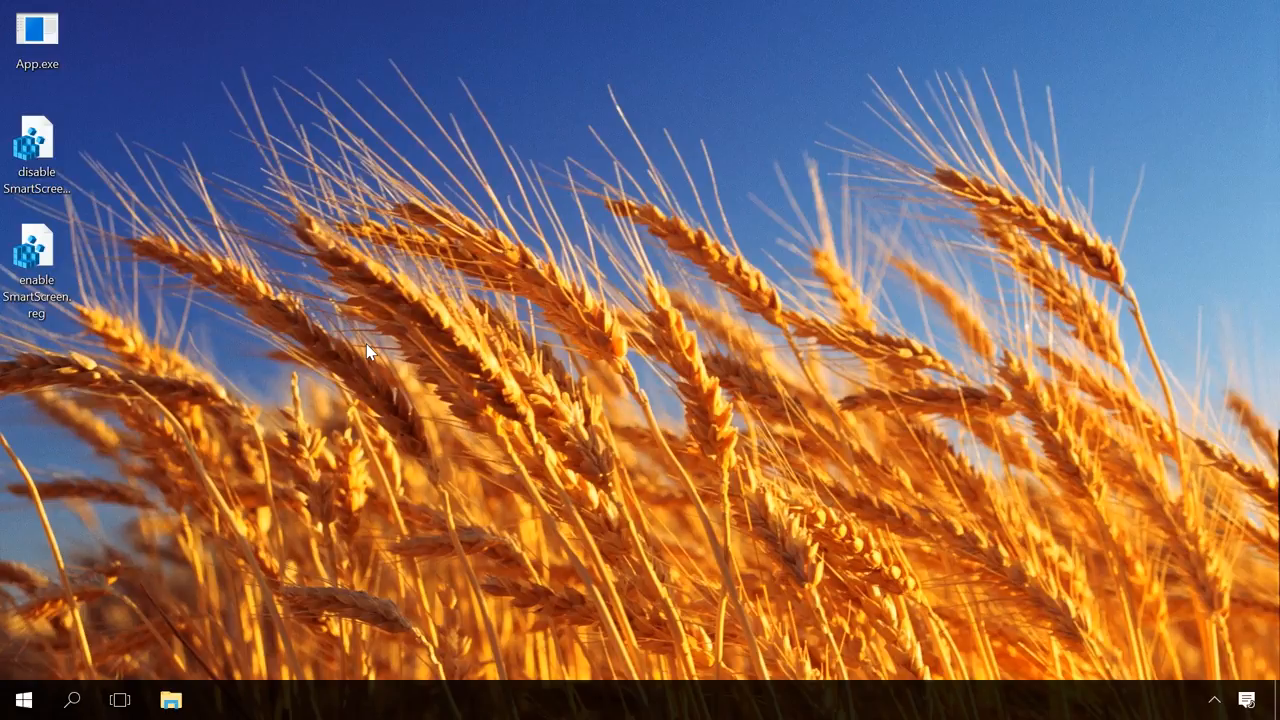
pyautogui.rightClick(36, 140)
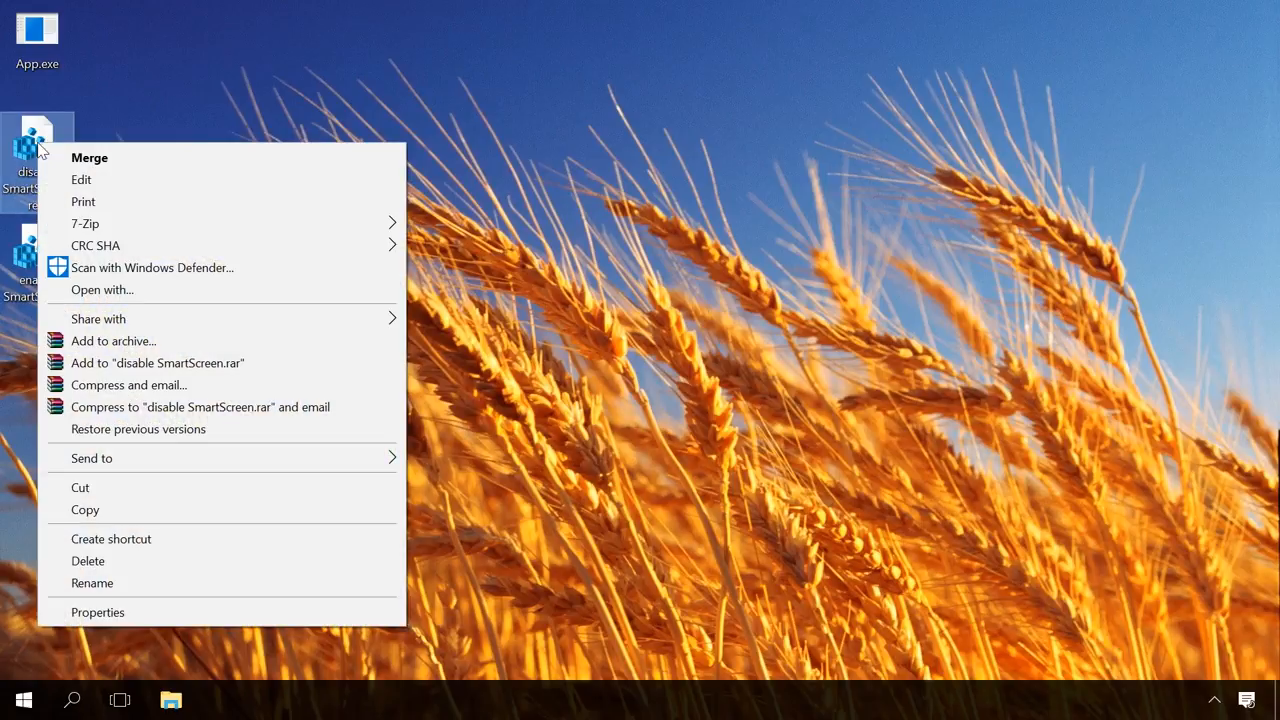
pyautogui.click(80, 180)
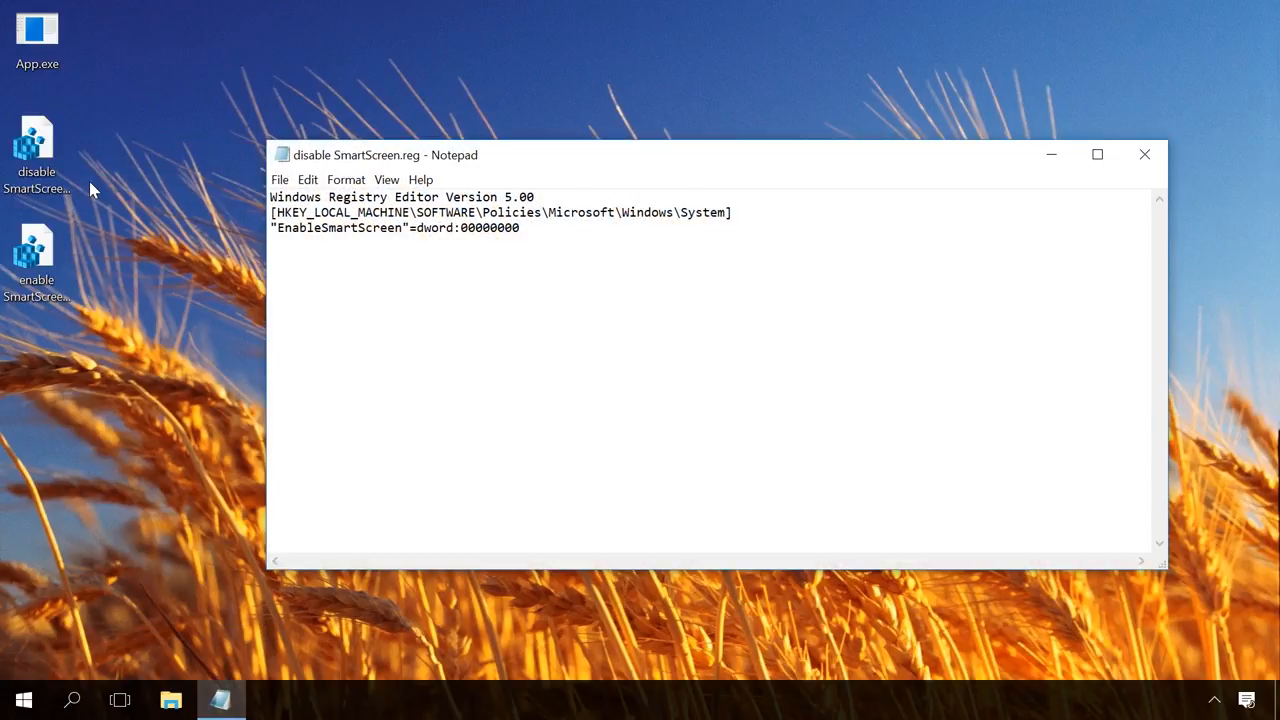
pyautogui.rightClick(36, 256)
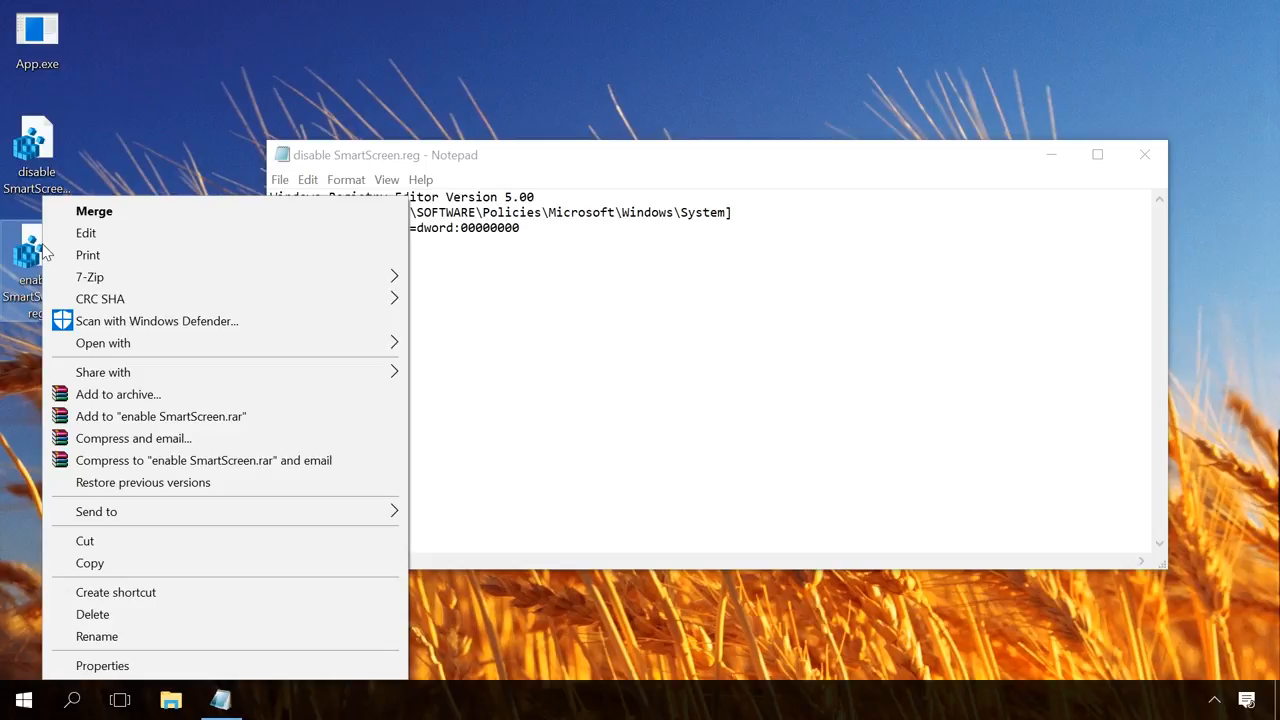
pyautogui.click(86, 232)
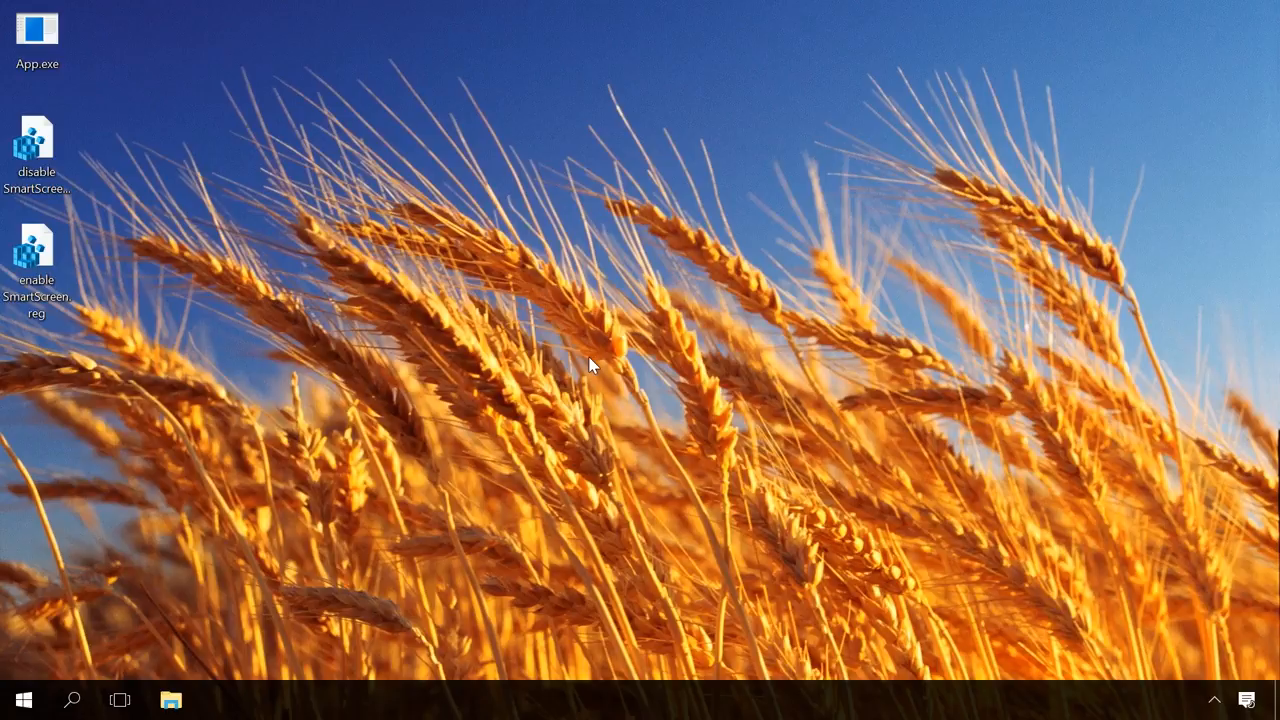
# Step: Run gpedit.msc and browse to the Windows Defender SmartScreen policy folder
pyautogui.press('Win+r')
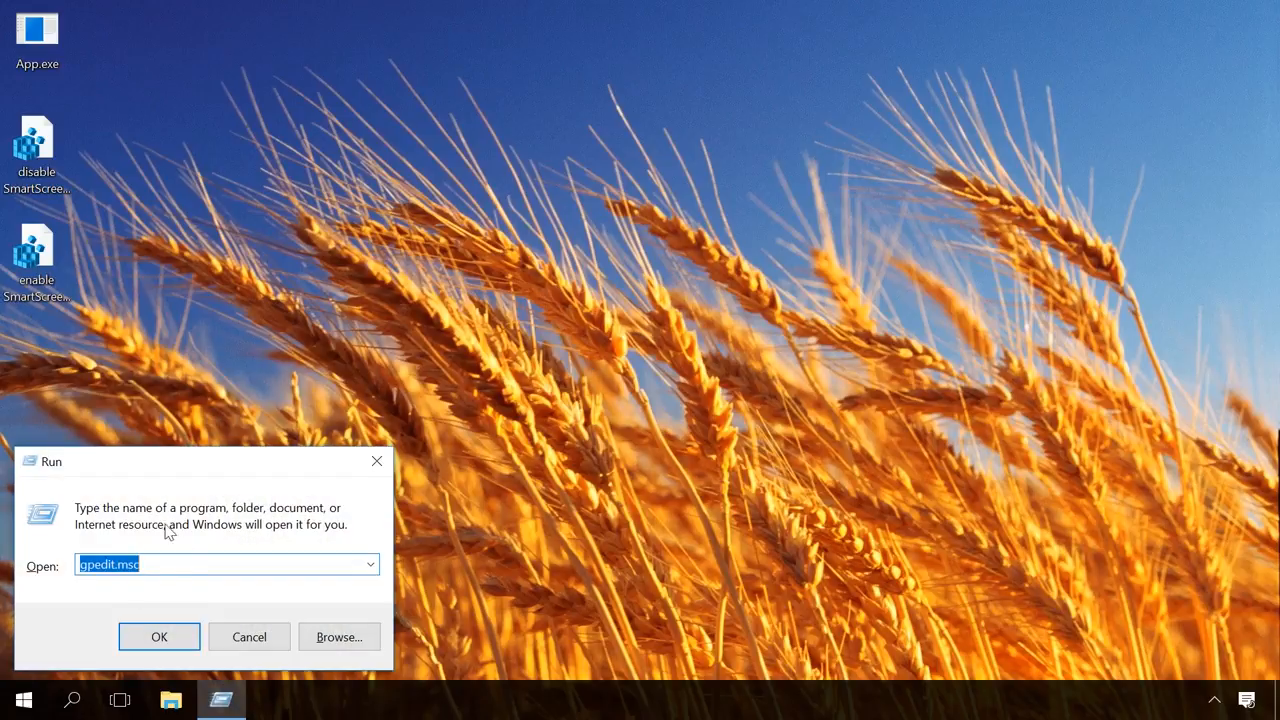
pyautogui.click(160, 636)
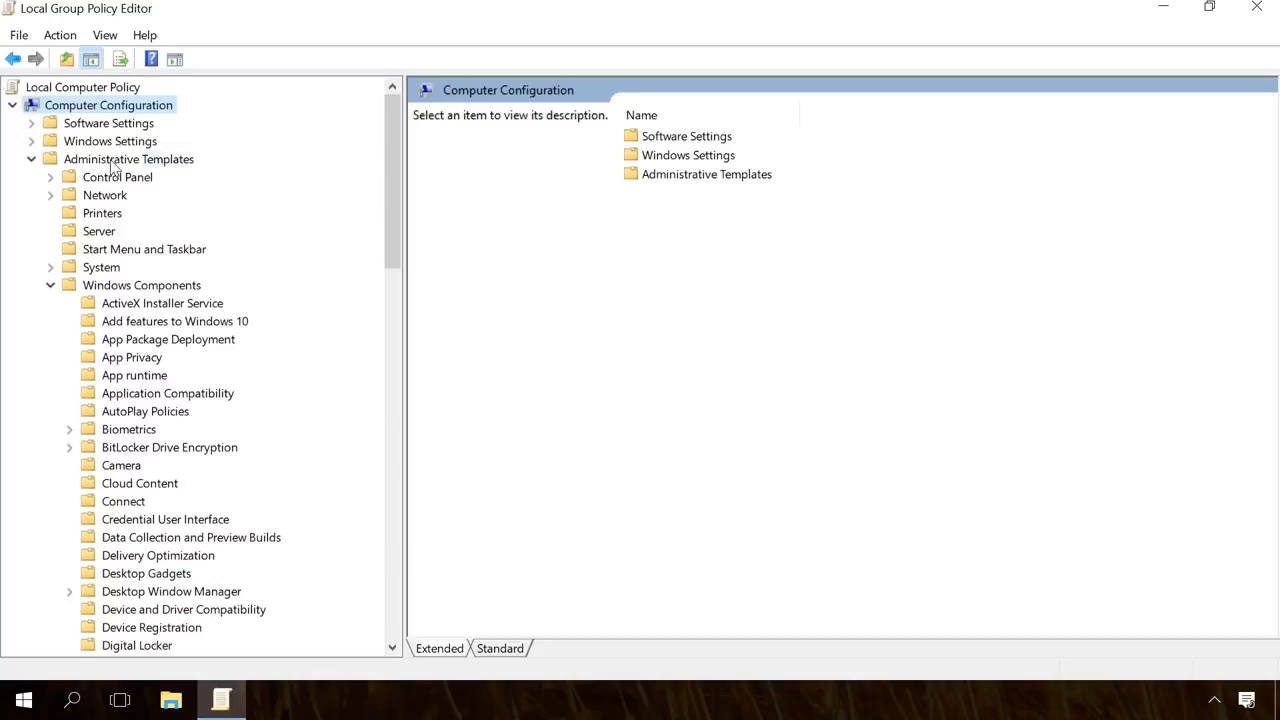
pyautogui.click(128, 160)
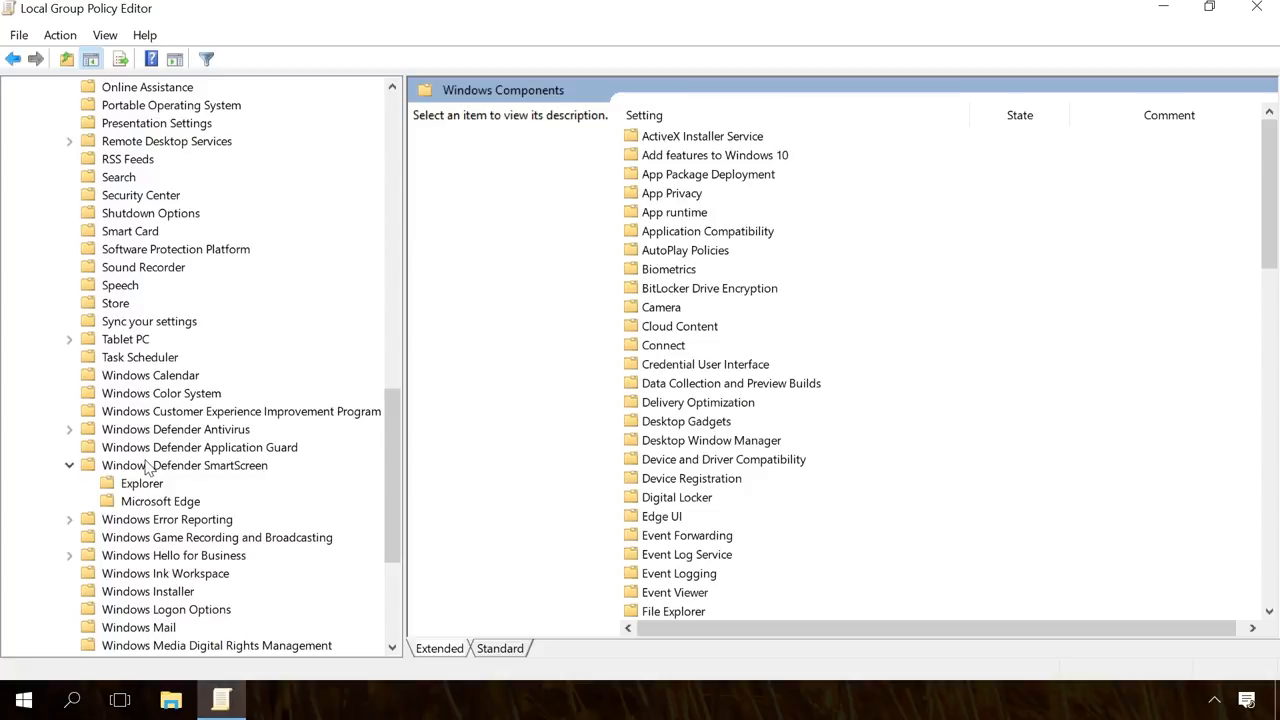
pyautogui.click(184, 464)
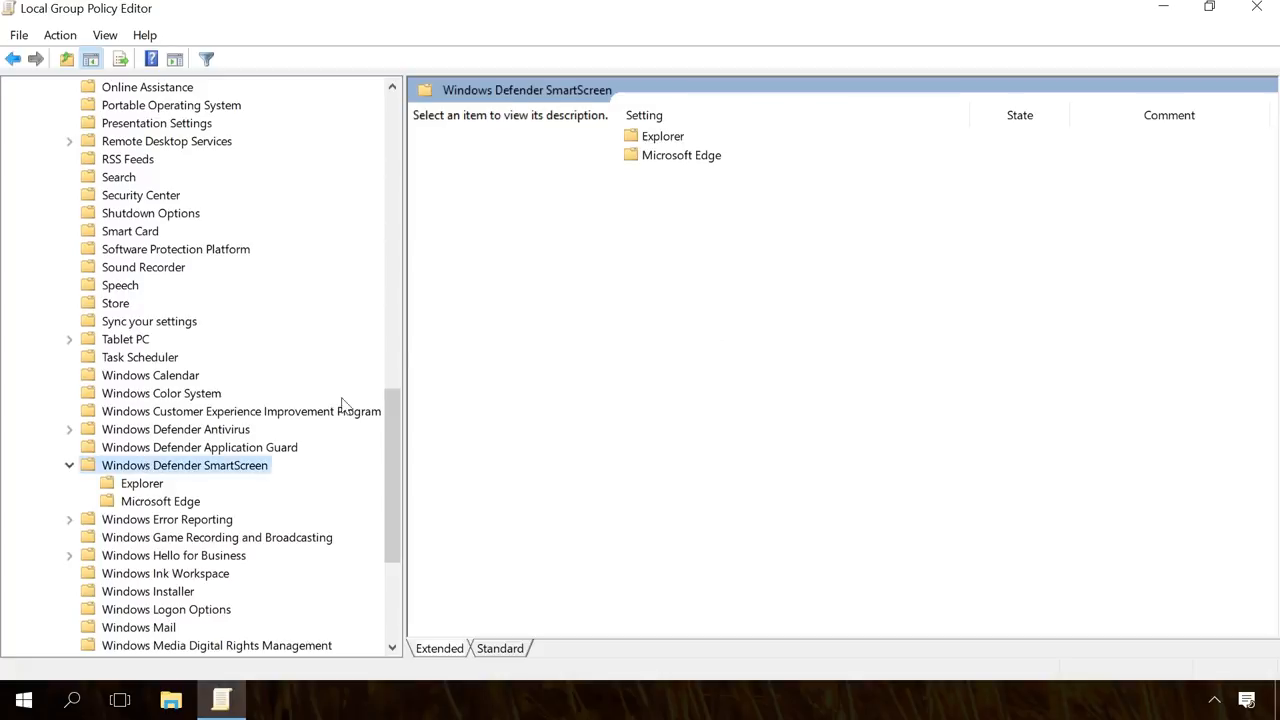
# Step: Open the Configure Windows Defender SmartScreen policy under Explorer for editing
pyautogui.click(680, 156)
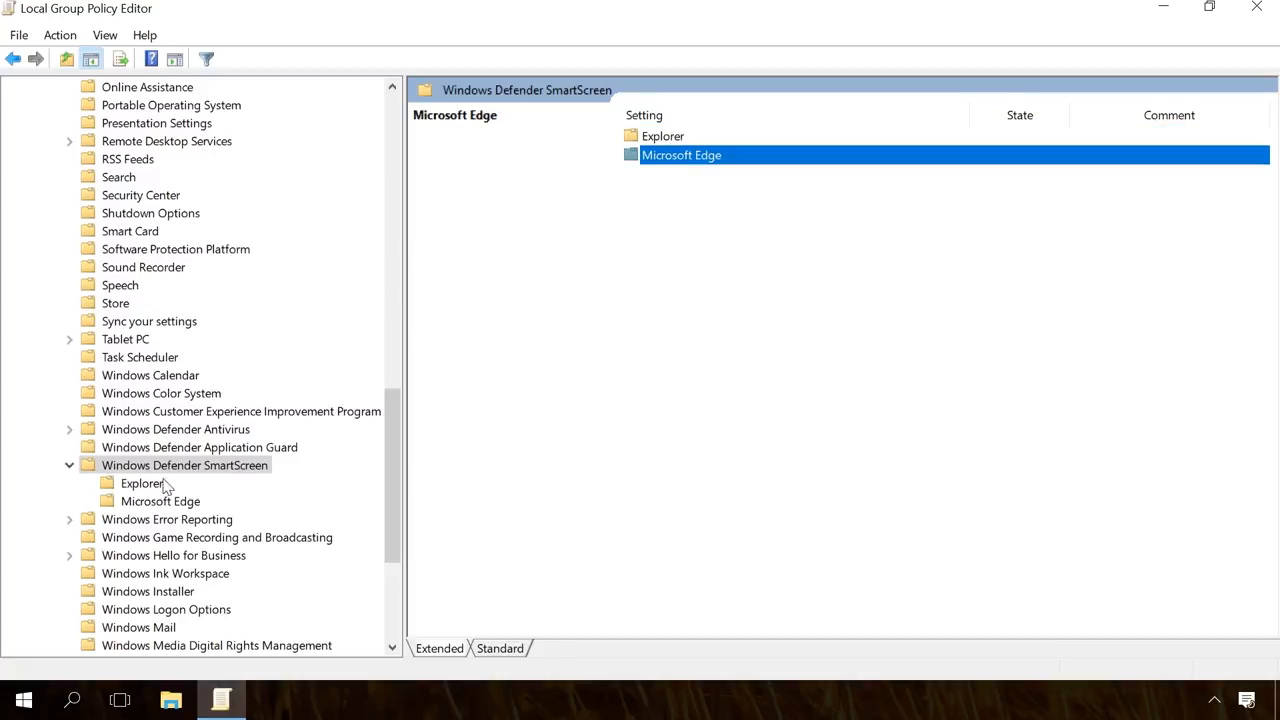
pyautogui.click(142, 482)
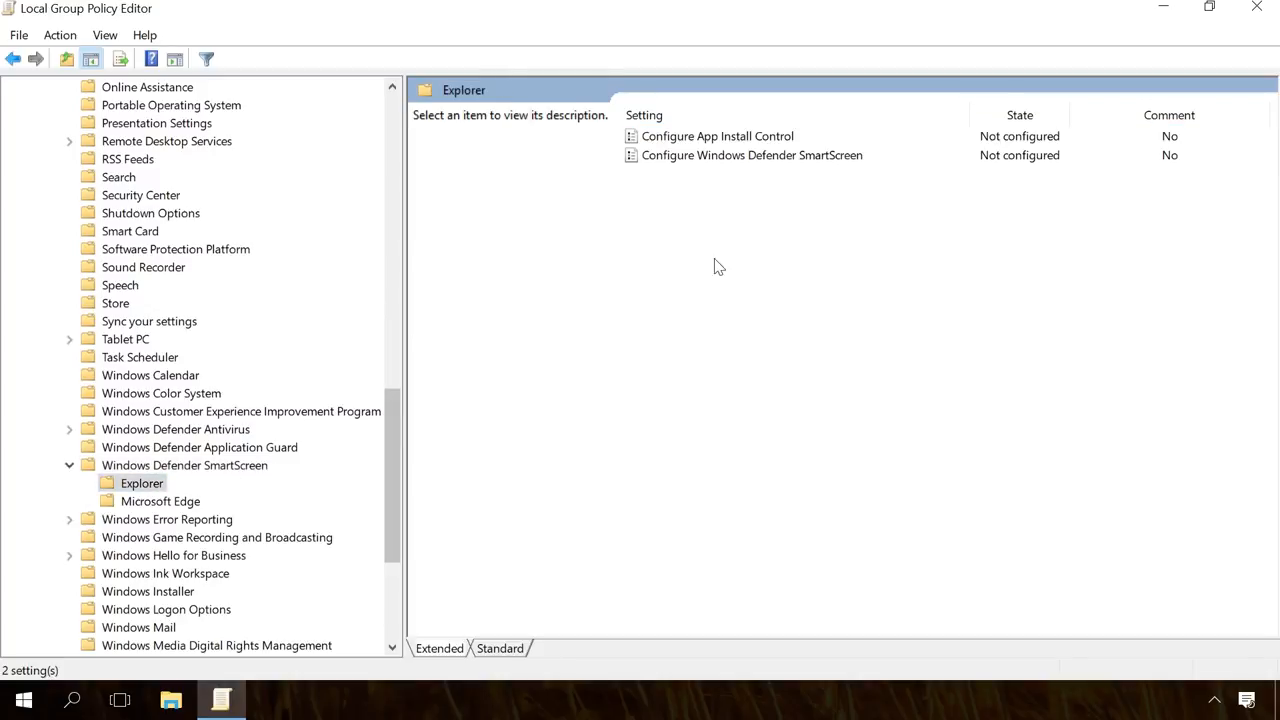
pyautogui.doubleClick(752, 156)
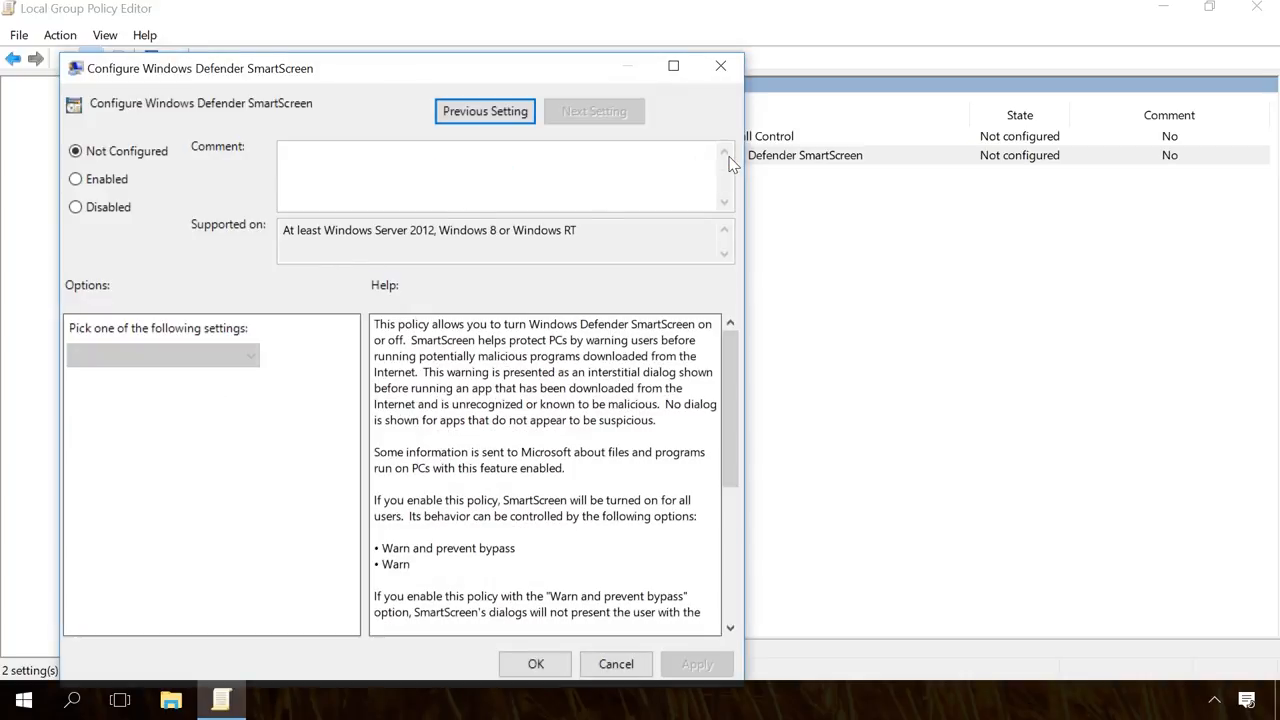
# Step: Set the Explorer Configure Windows Defender SmartScreen policy to Disabled and apply it
pyautogui.click(76, 206)
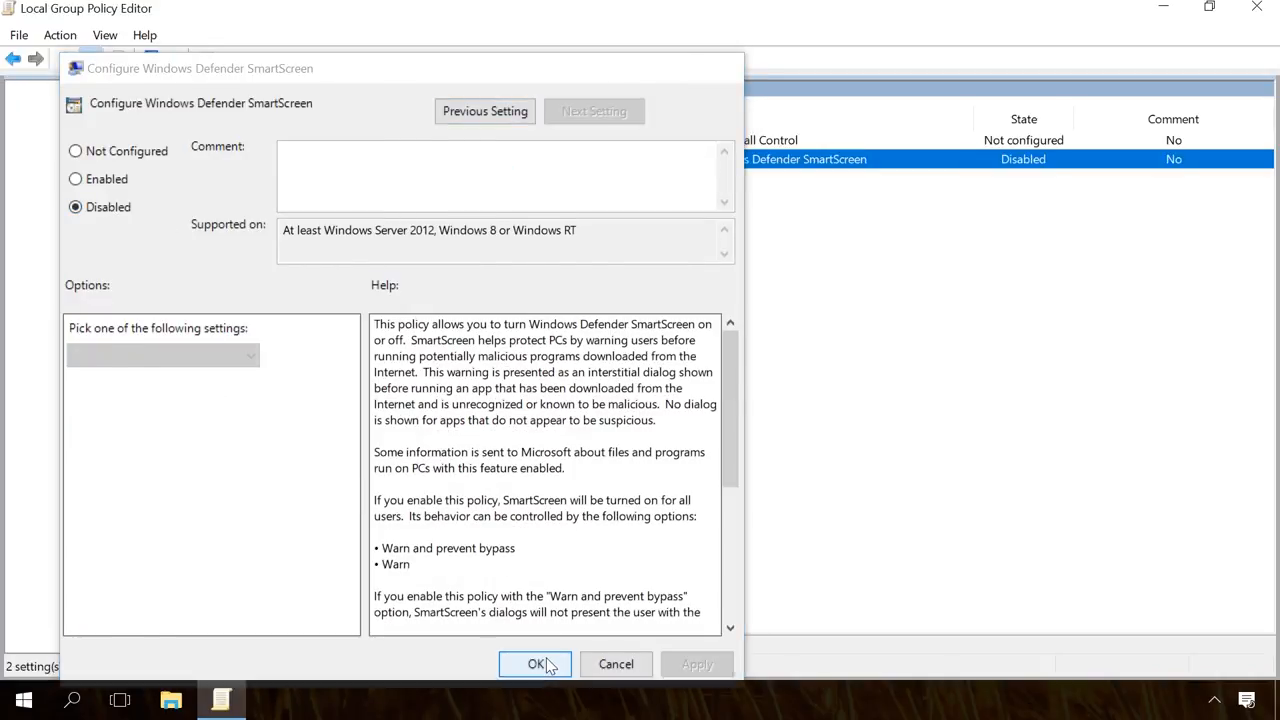
pyautogui.click(536, 664)
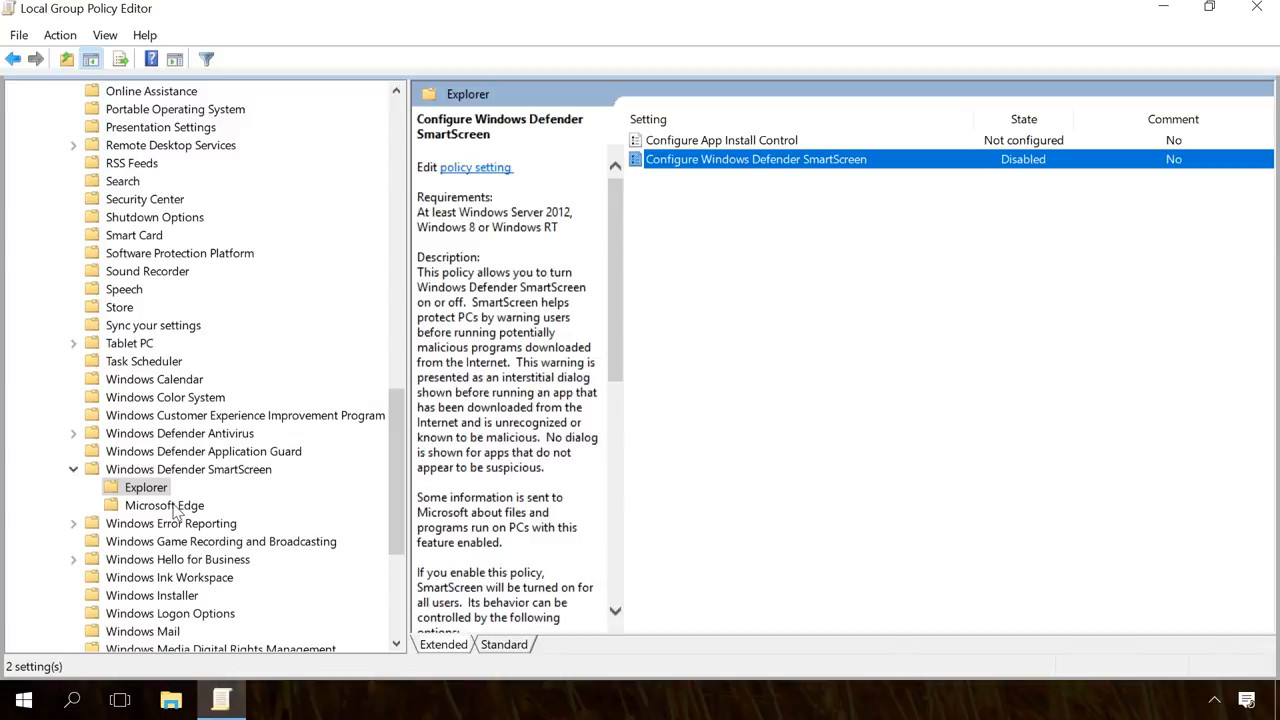
# Step: Set the Microsoft Edge Configure Windows Defender SmartScreen policy to Disabled and apply it
pyautogui.click(164, 504)
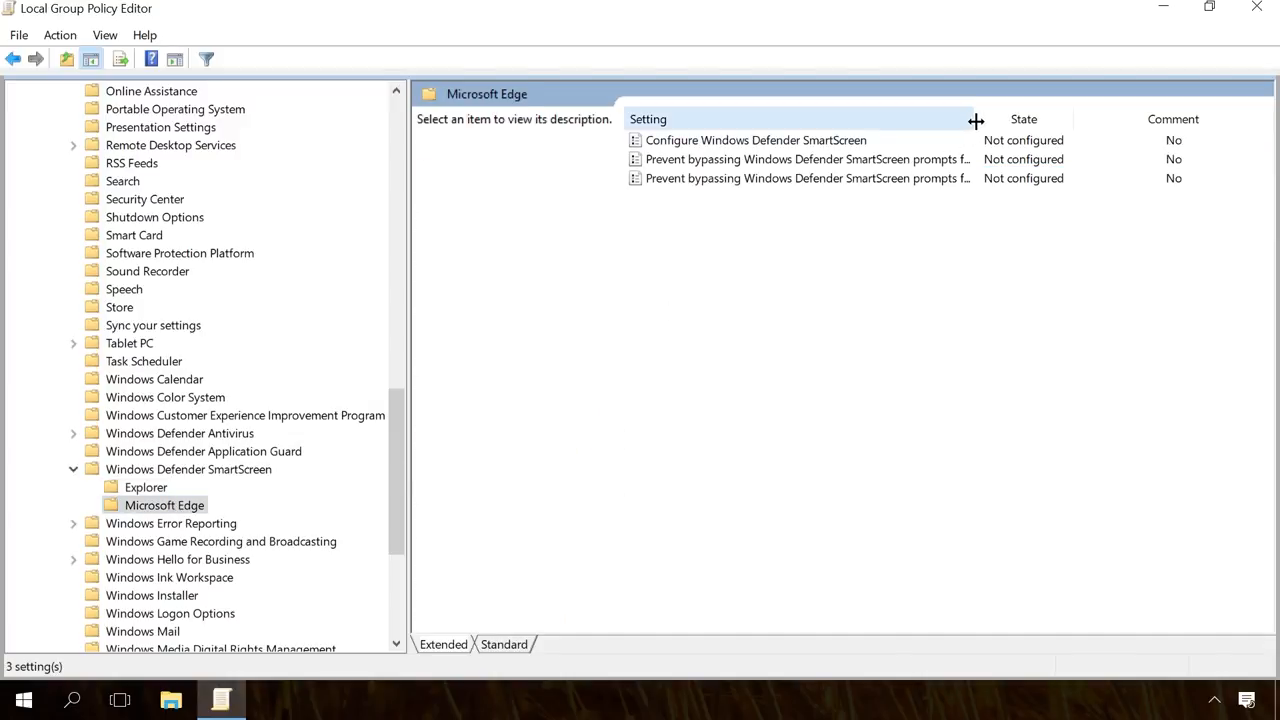
pyautogui.moveTo(976, 120); pyautogui.dragTo(1044, 120)
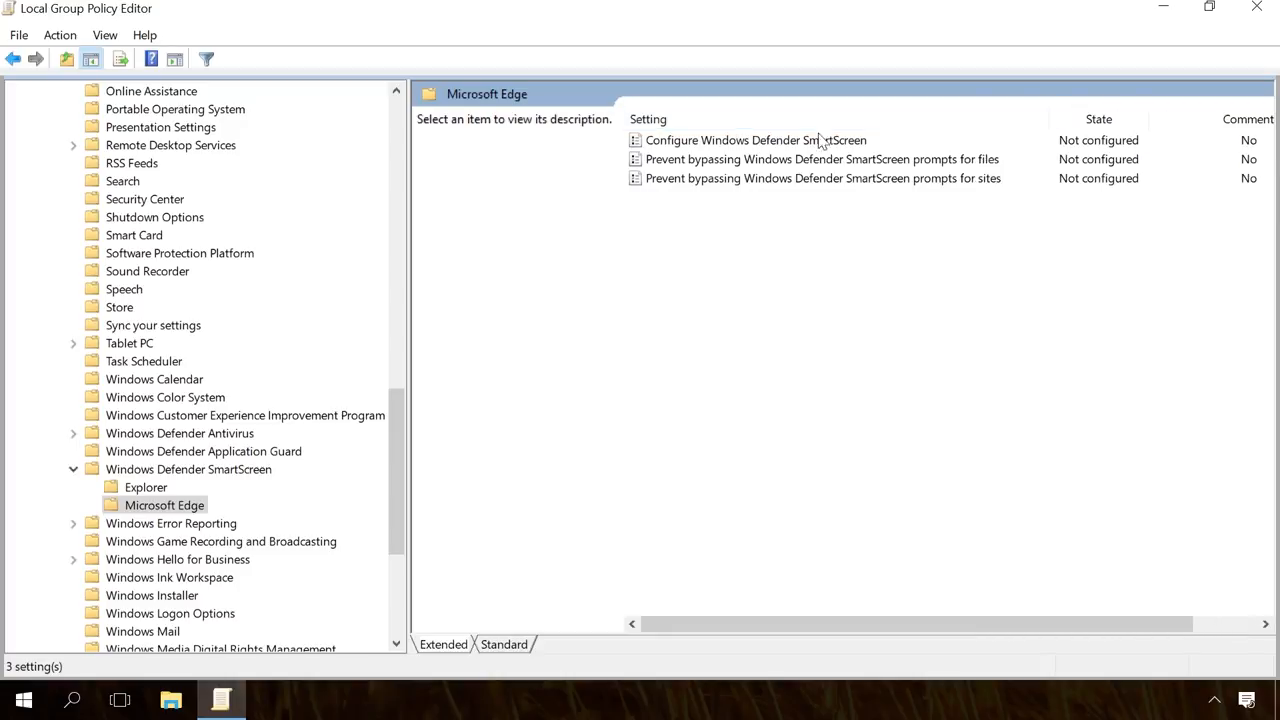
pyautogui.doubleClick(756, 140)
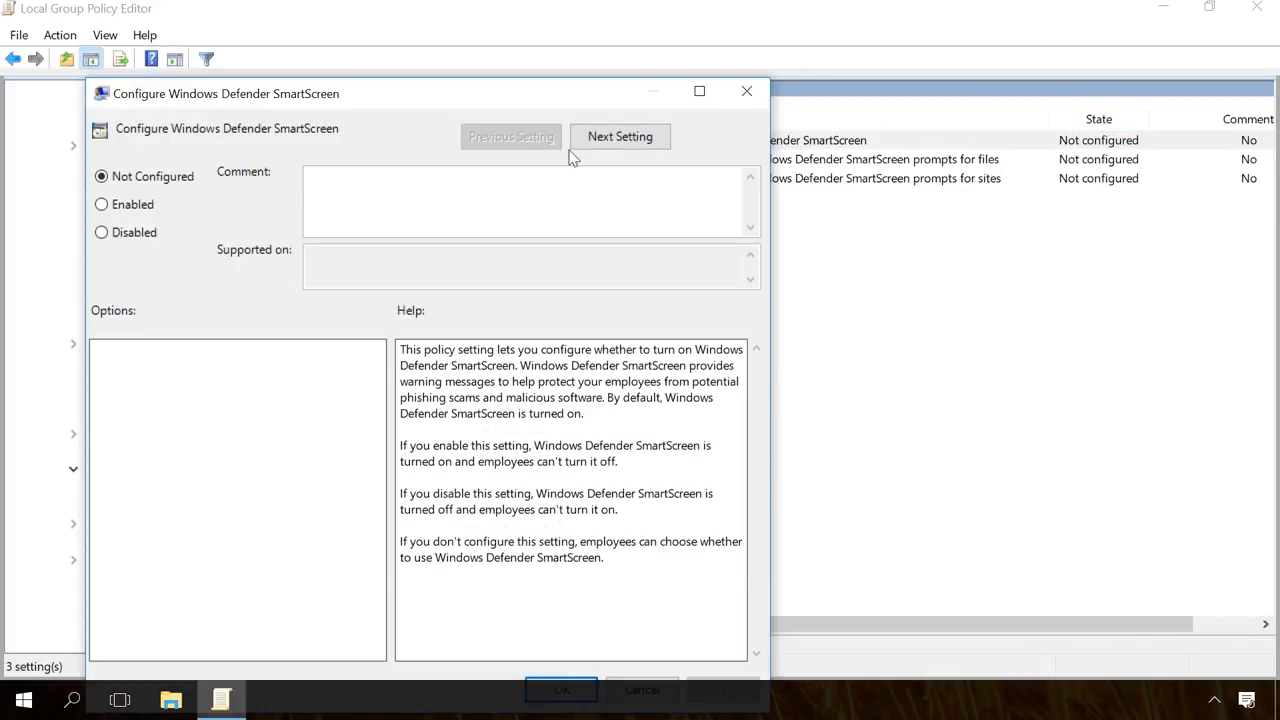
pyautogui.click(100, 232)
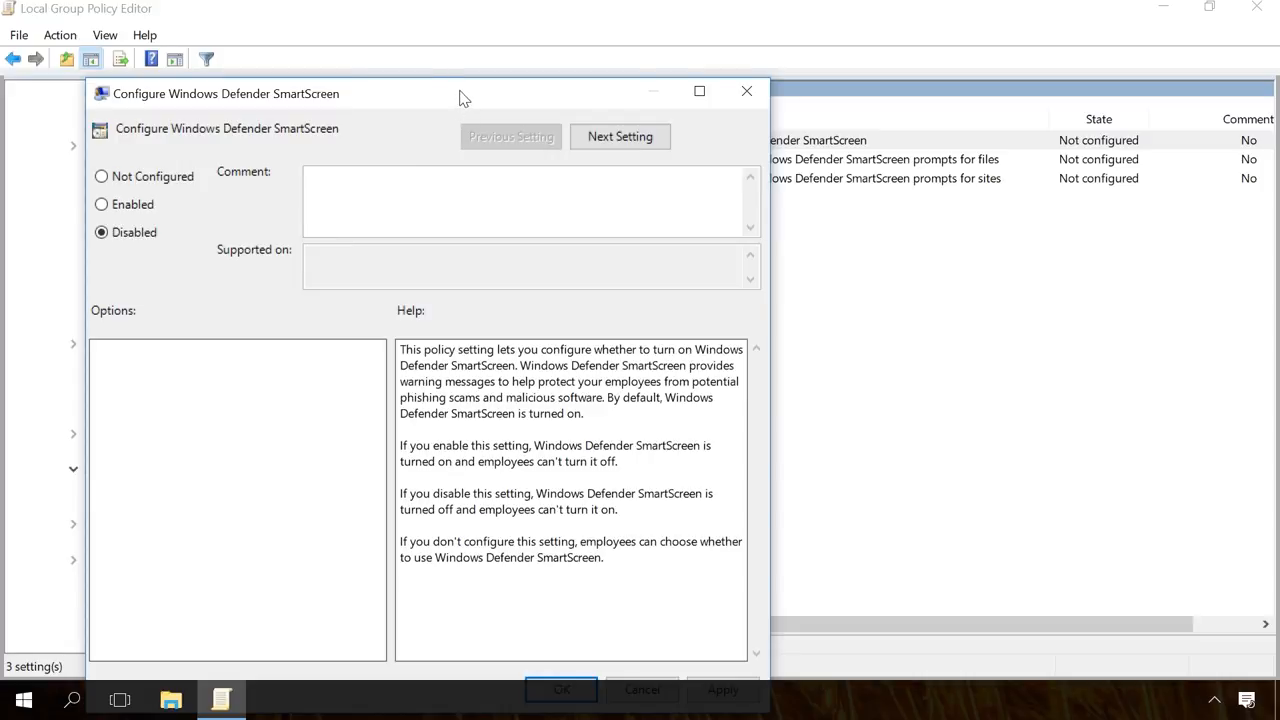
pyautogui.click(560, 690)
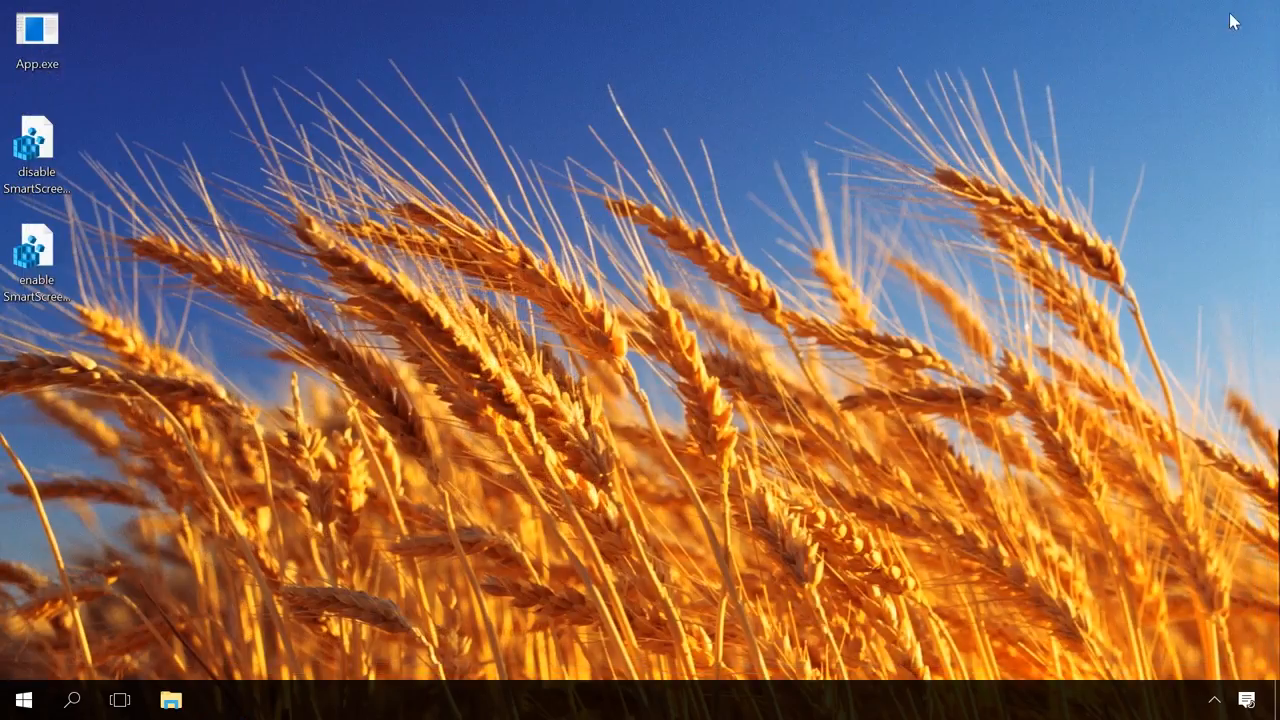
pyautogui.moveTo(706, 240)
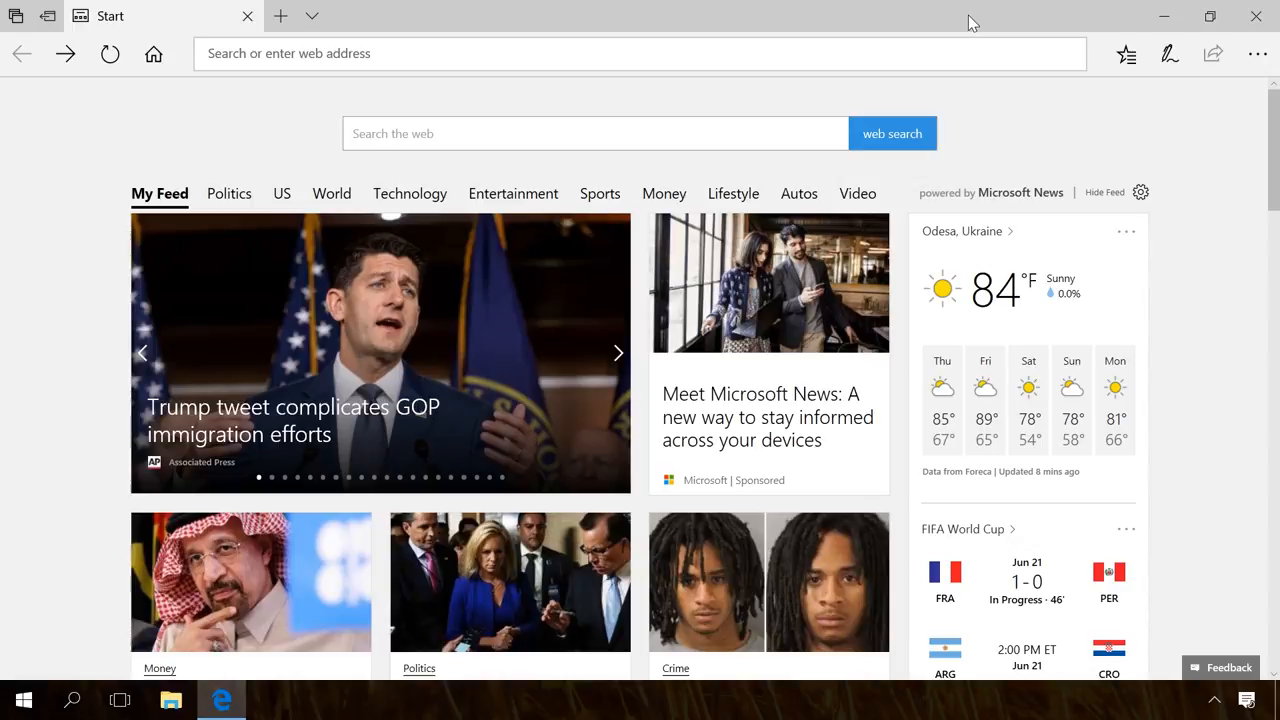
# Step: Reach Edge's Advanced settings panel showing the Windows Defender SmartScreen protection toggle
pyautogui.click(1256, 52)
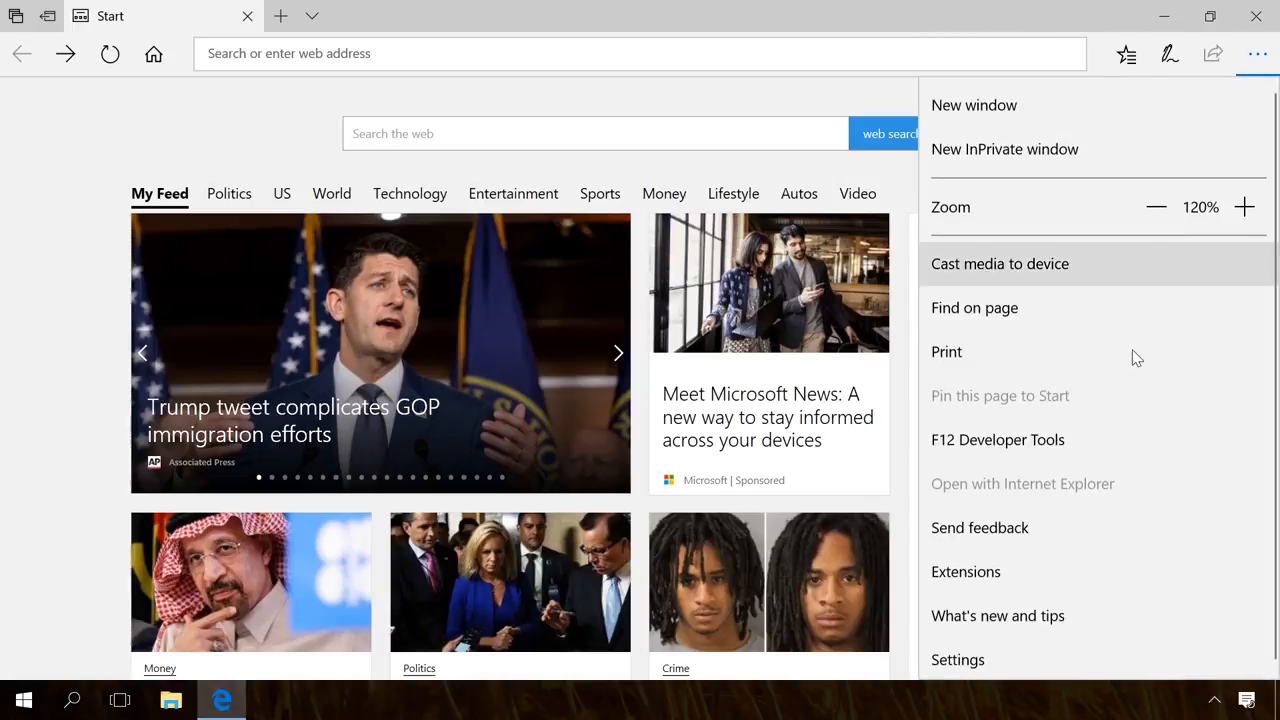
pyautogui.click(956, 660)
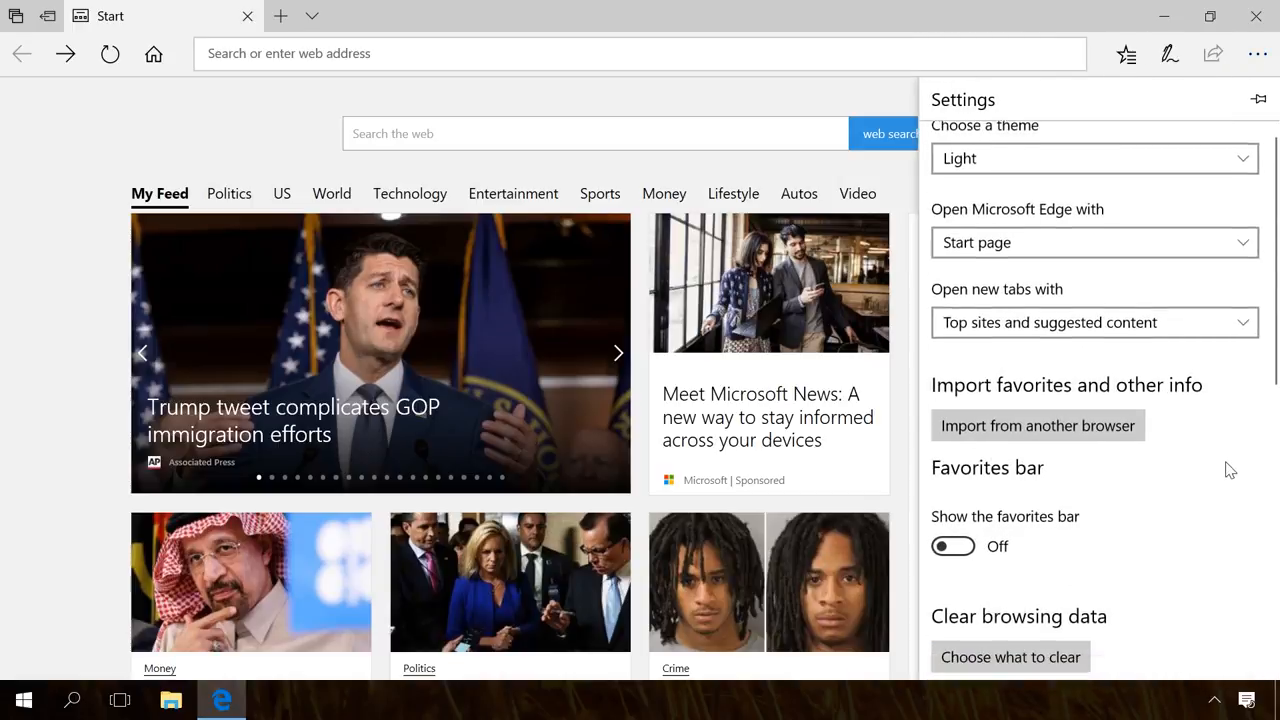
pyautogui.scroll(-3)
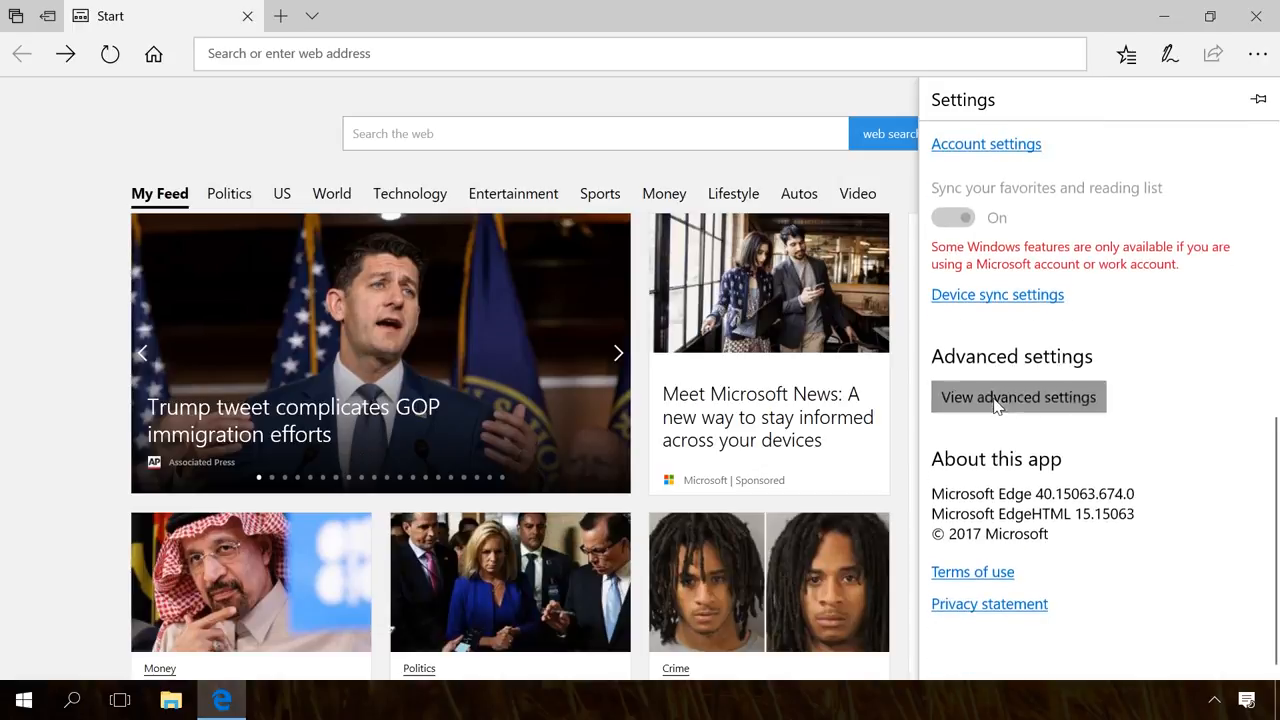
pyautogui.click(1018, 396)
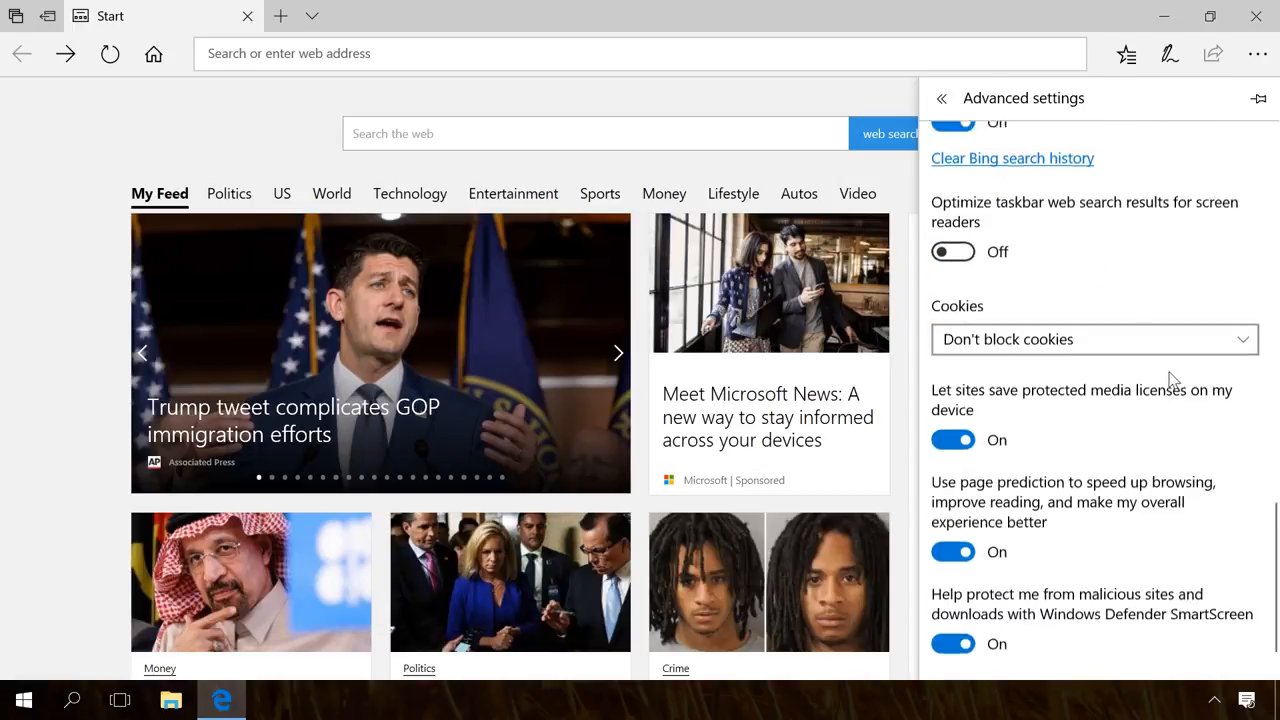